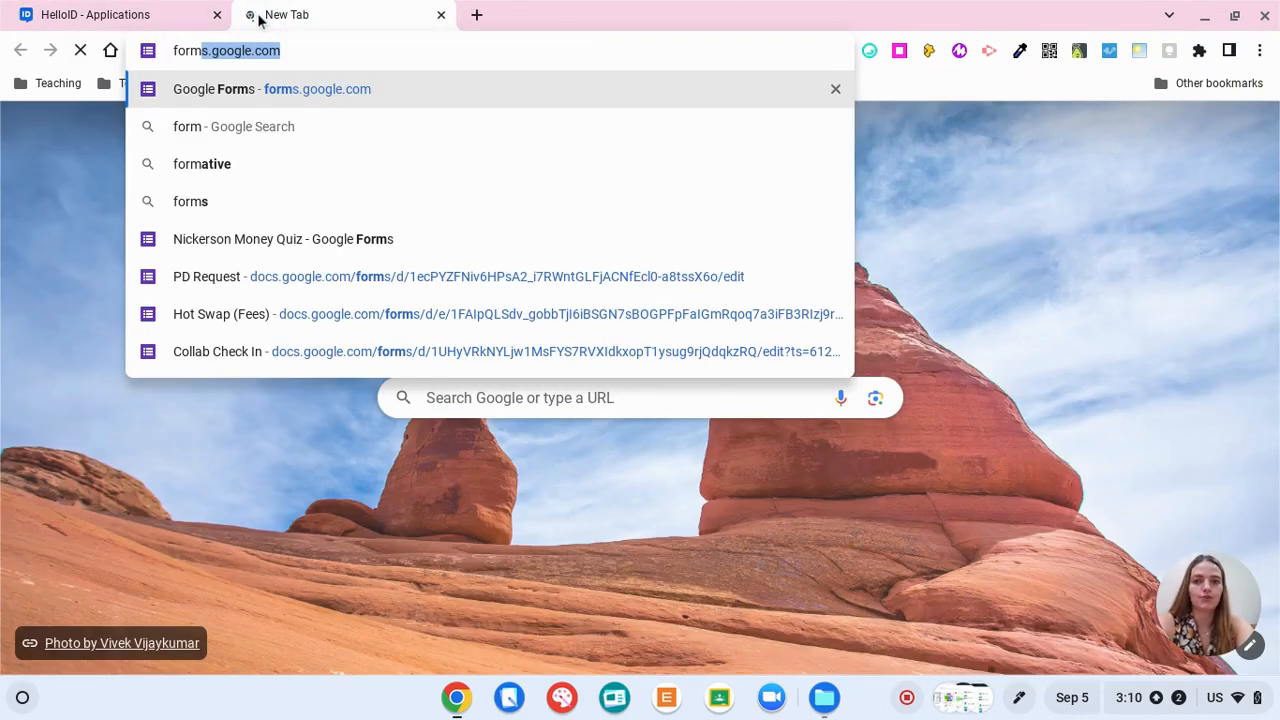
Go to forms.google.com in the new Chrome tab and browse the Forms home page
click(272, 89)
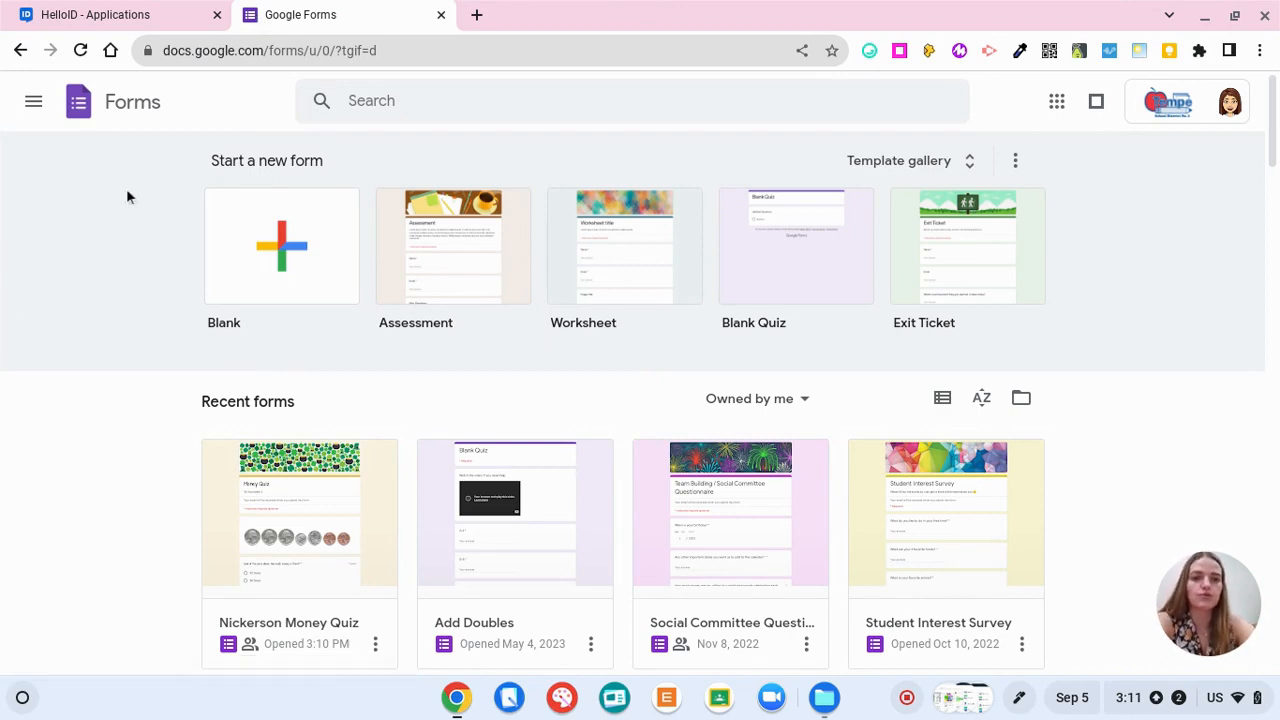
scroll(down, 3)
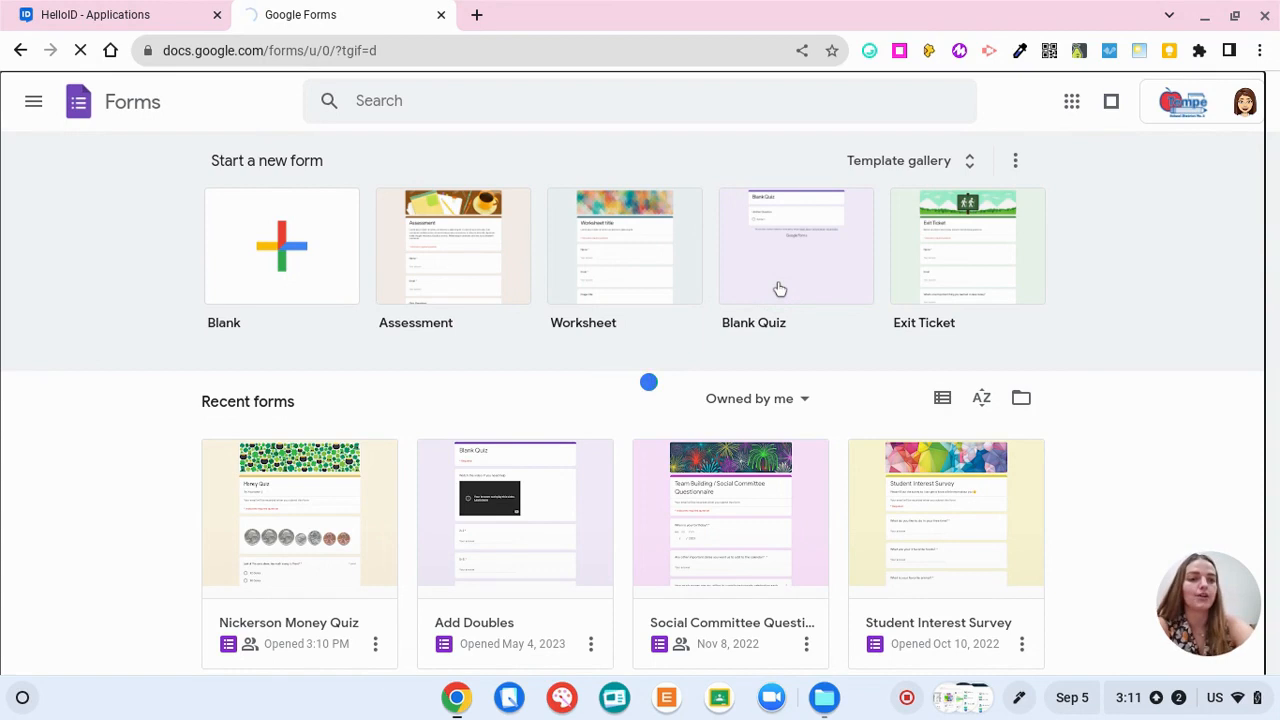
Start a blank quiz and title it 'Math Quiz'
click(795, 246)
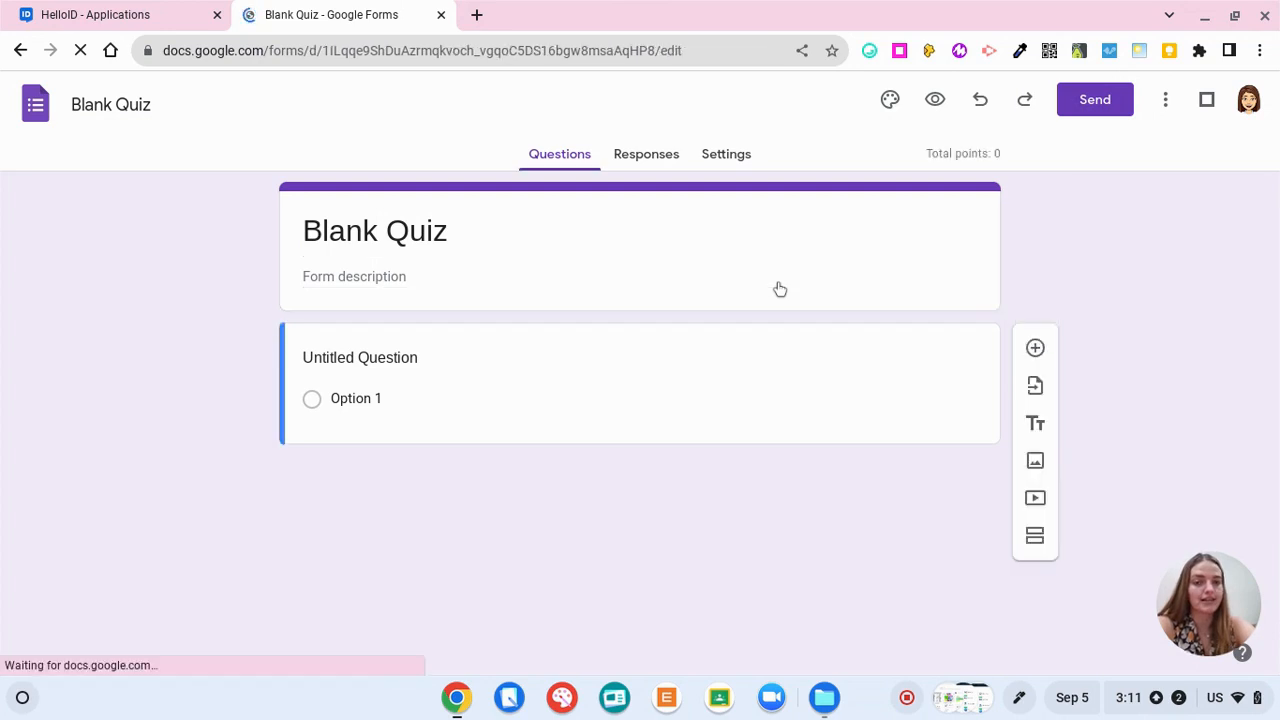
click(360, 357)
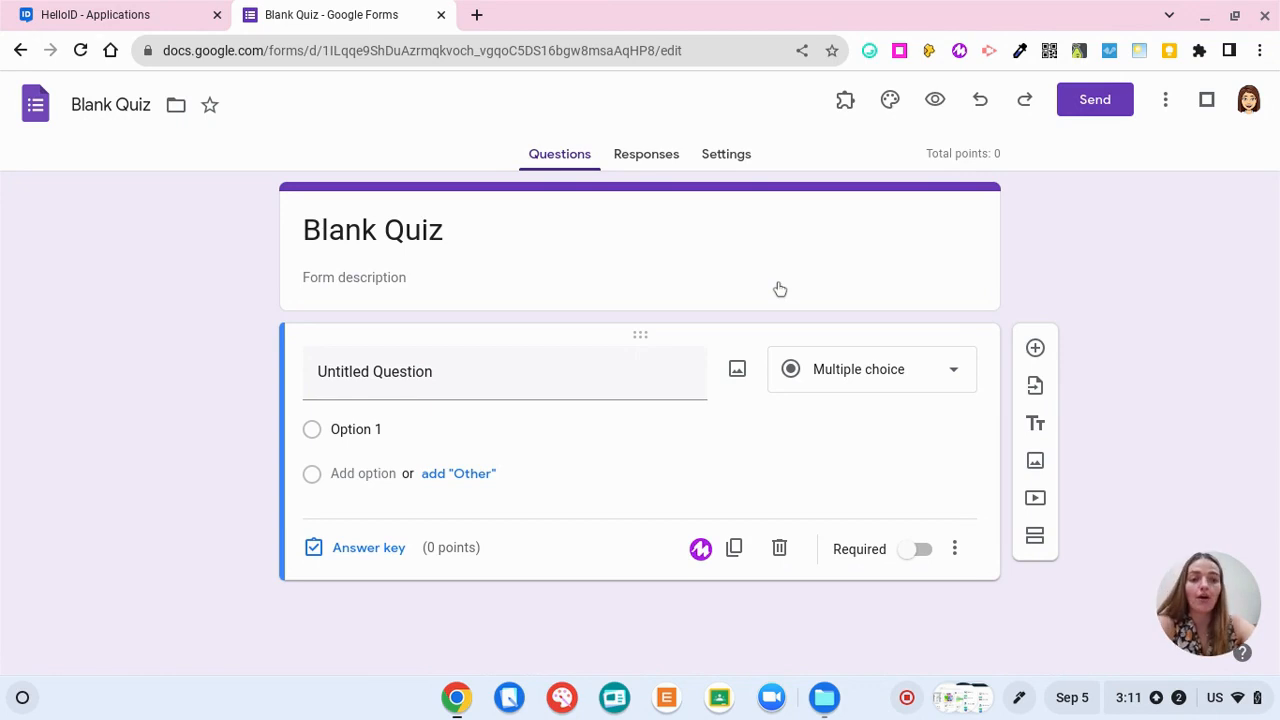
click(404, 229)
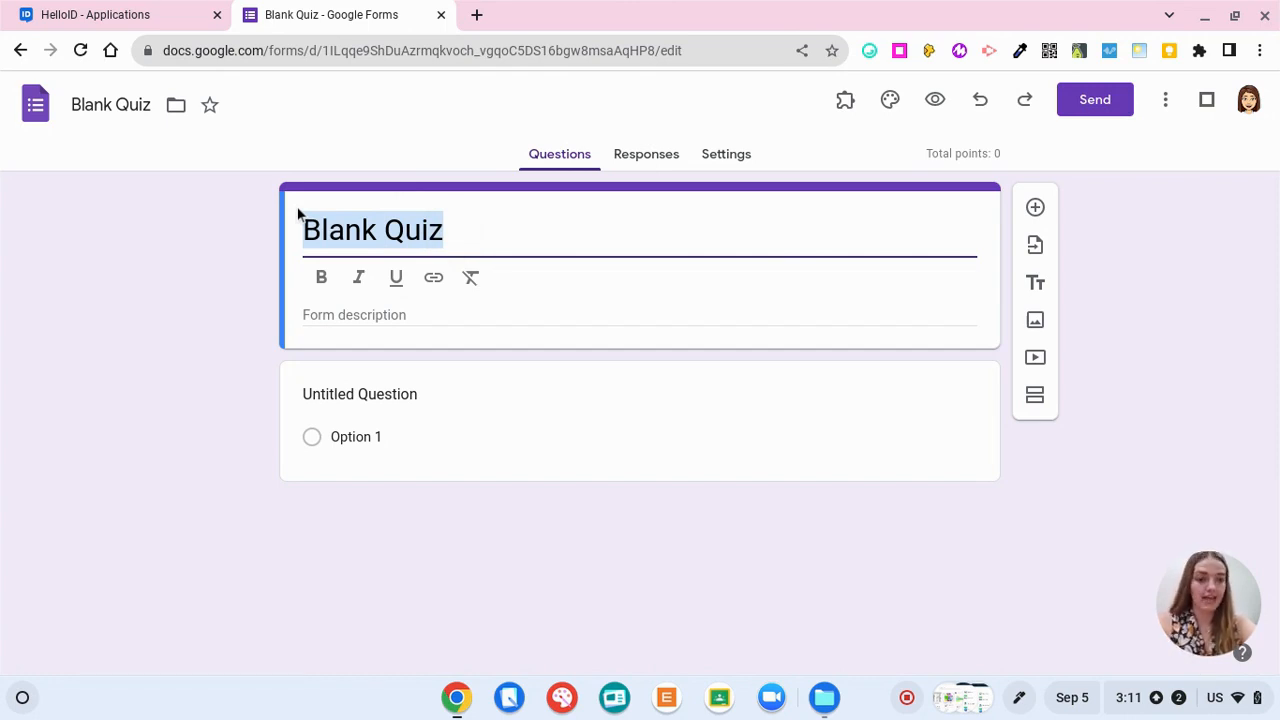
text(Math Quiz)
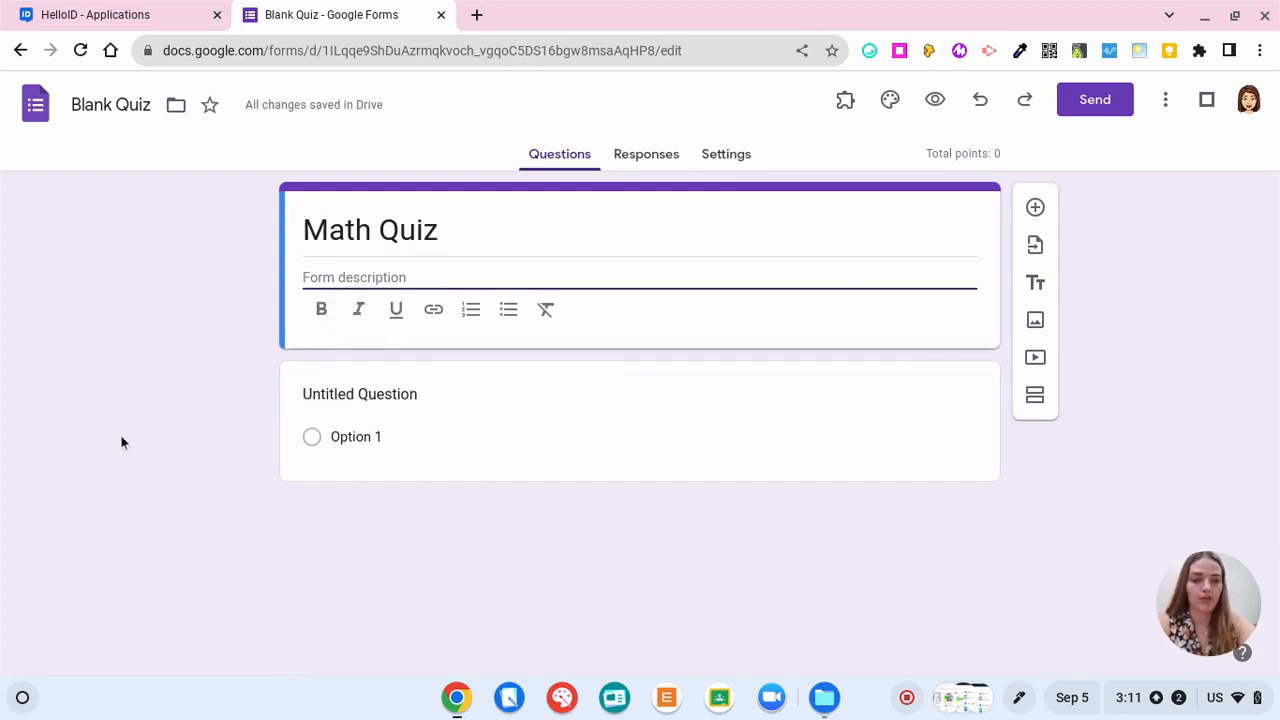
Add the description 'Use multiplication strategies to solve the following problems.'
text(Use mulitp)
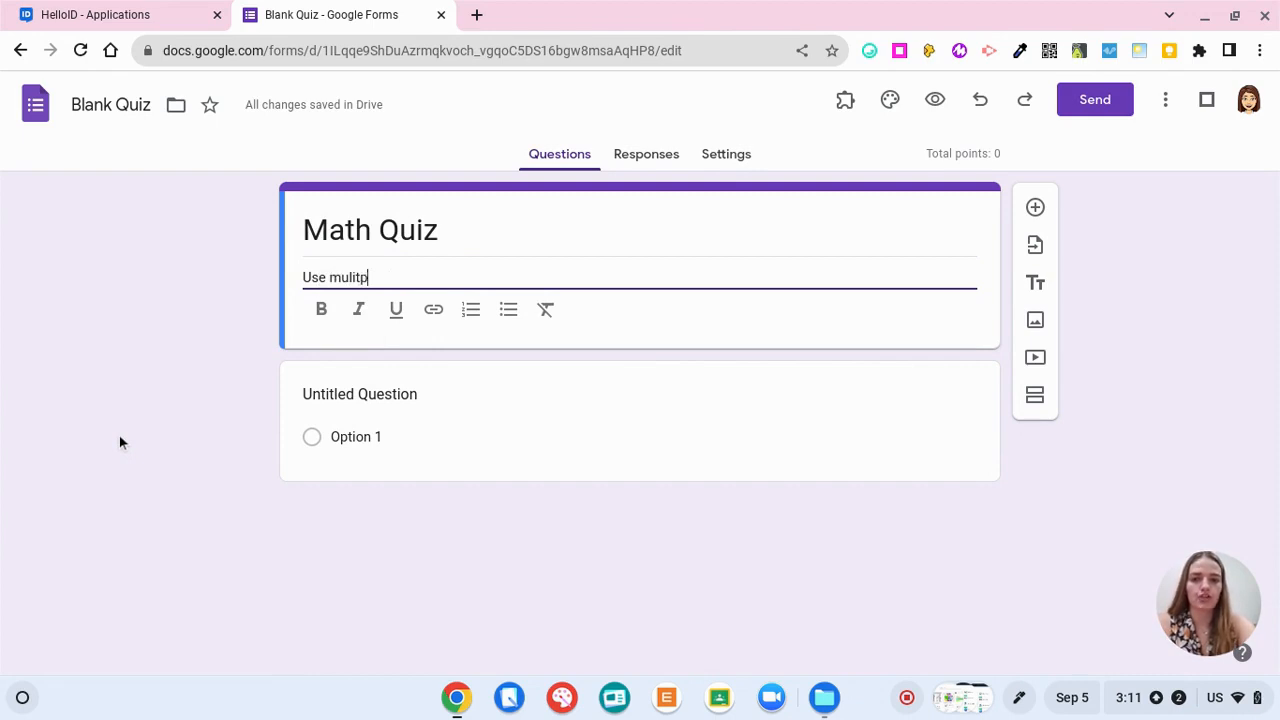
text(lication strategies to solve the)
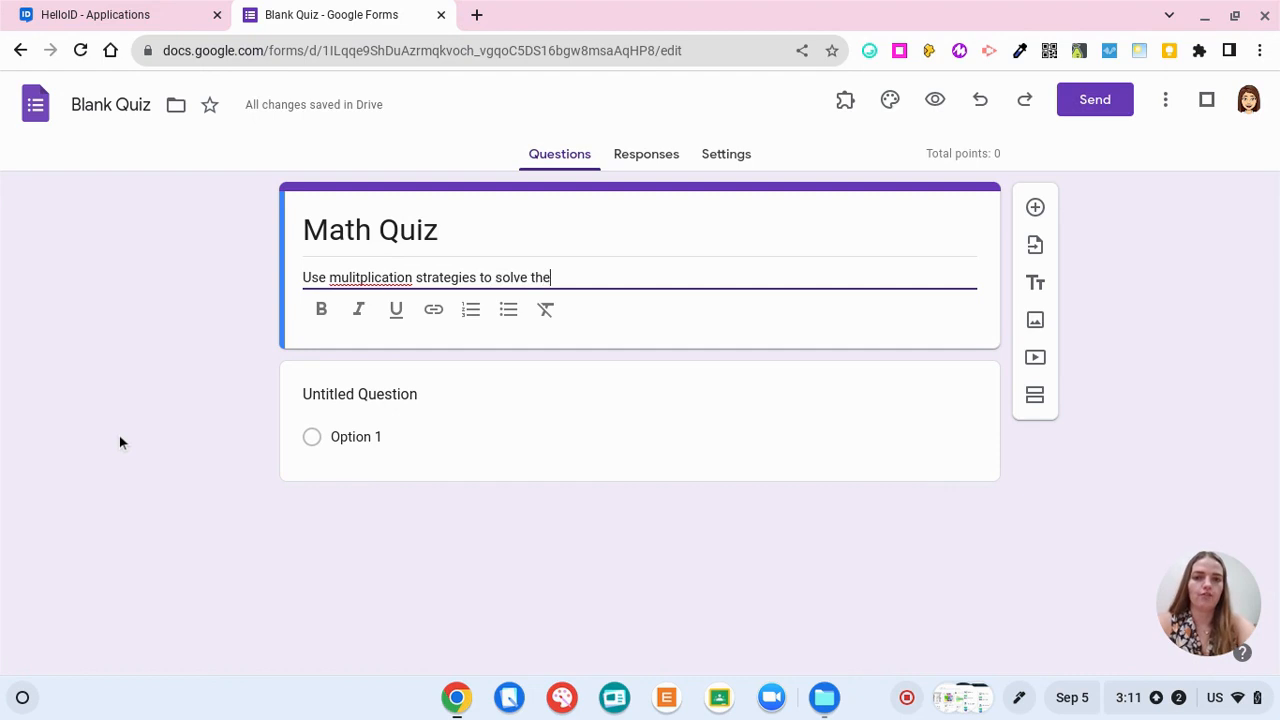
text(following probl)
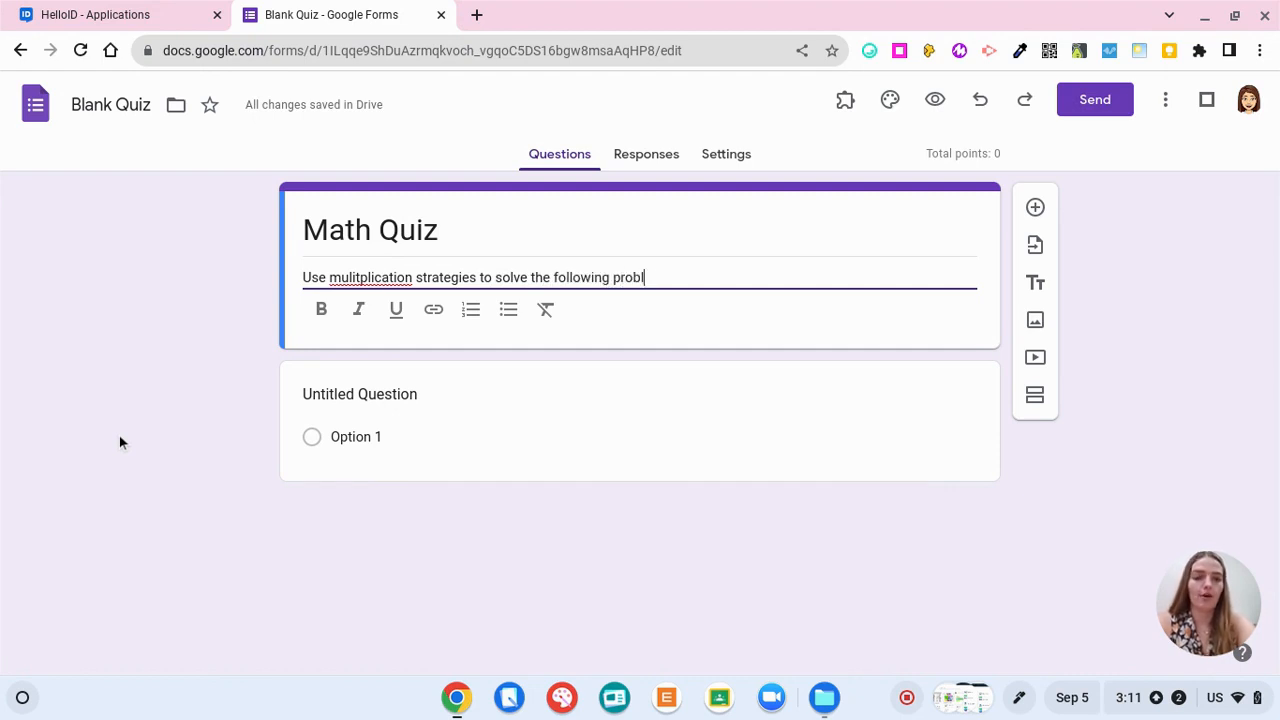
text(ems.)
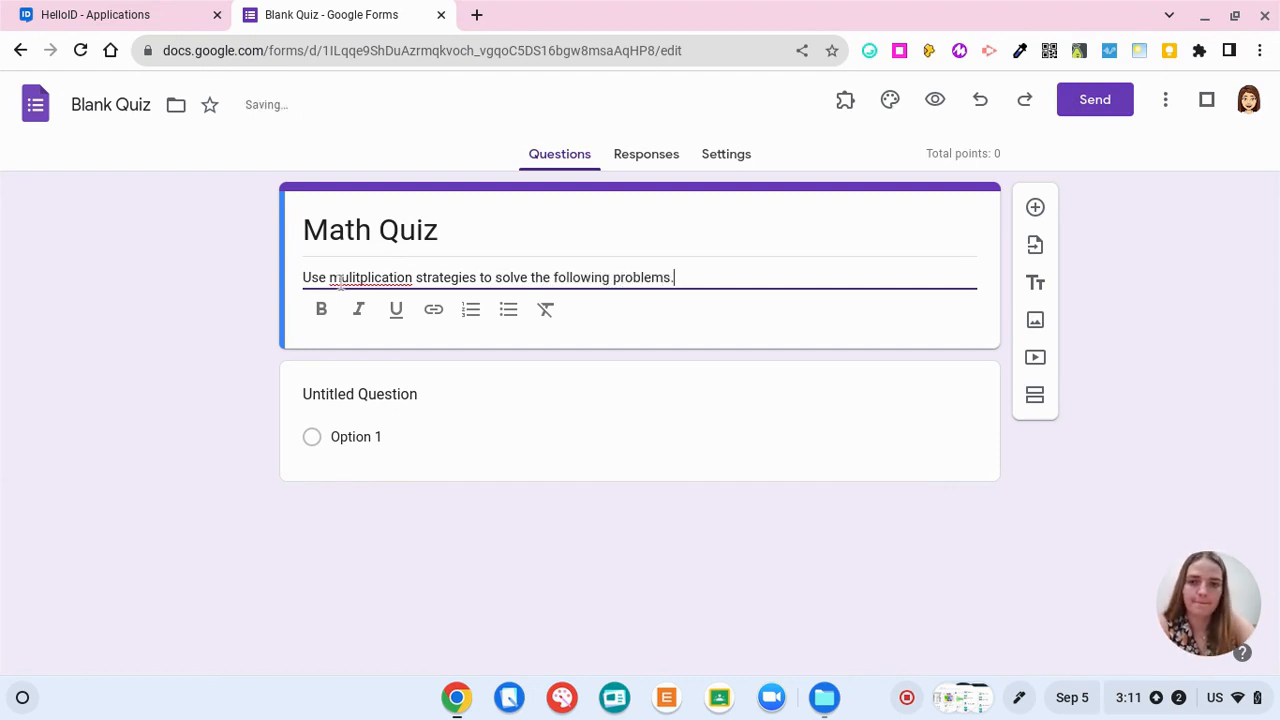
click(388, 393)
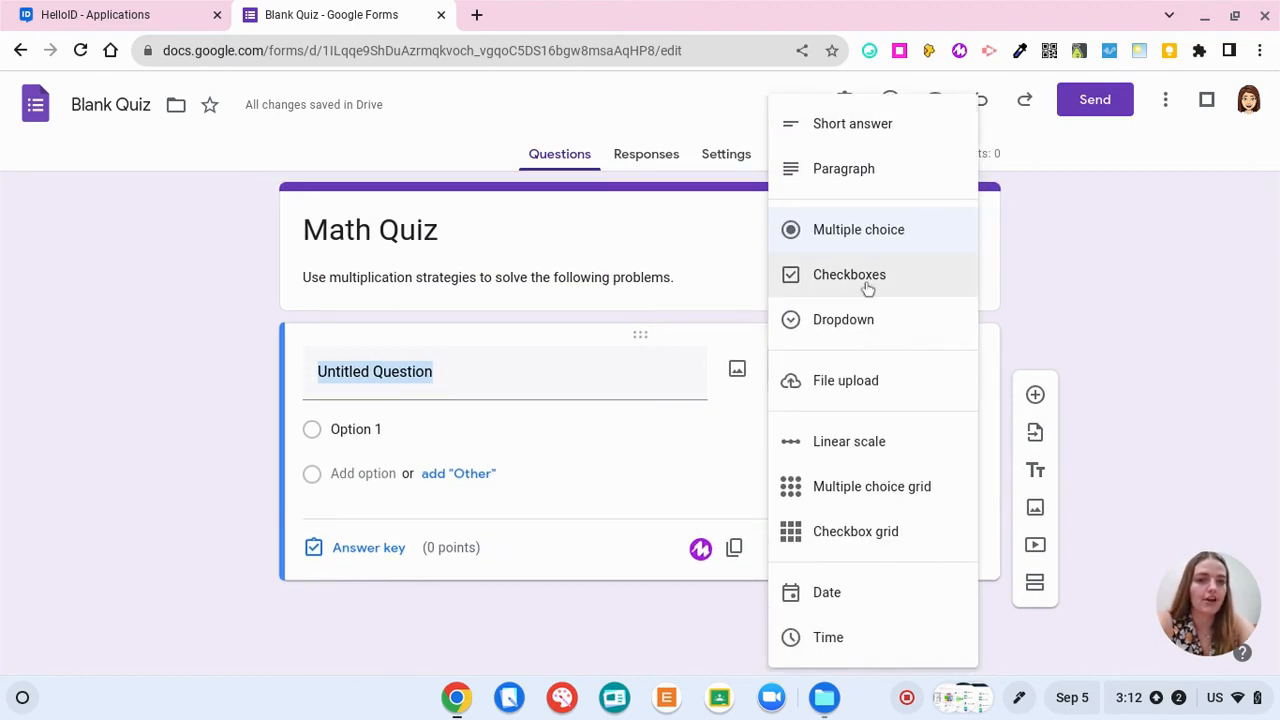
mouse_move(879, 637)
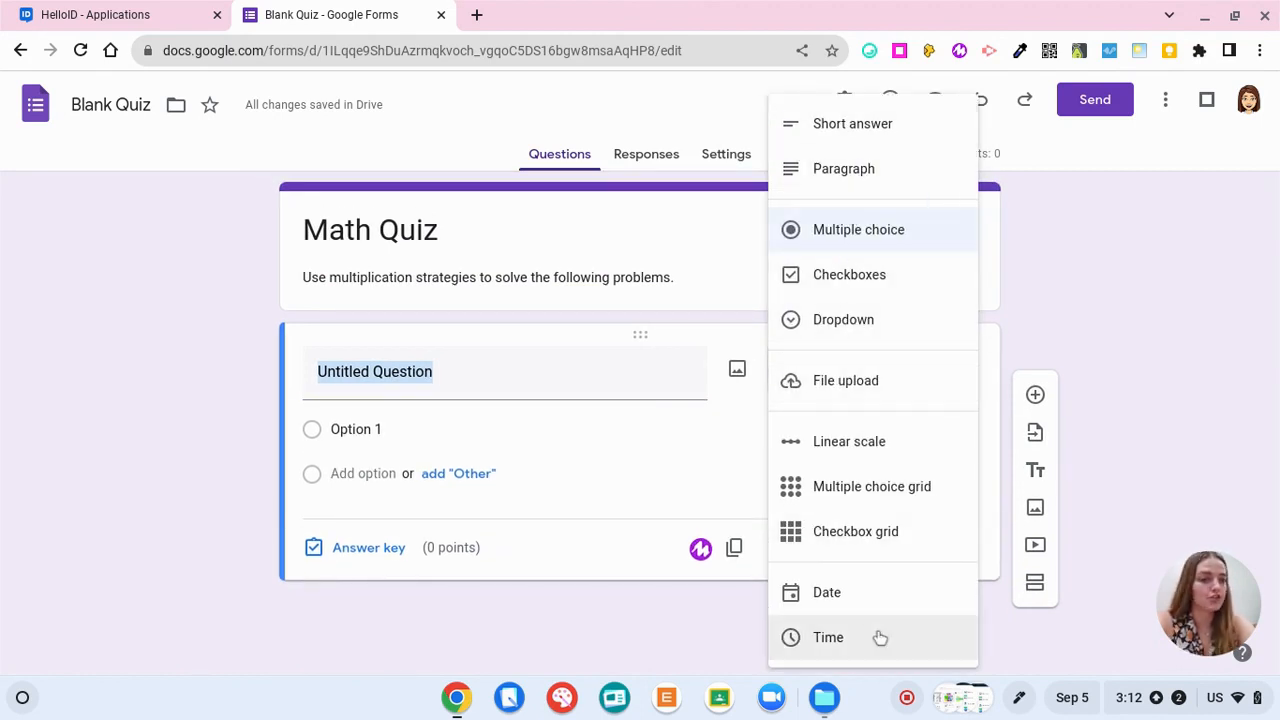
Switch question 1 through Short answer, Paragraph, Checkboxes, Dropdown, Linear scale, then Checkbox grid
click(852, 123)
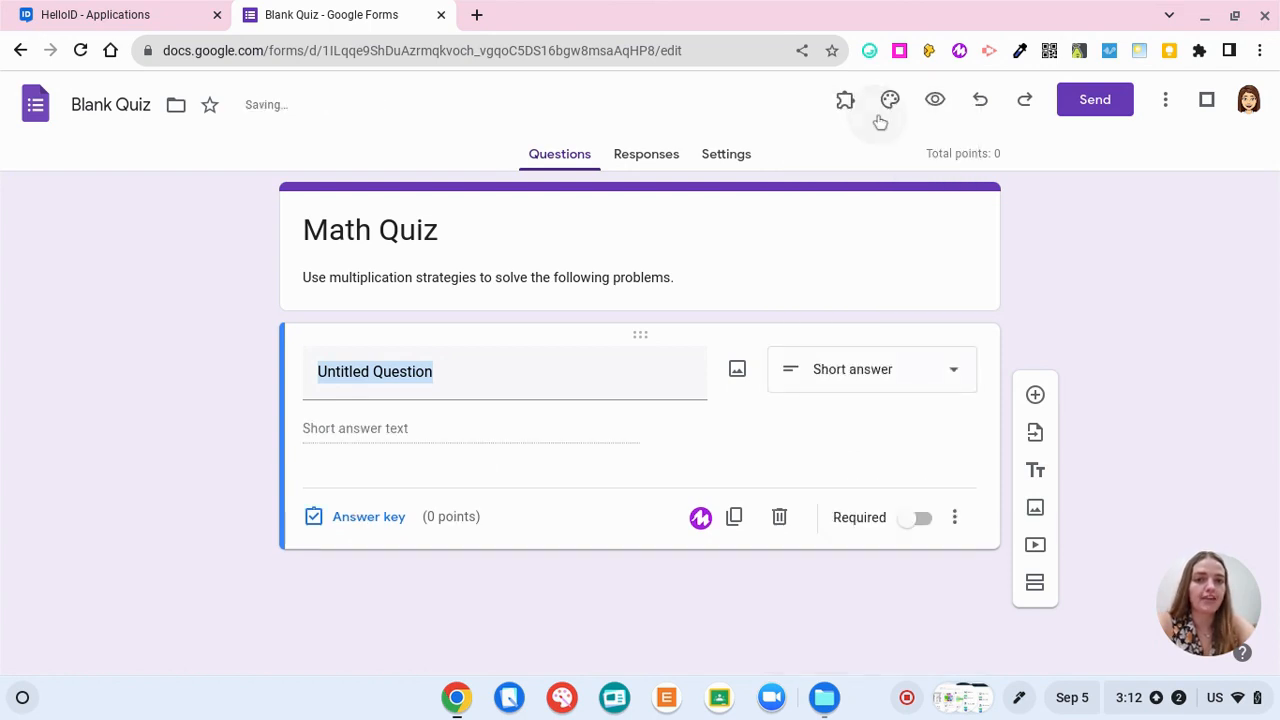
click(870, 369)
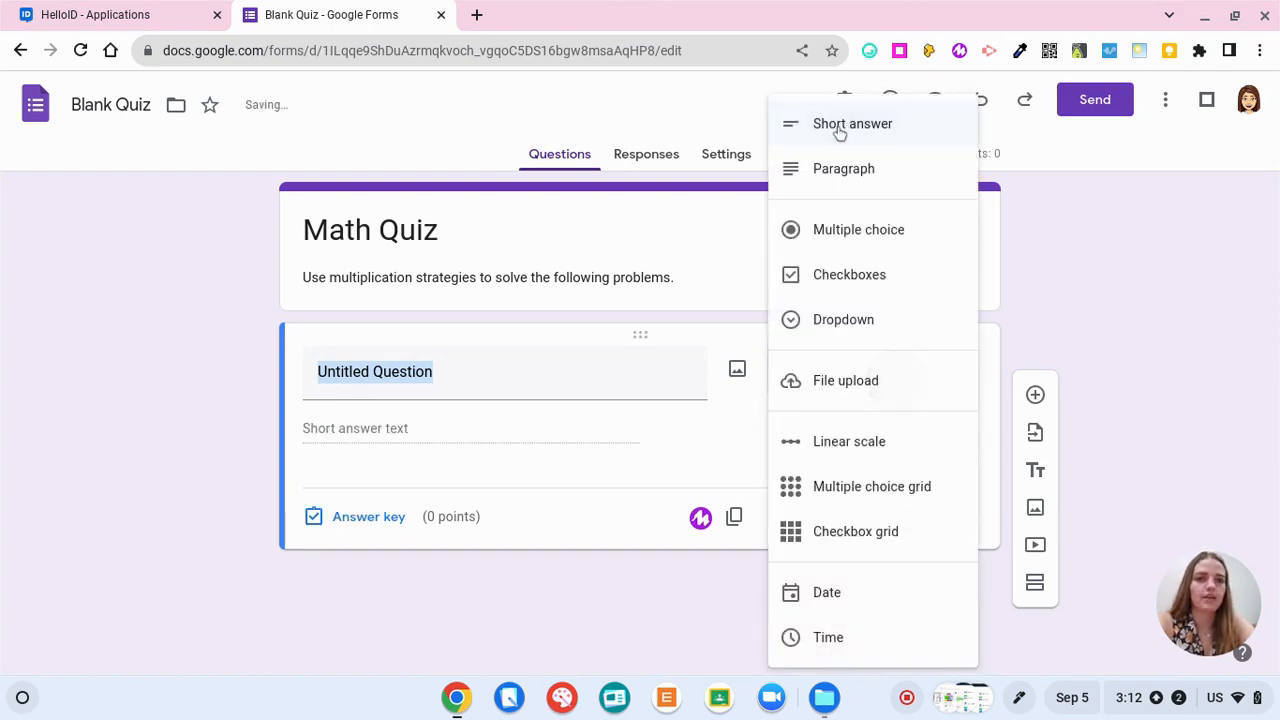
click(843, 168)
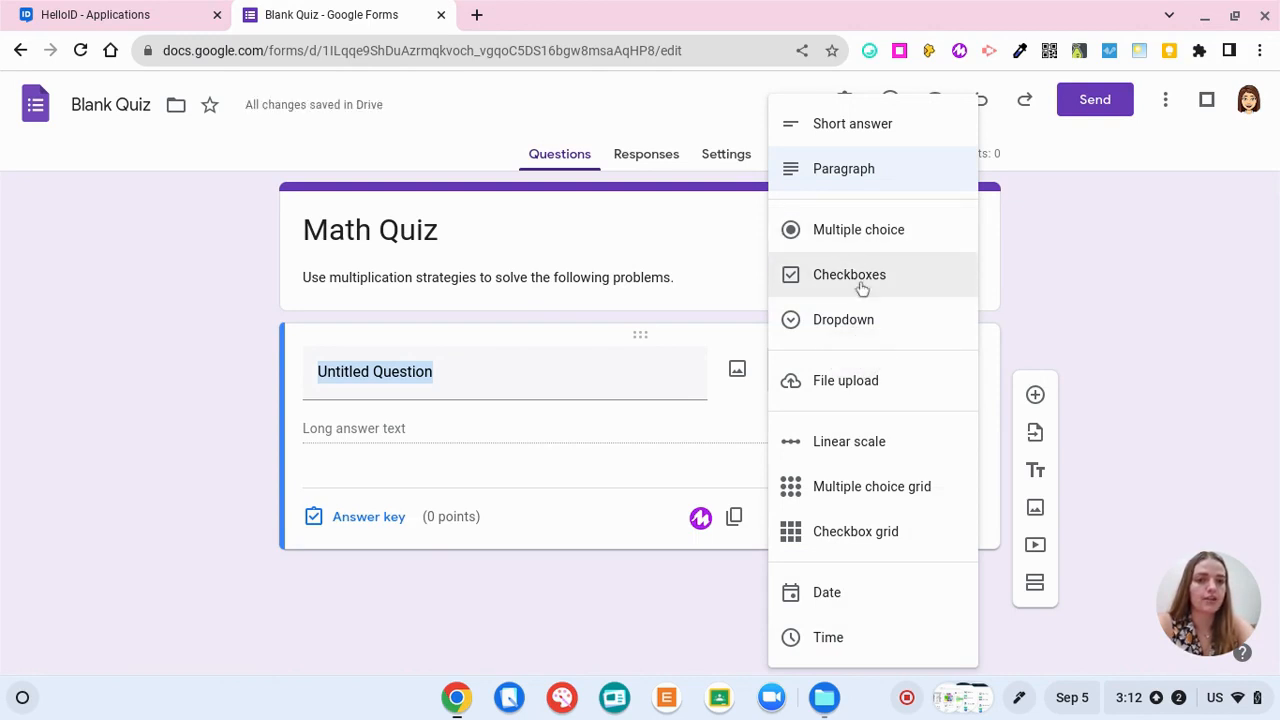
click(849, 274)
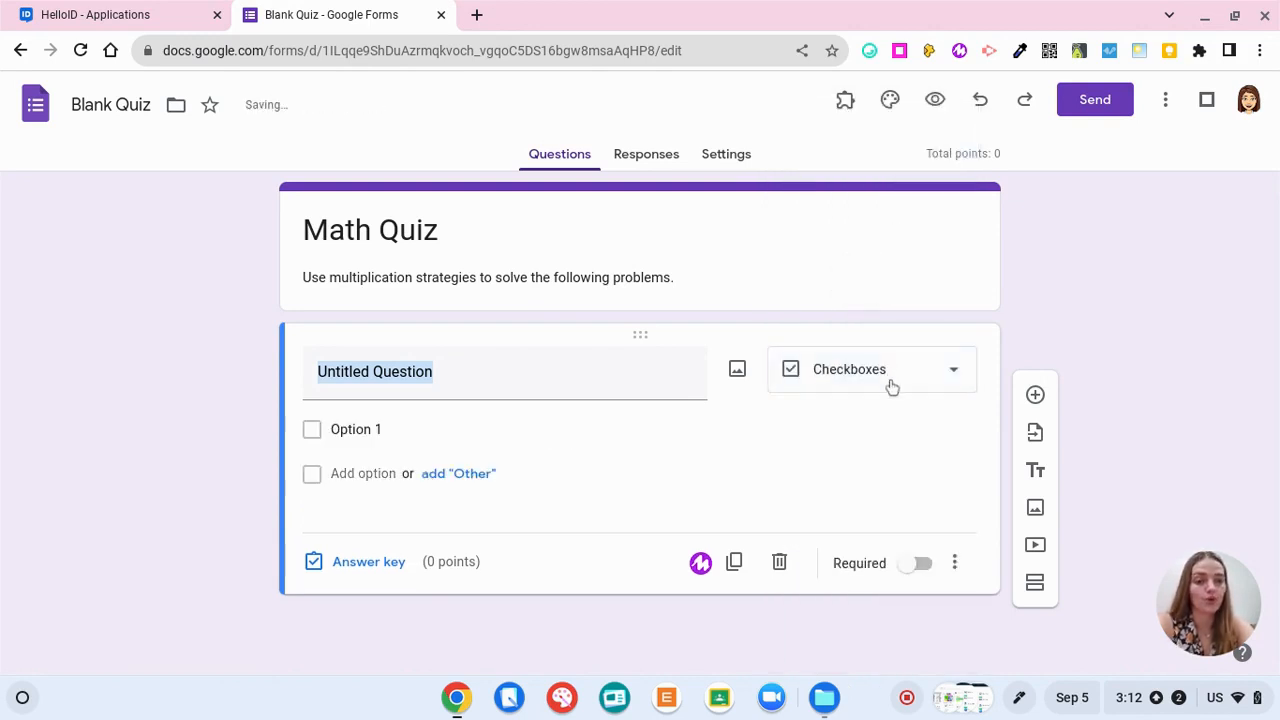
click(870, 369)
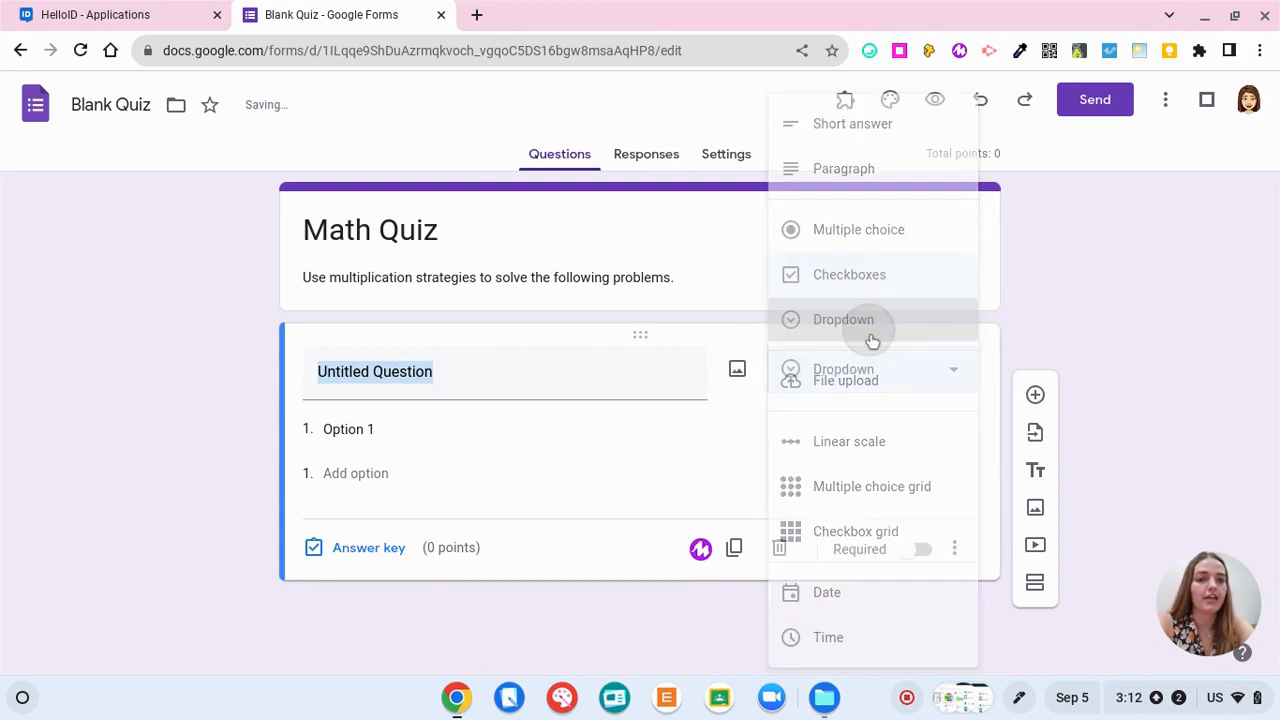
click(843, 319)
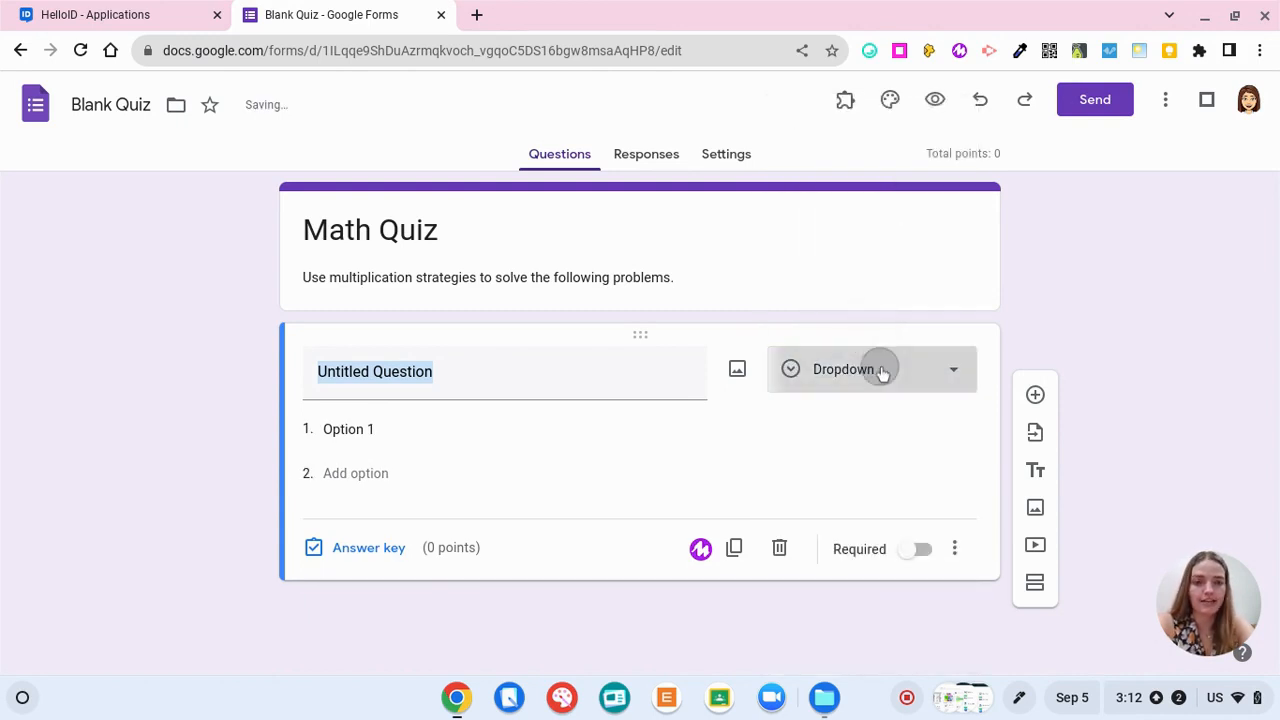
click(872, 369)
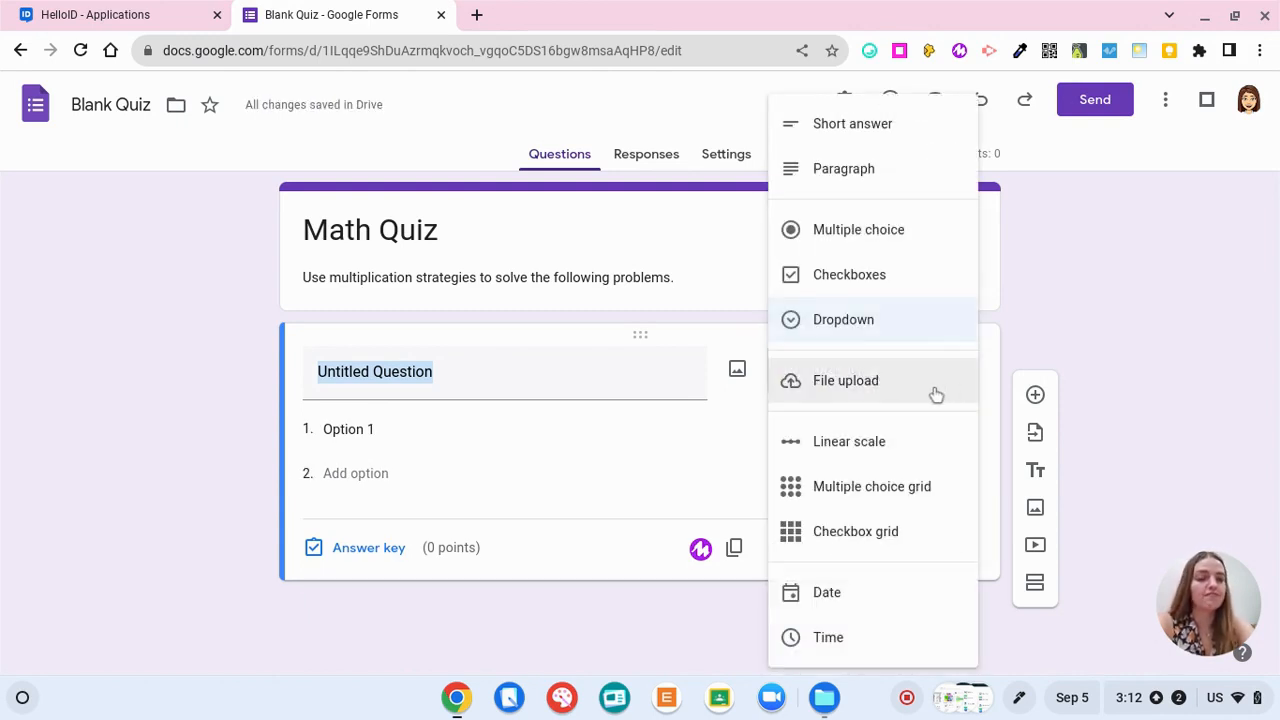
click(848, 441)
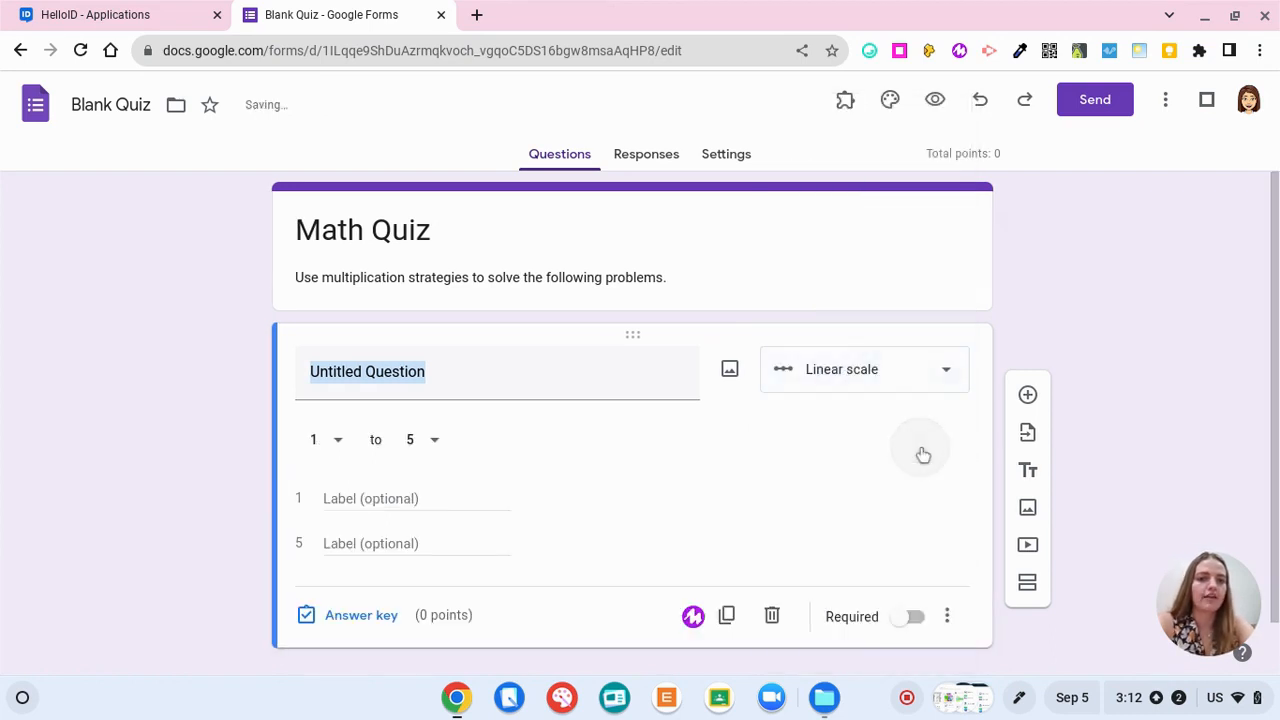
click(863, 369)
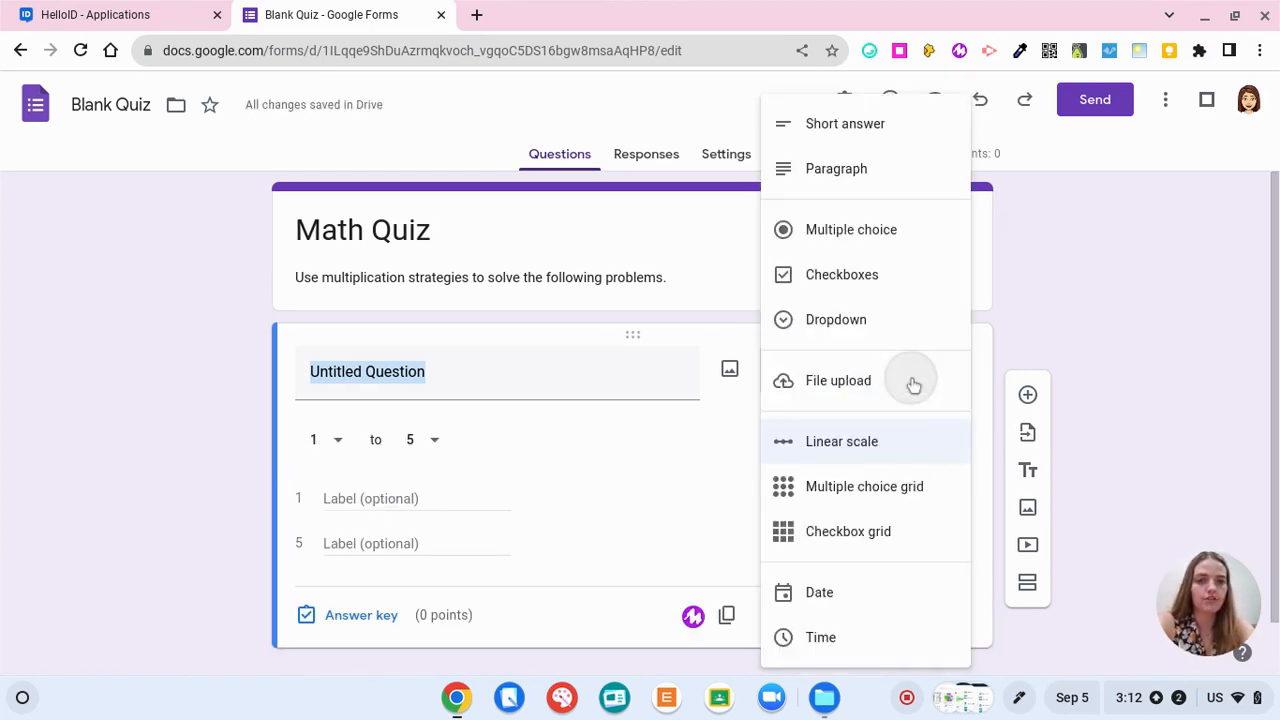
click(864, 486)
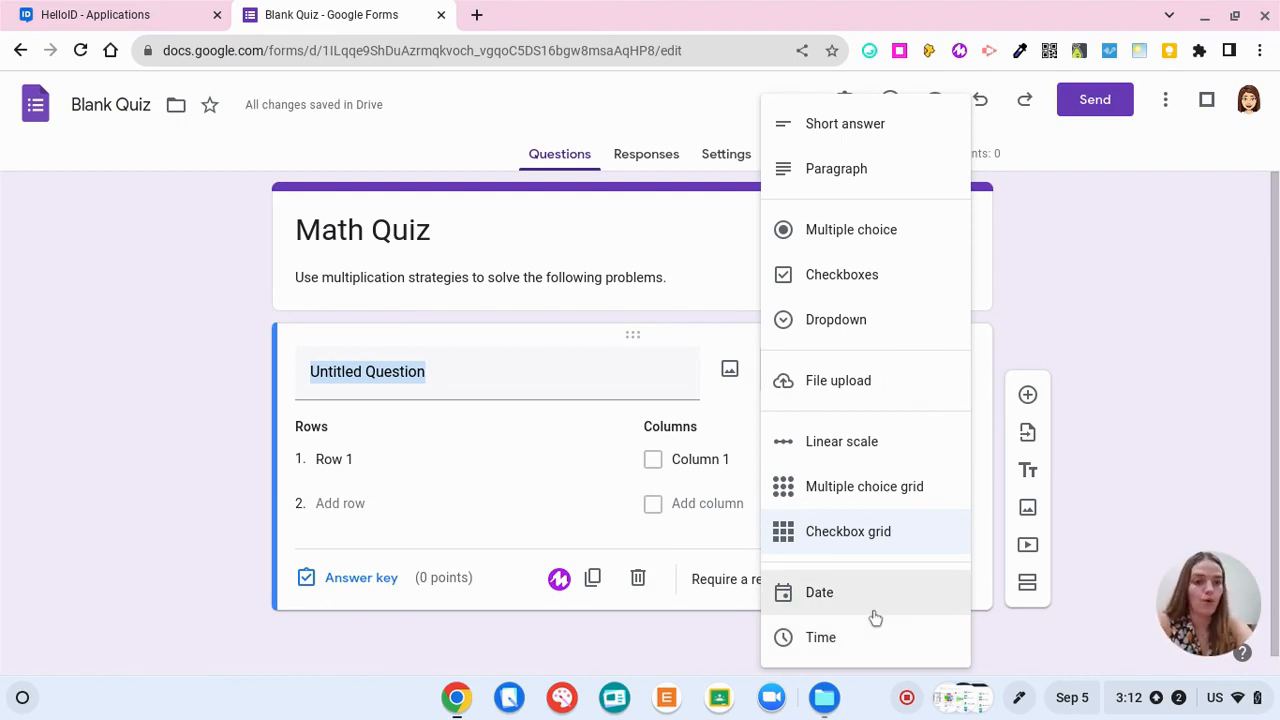
mouse_move(880, 627)
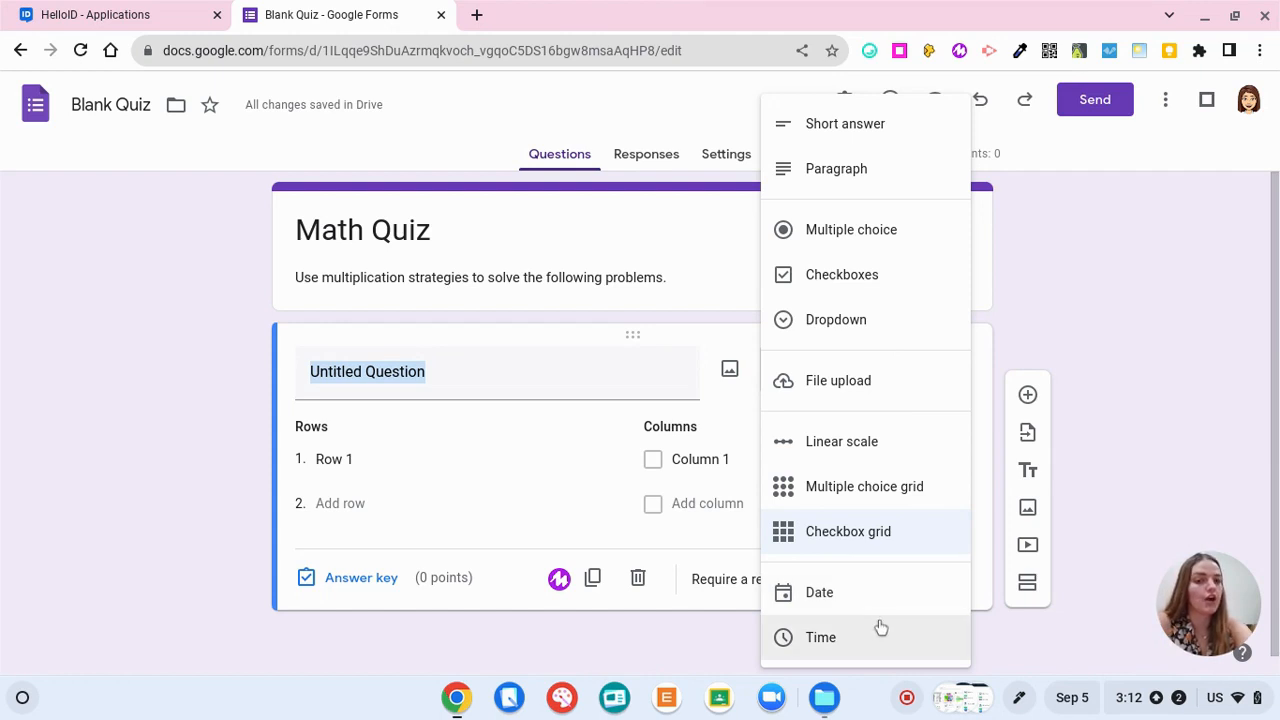
mouse_move(875, 637)
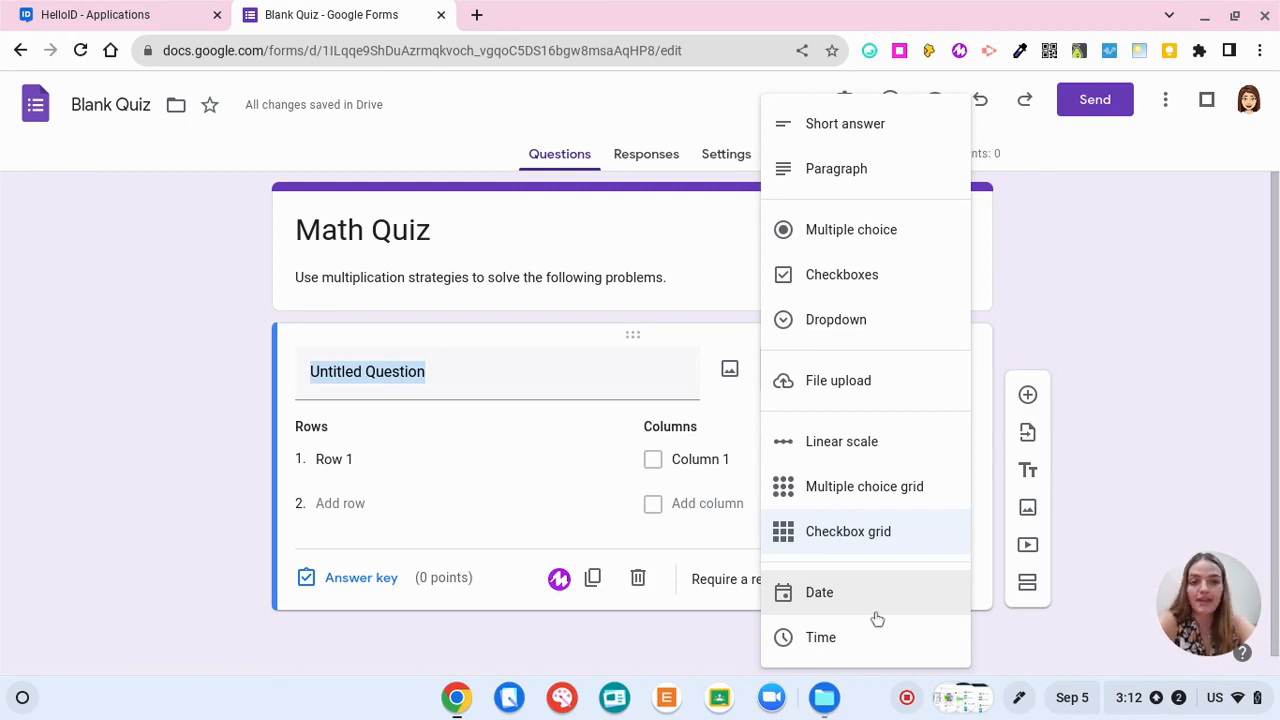
mouse_move(878, 632)
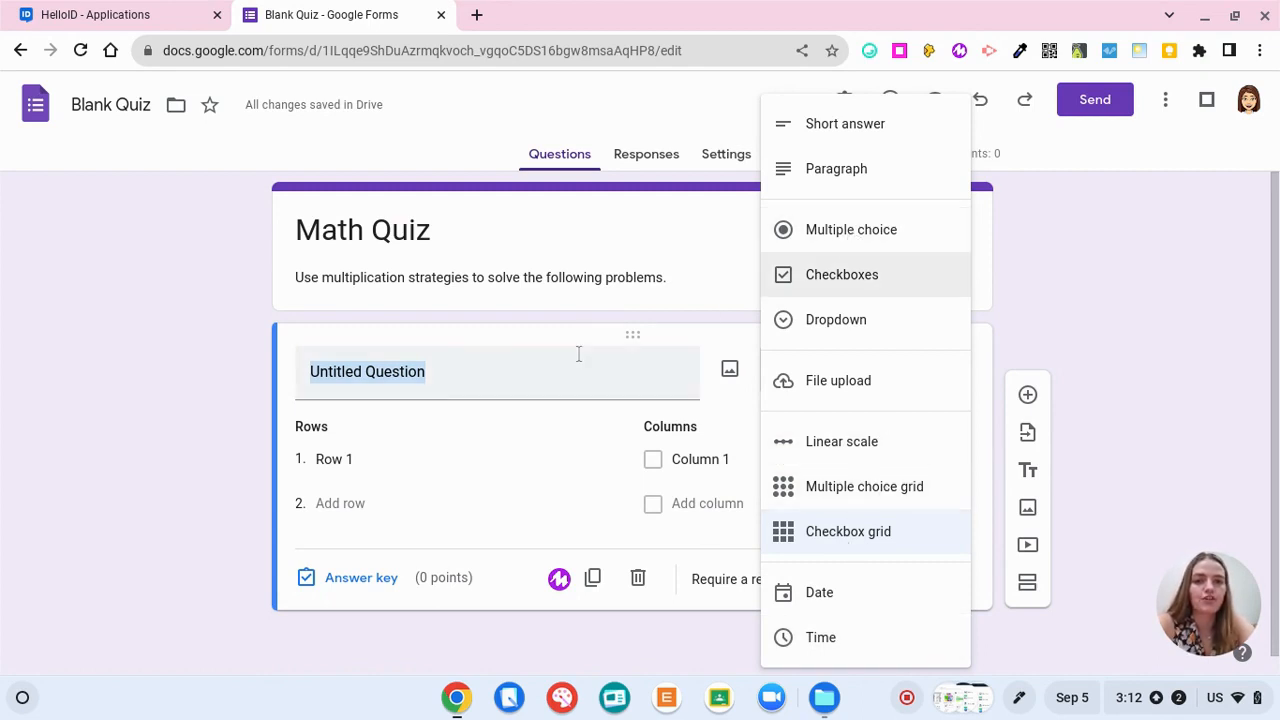
Type '2x5=' as the first question's text
click(848, 531)
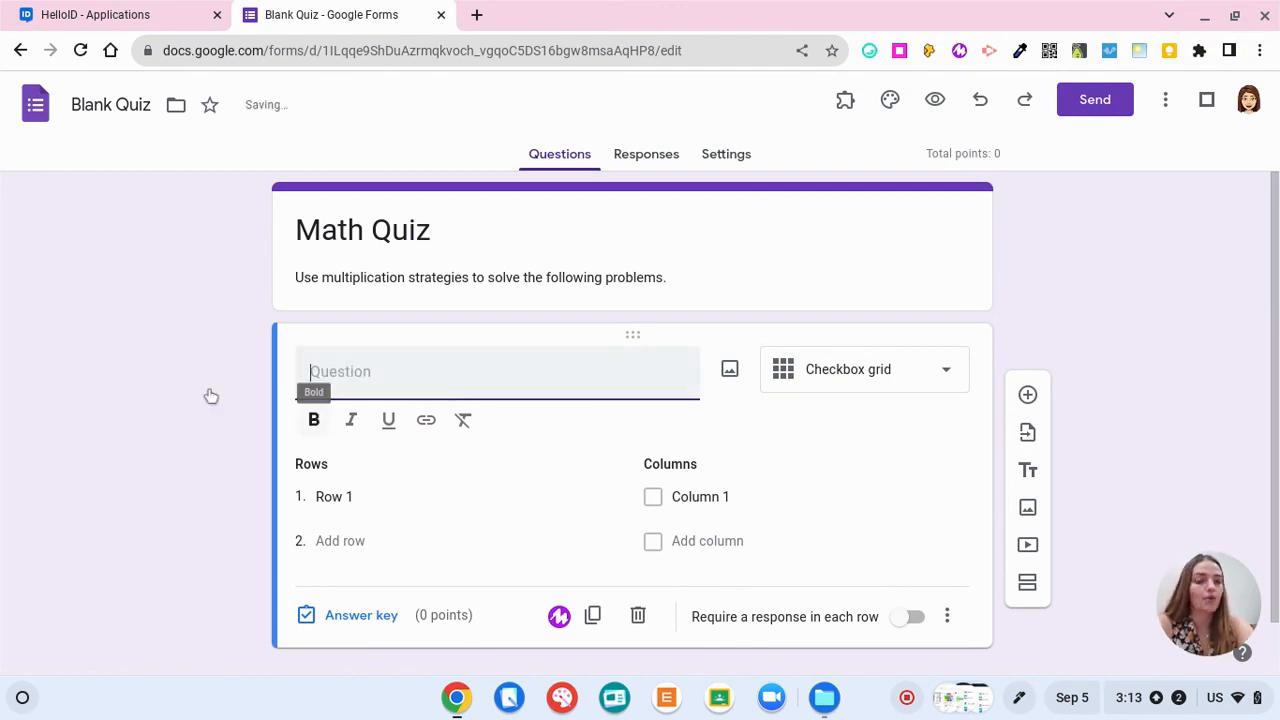
text(2x)
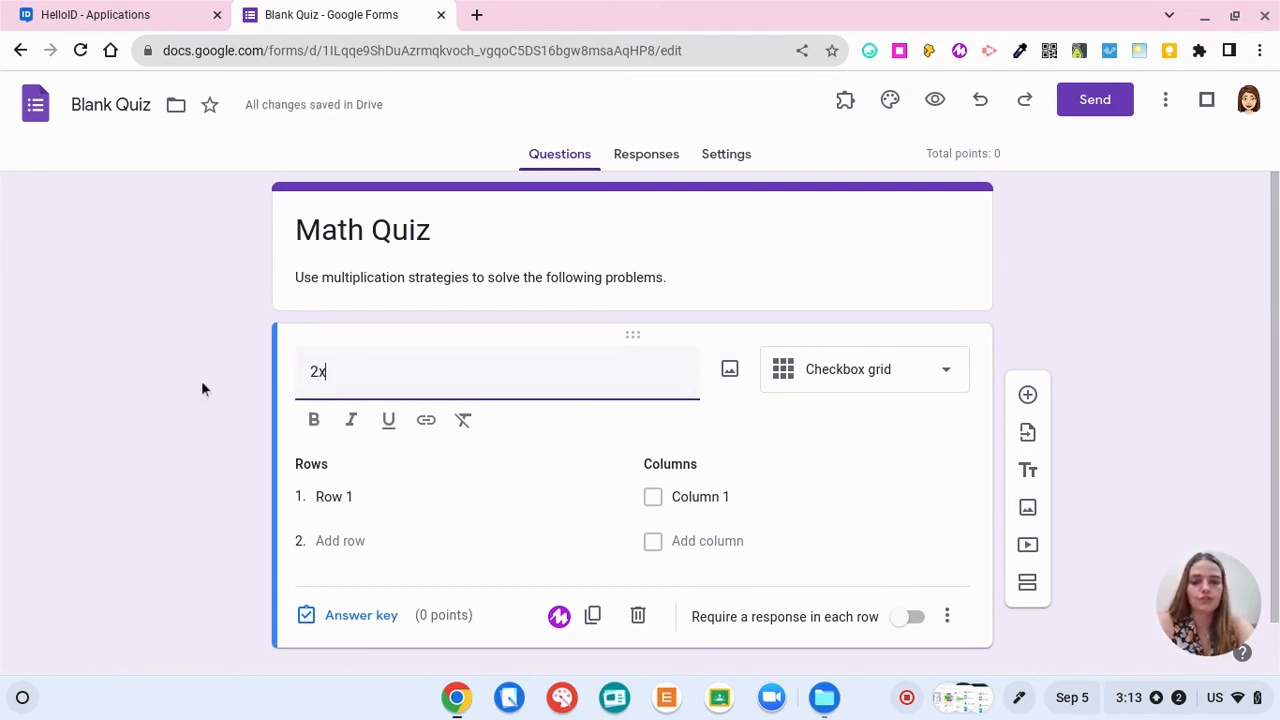
text(5)
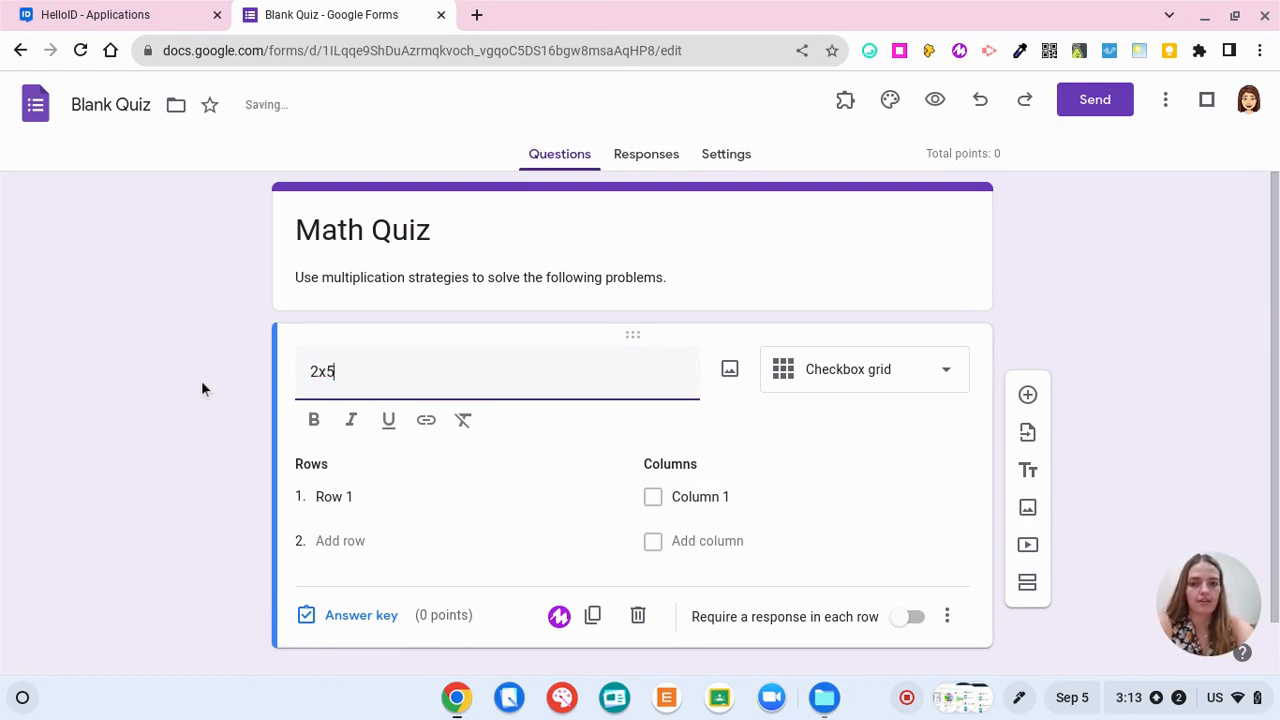
text(=)
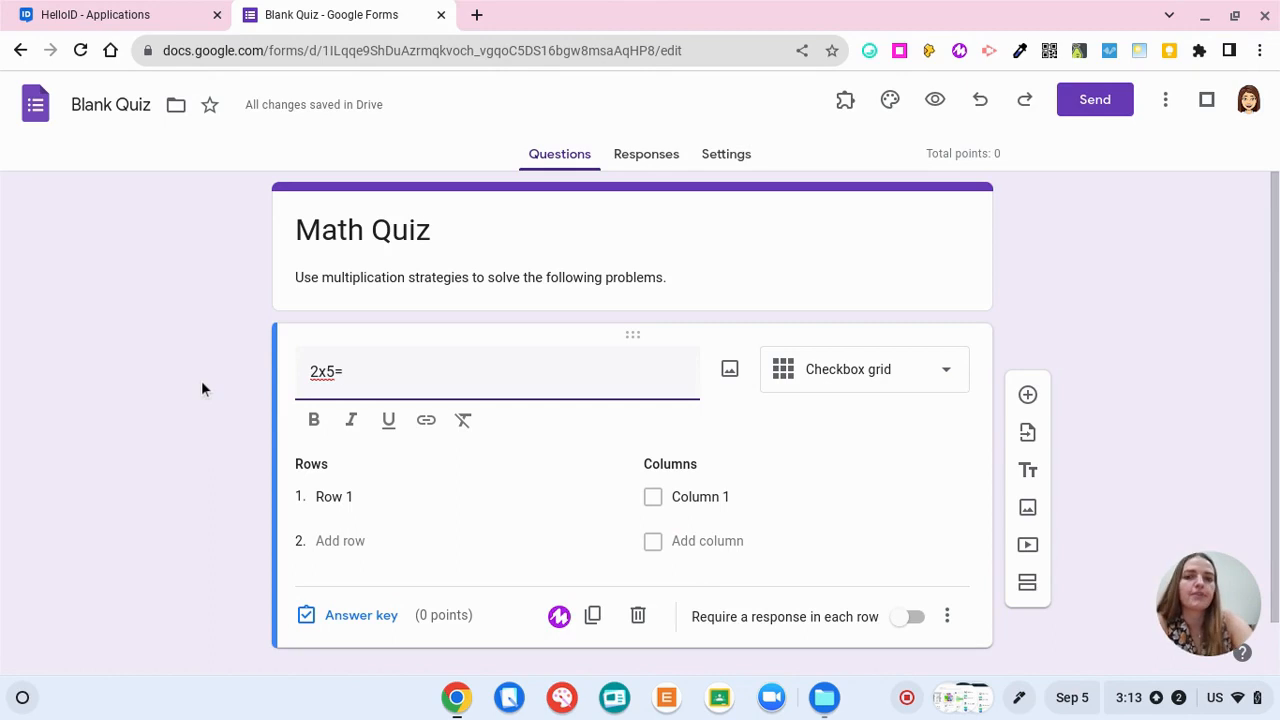
Set the 2x5= question's type to Short answer
click(862, 369)
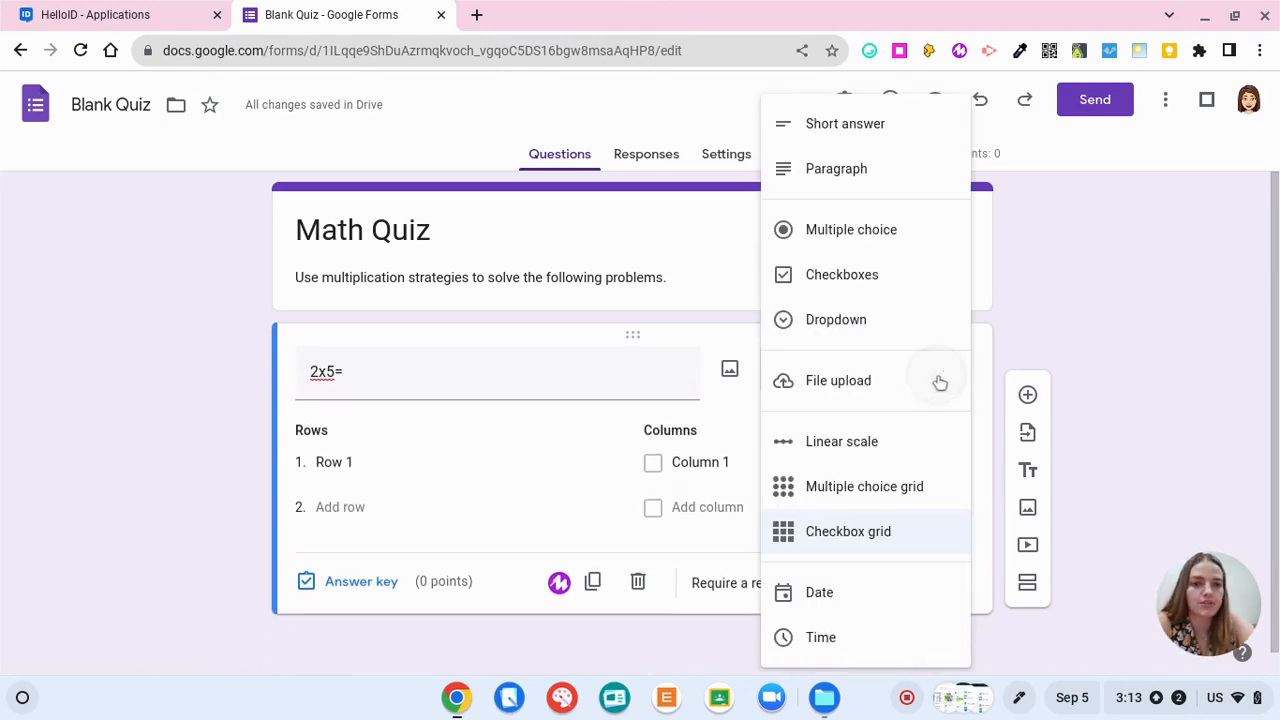
click(845, 123)
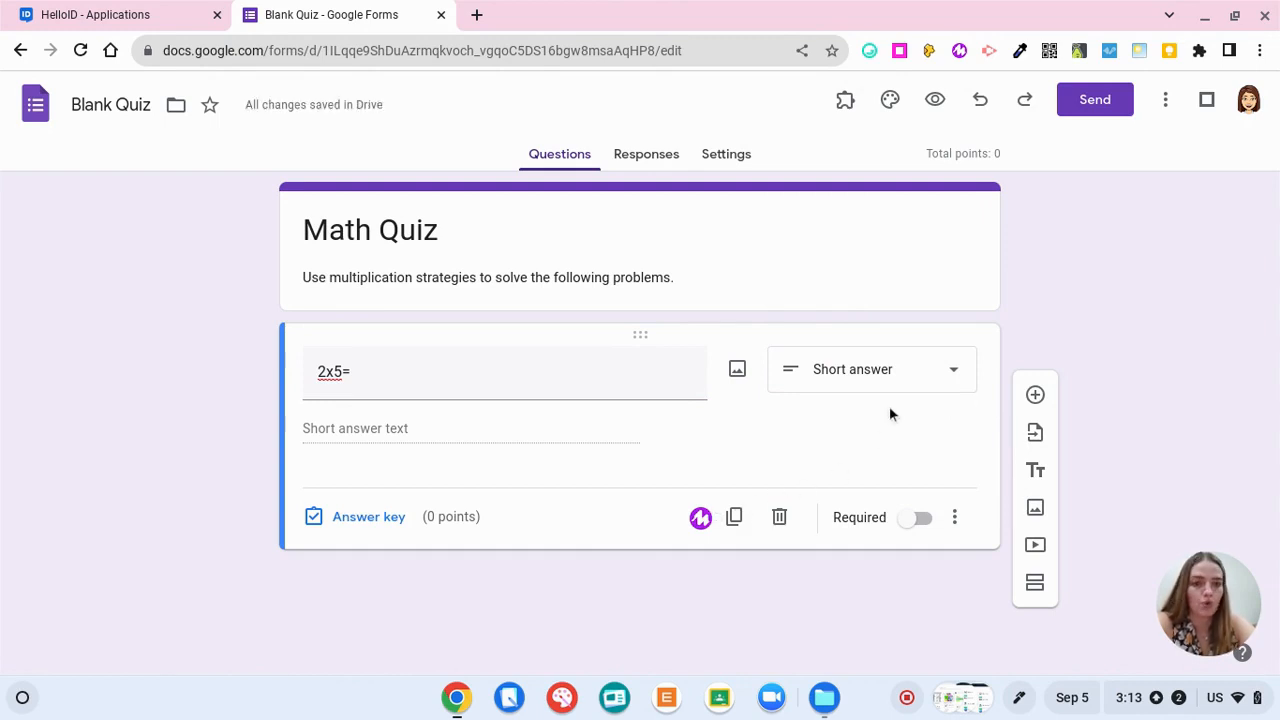
click(870, 369)
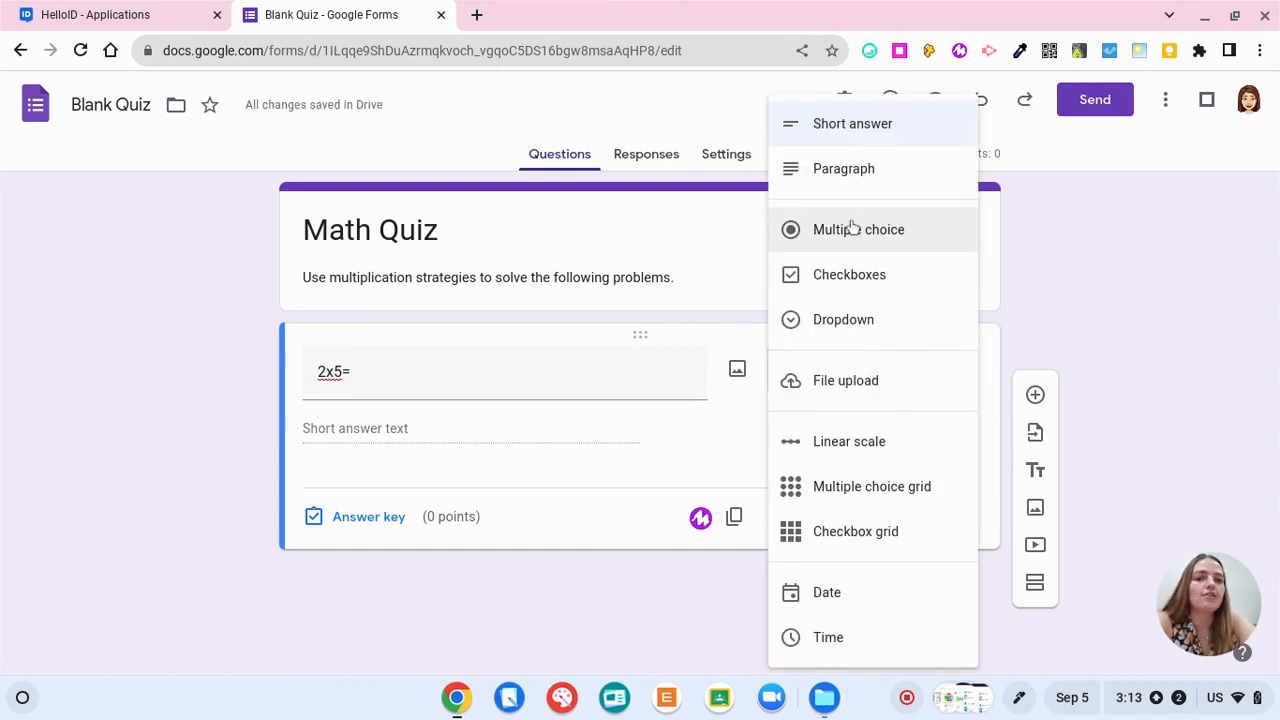
click(858, 229)
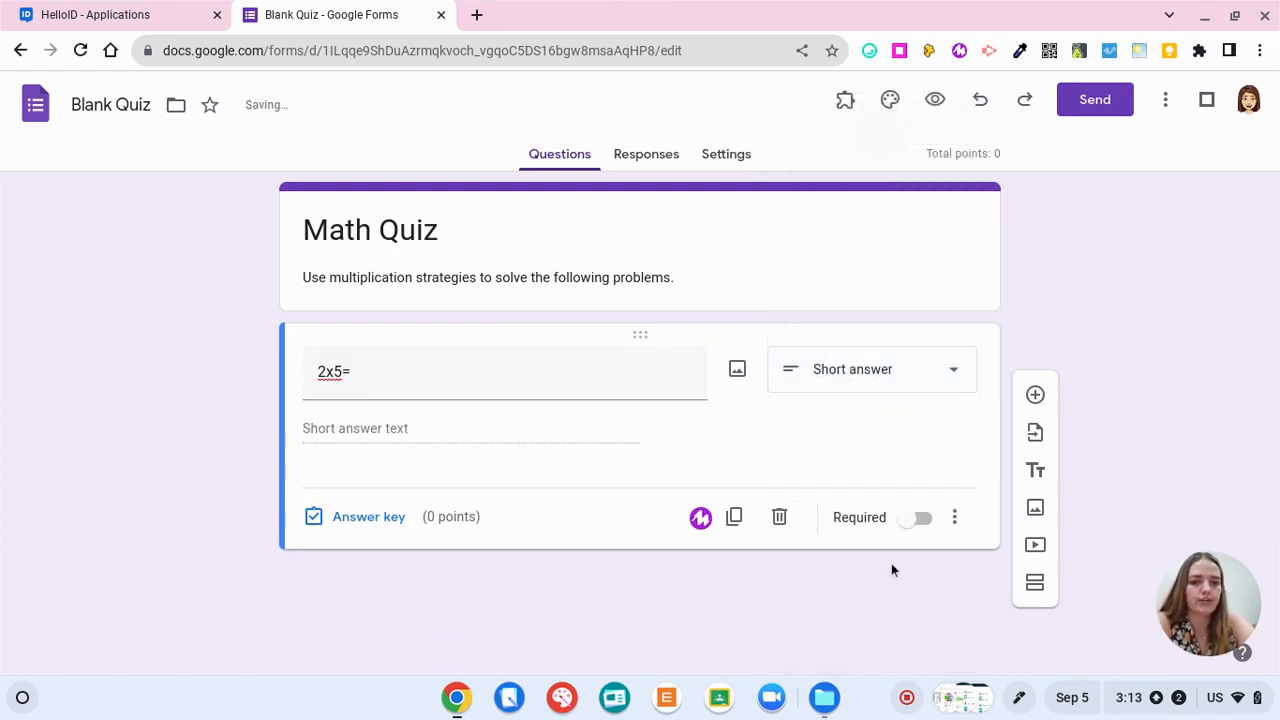
mouse_move(368, 516)
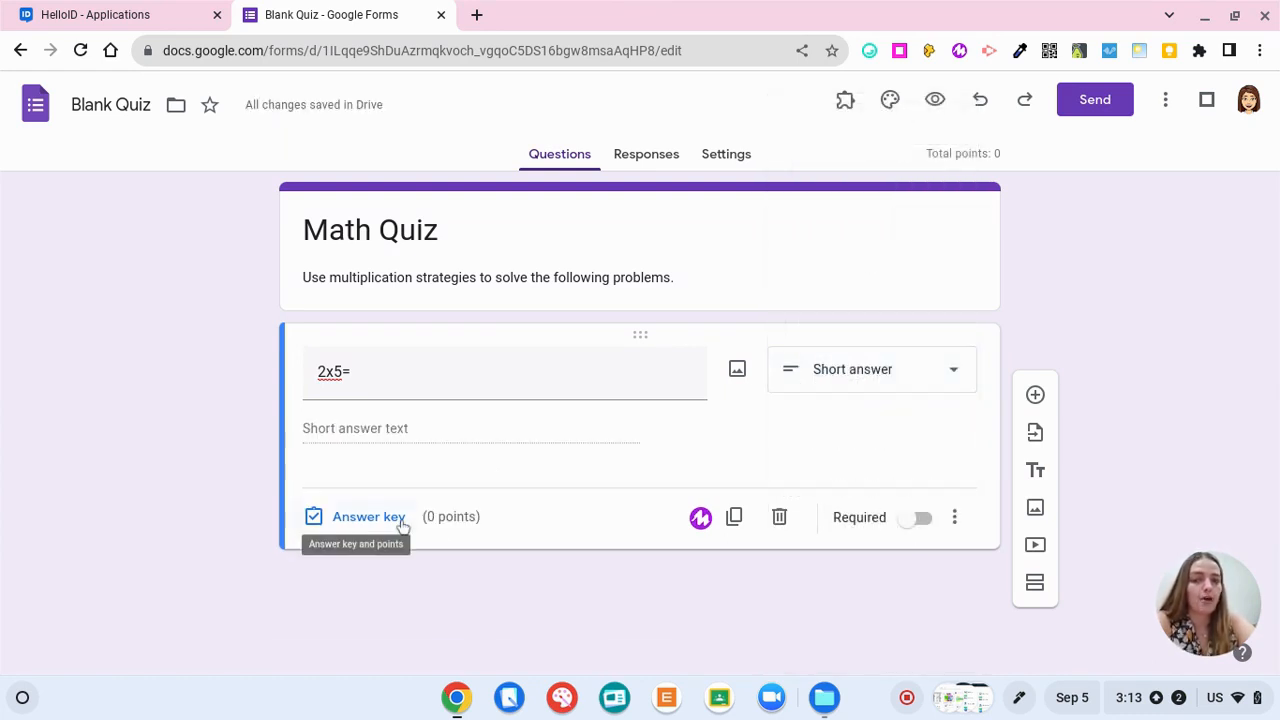
Give the 2x5= question 10 points in its answer key and mark it required
click(368, 516)
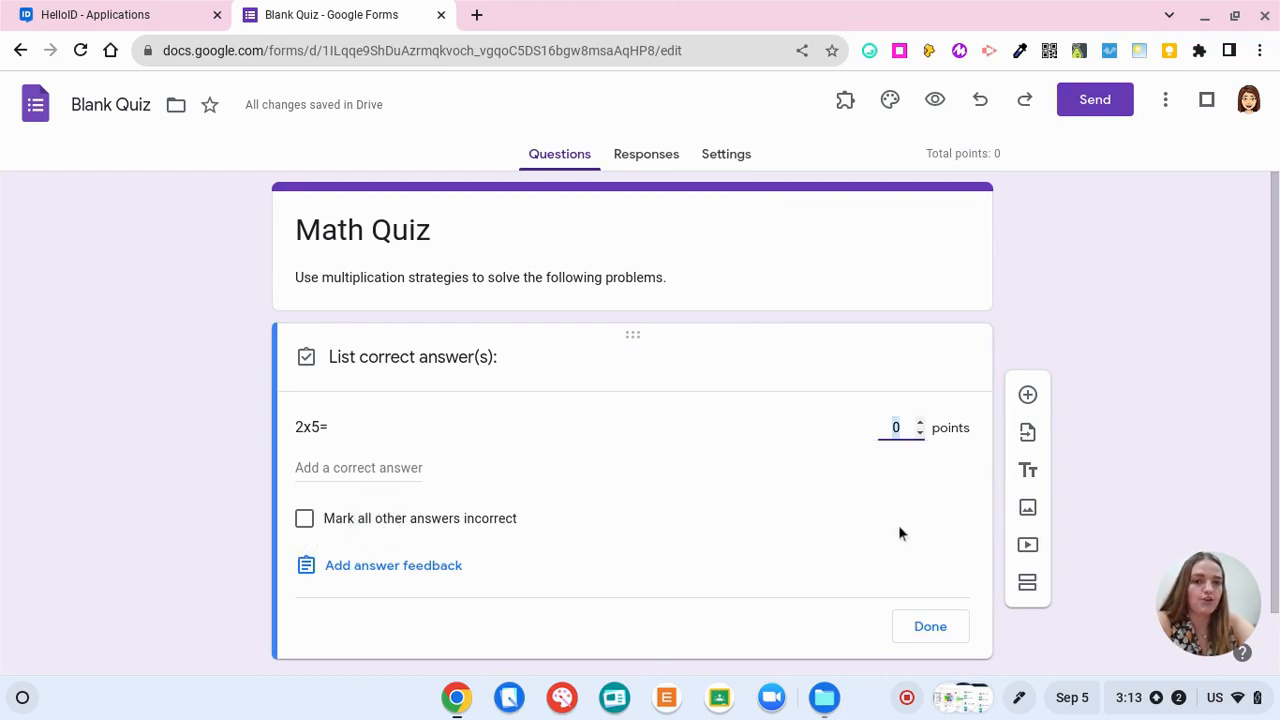
text(10)
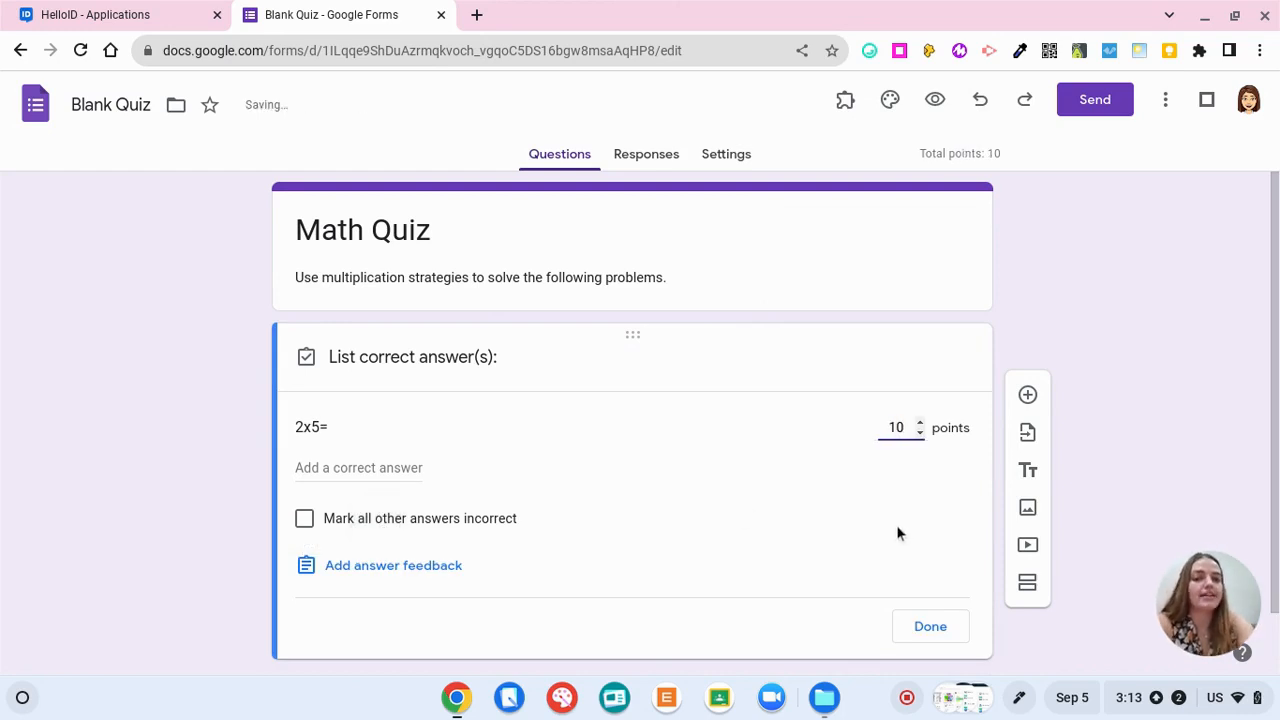
click(908, 618)
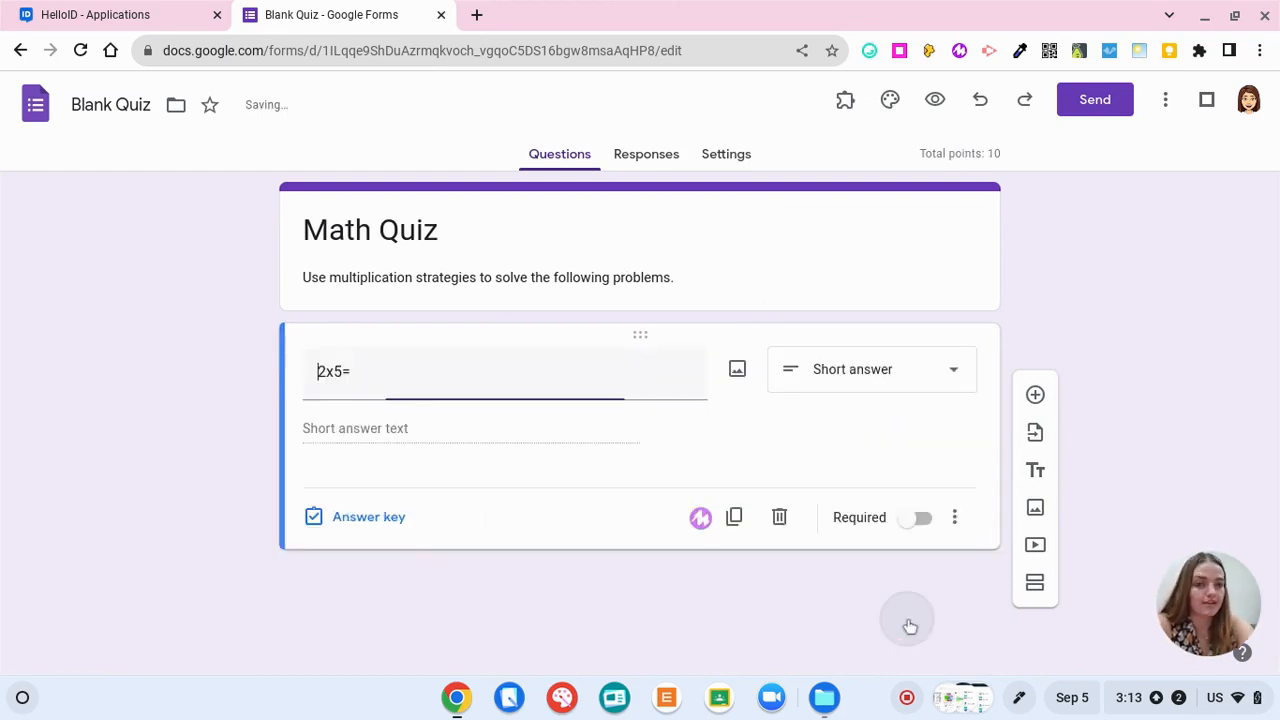
click(333, 371)
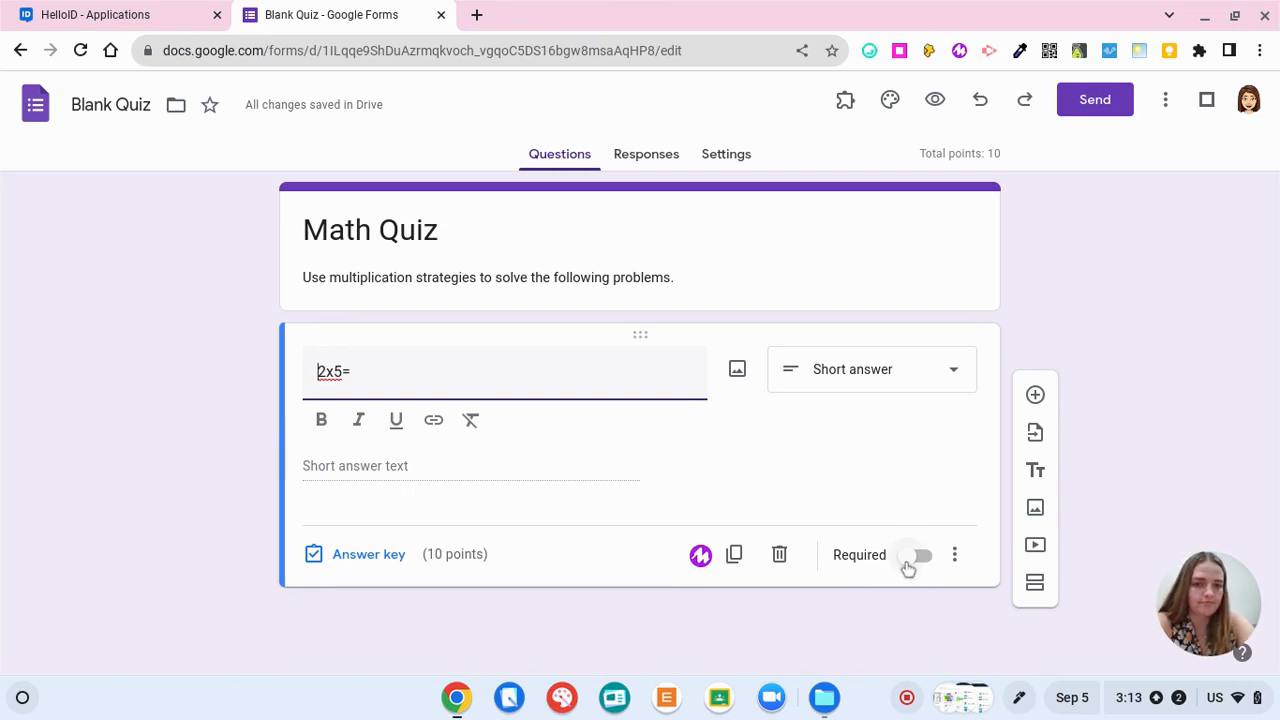
click(913, 555)
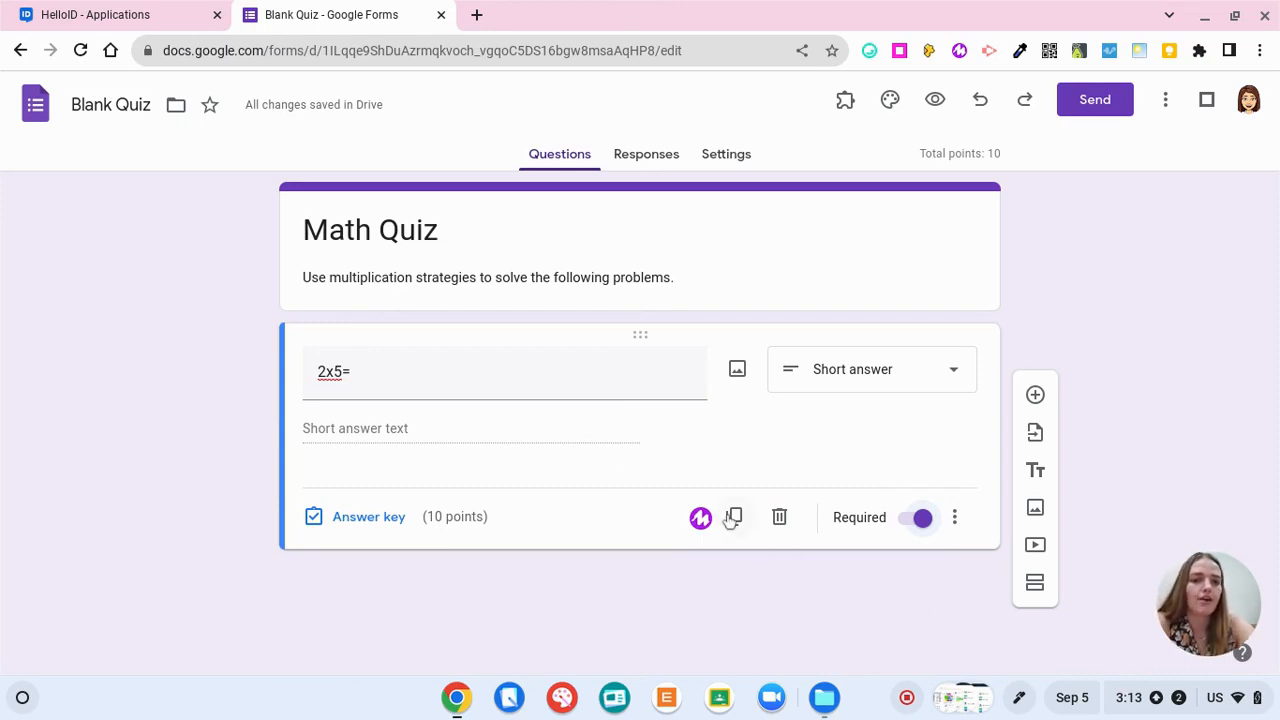
Duplicate the 2x5= question and insert a pink bubble array image from Google Images
click(732, 517)
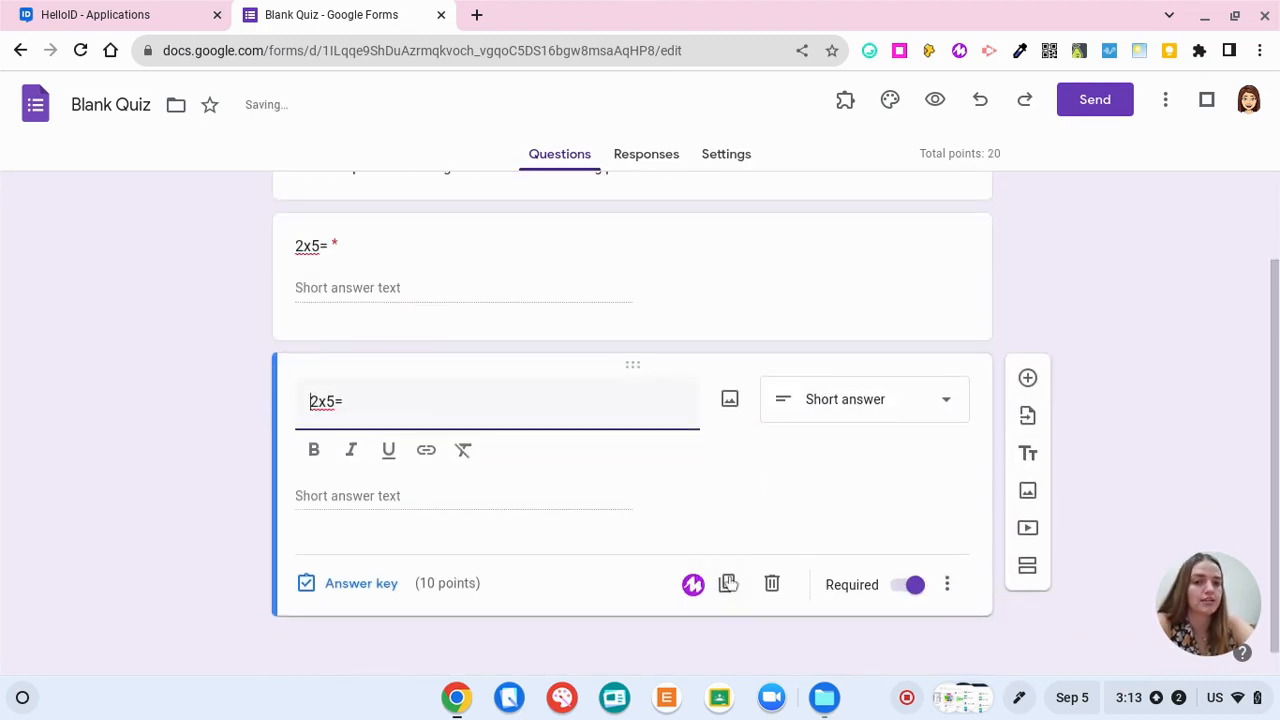
mouse_move(771, 584)
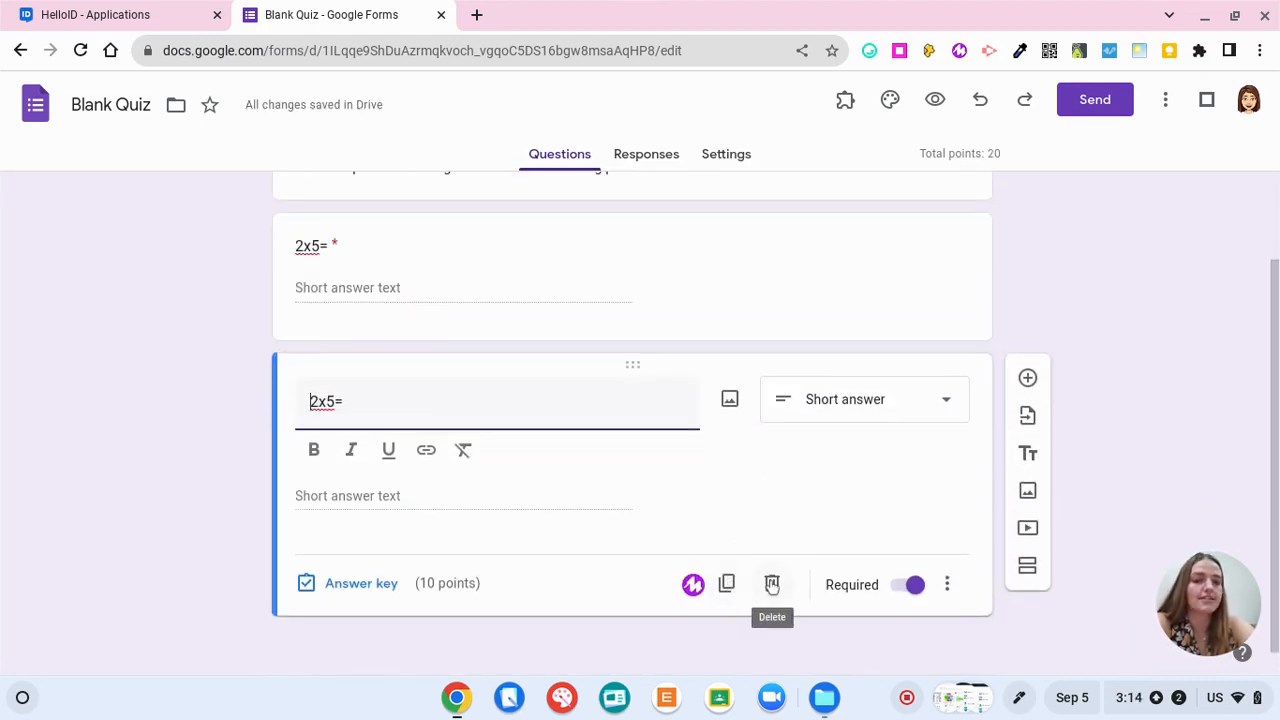
mouse_move(728, 419)
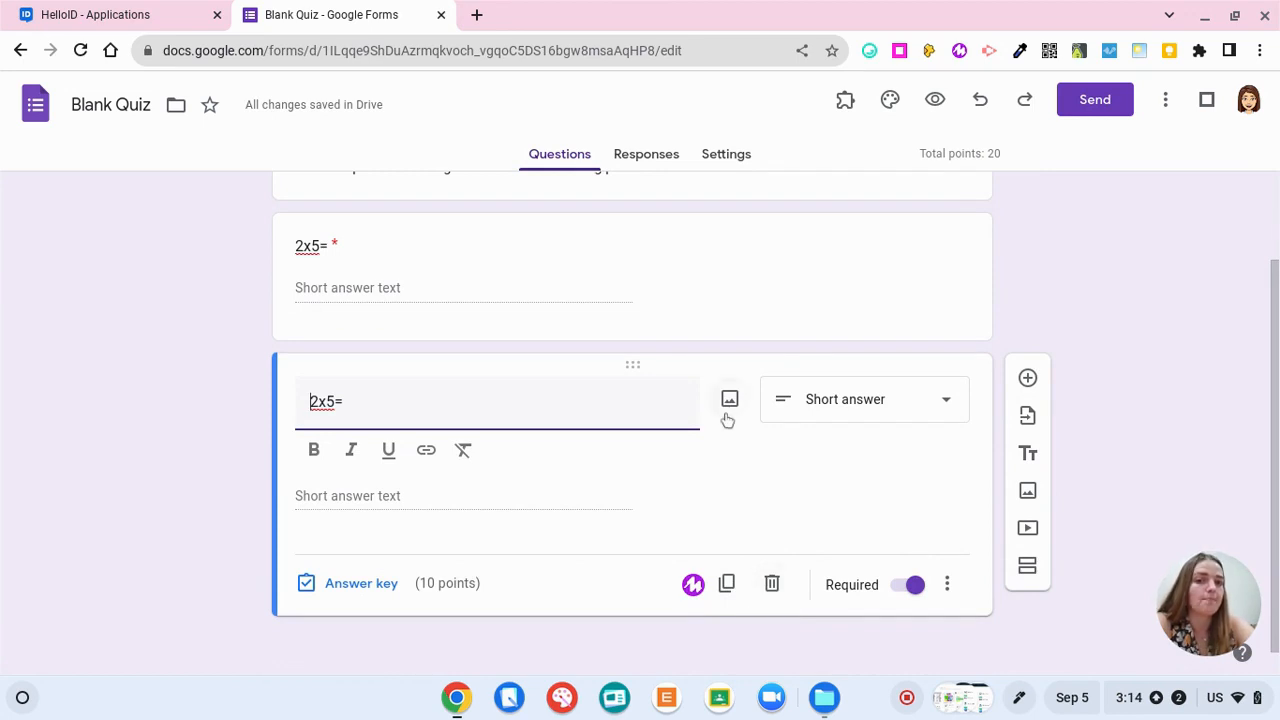
click(729, 399)
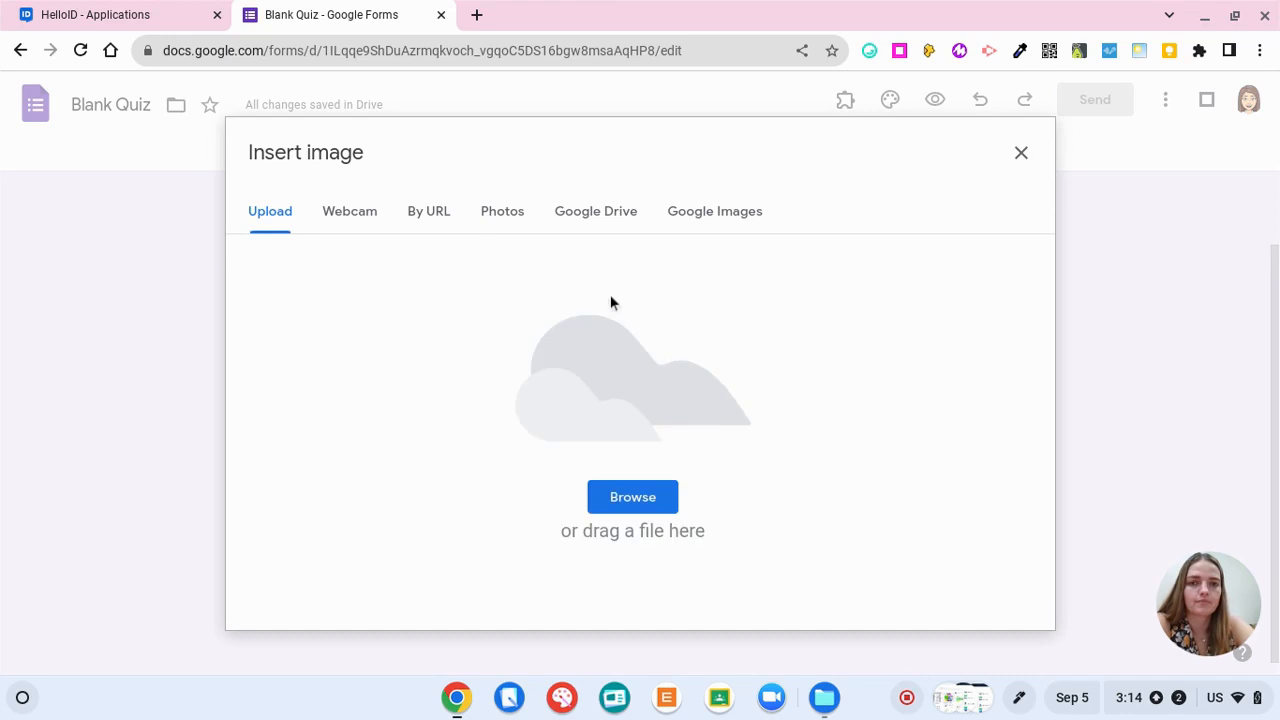
click(714, 211)
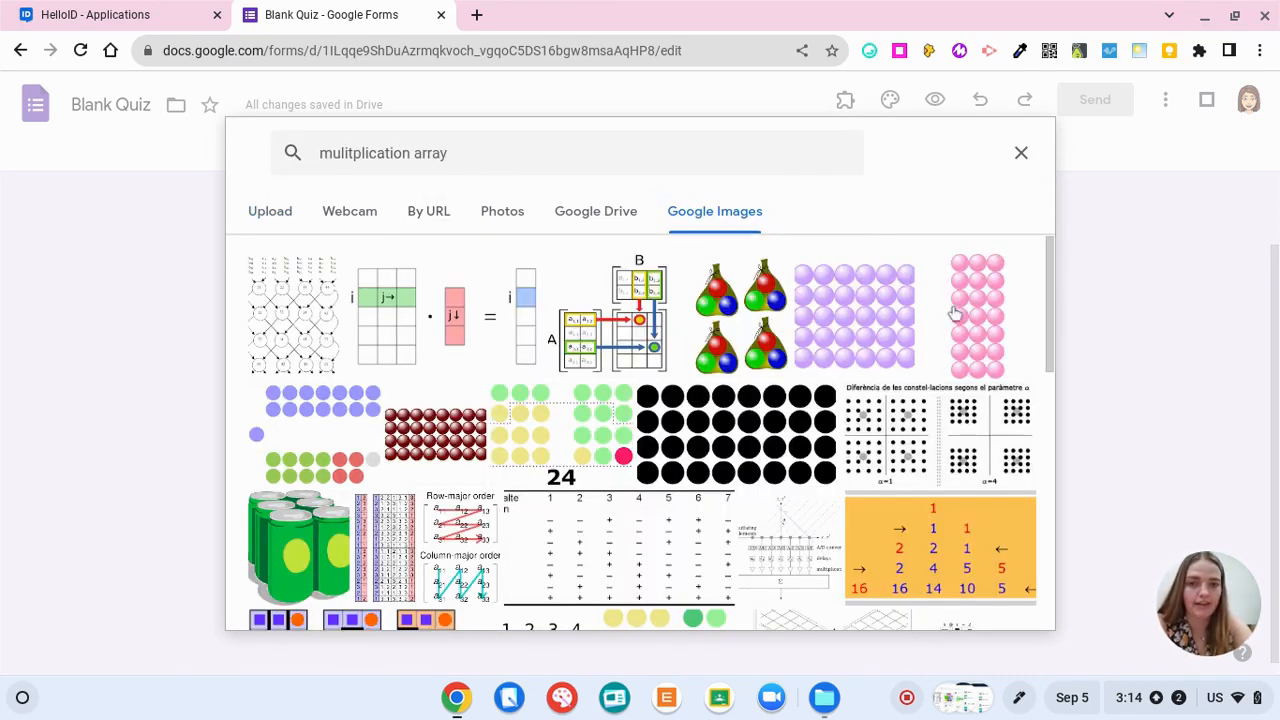
click(977, 315)
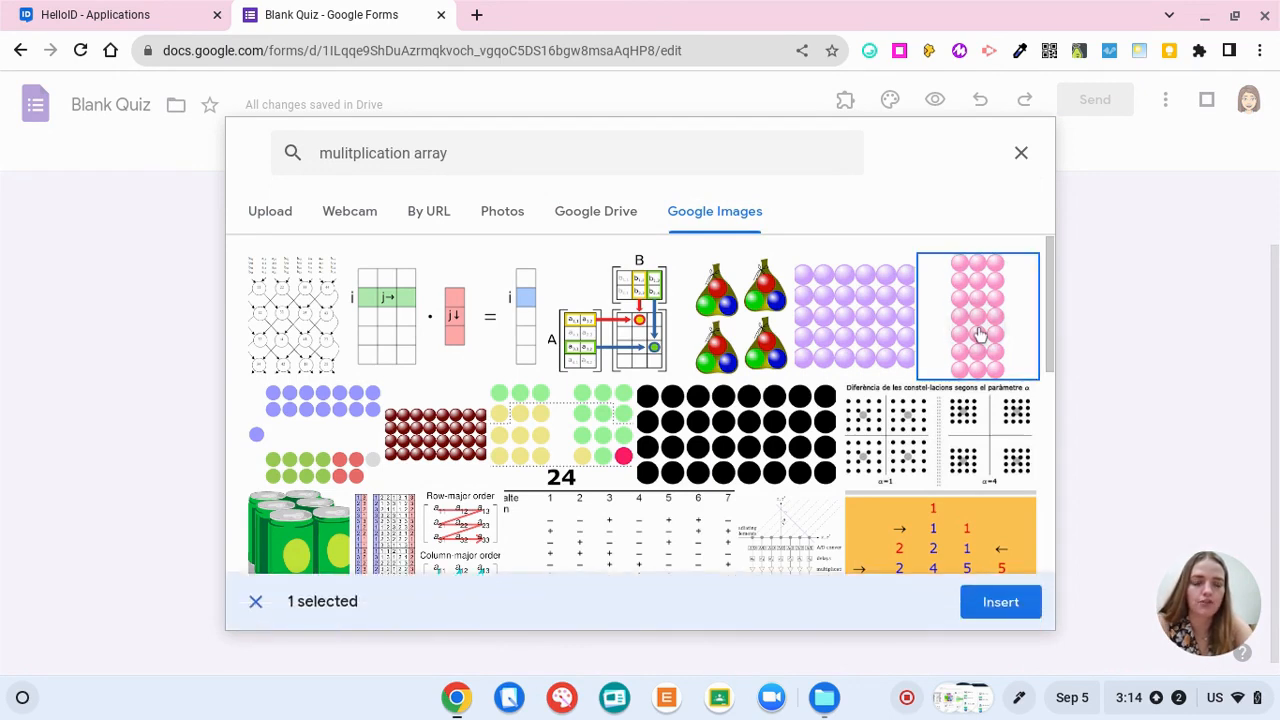
click(1000, 601)
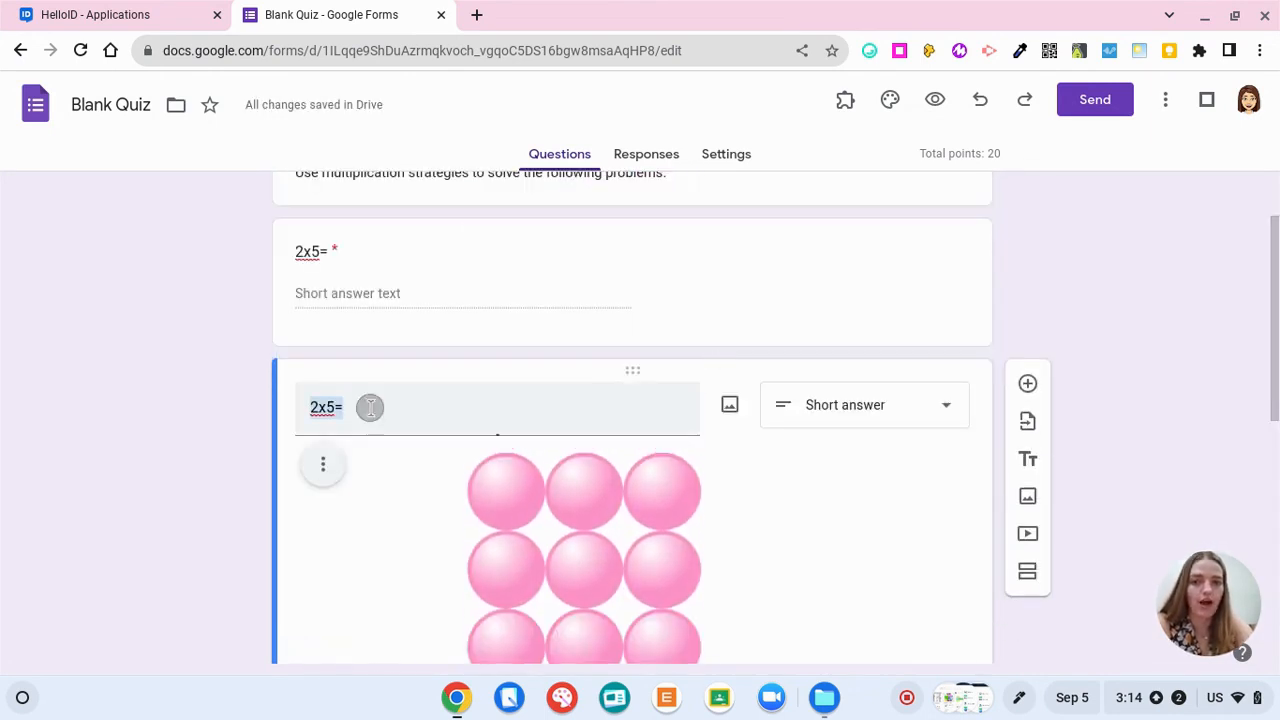
Reword the copied question to 'Use the array to solve 3x7='
text(Use the)
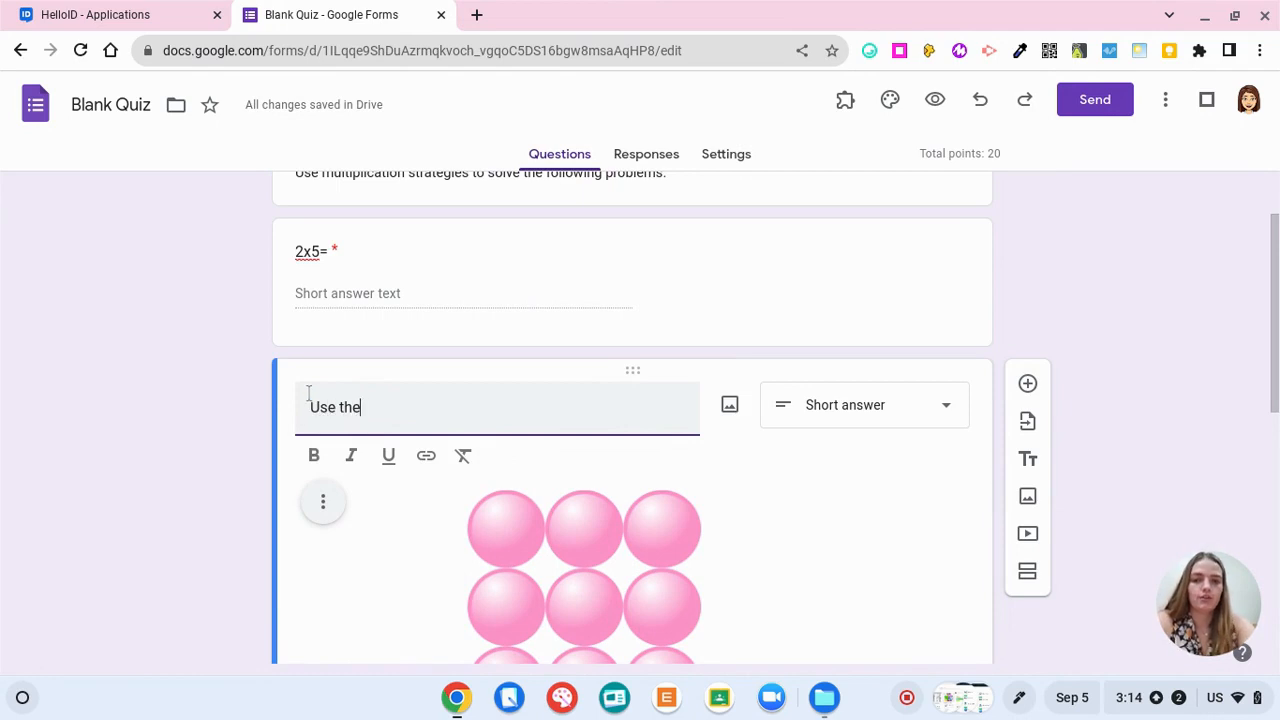
text(array to solve)
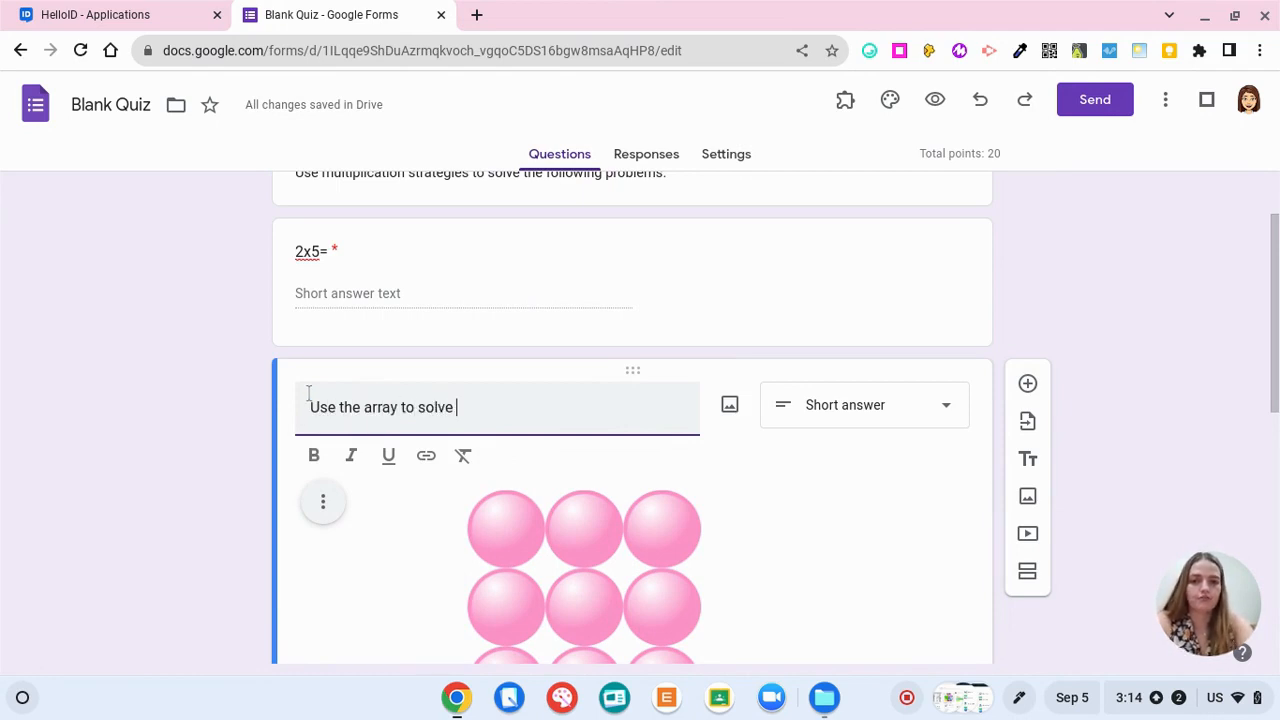
scroll(down, 3)
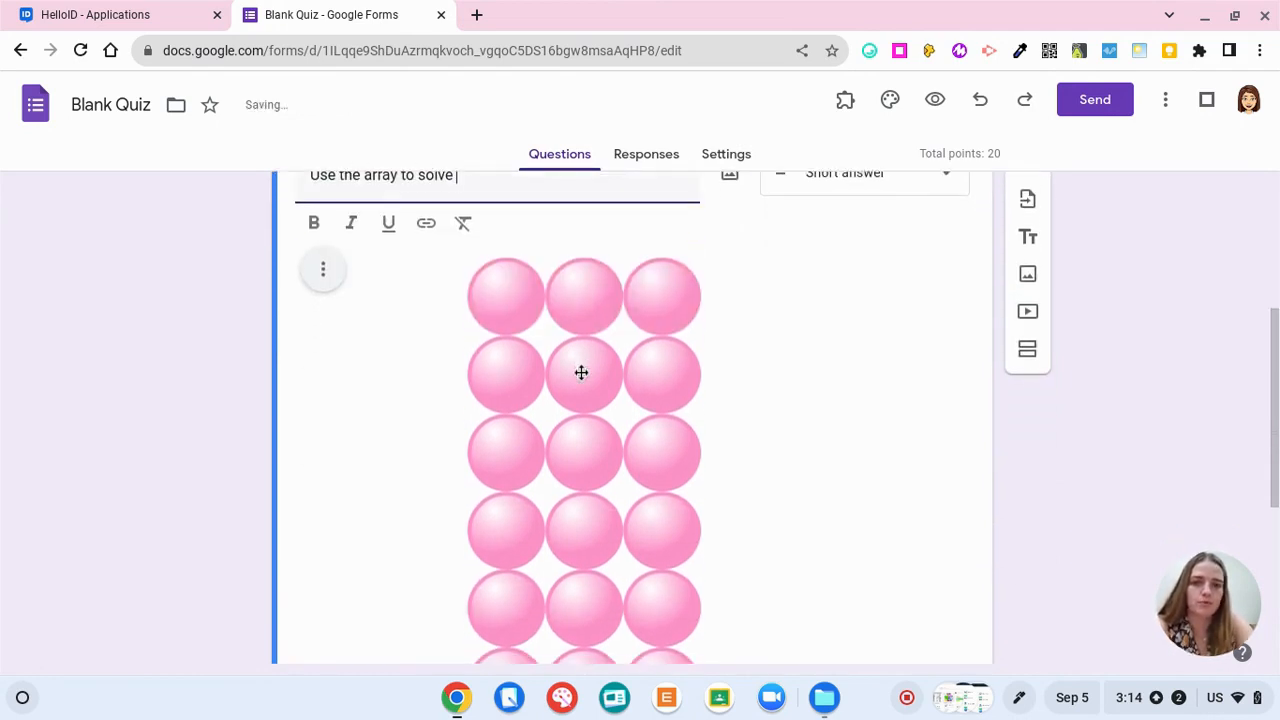
scroll(down, 3)
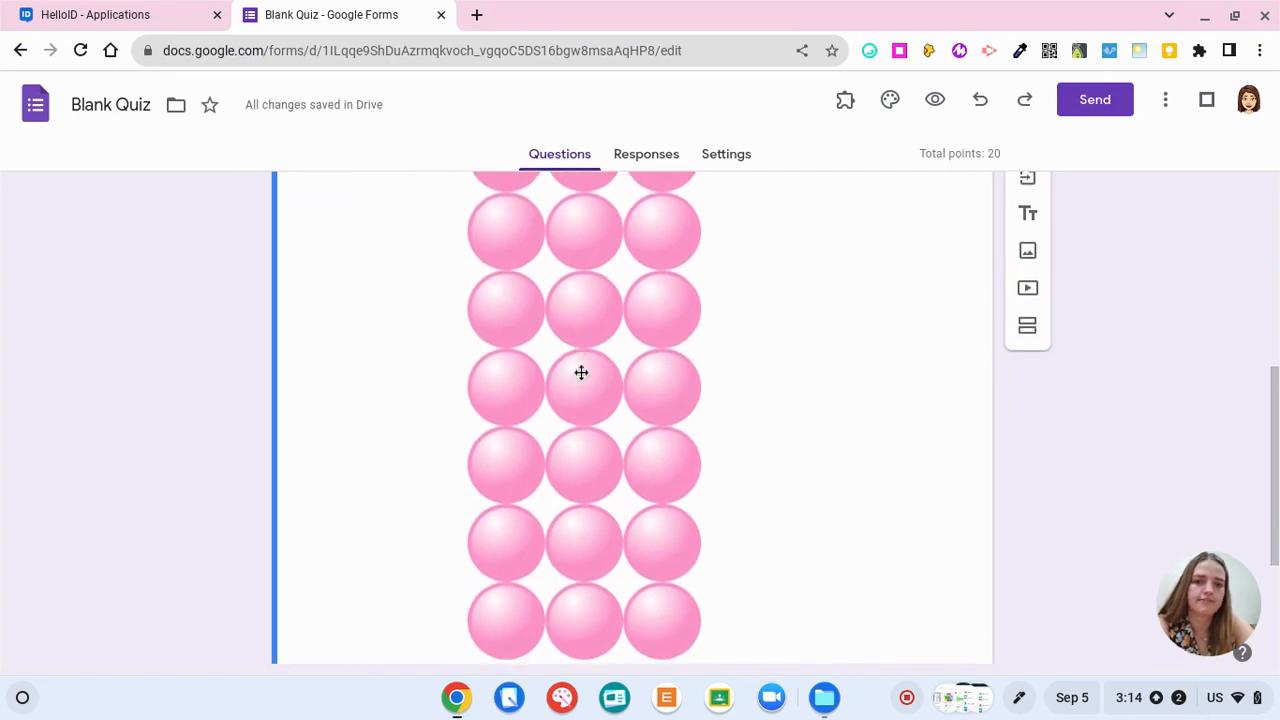
scroll(up, 3)
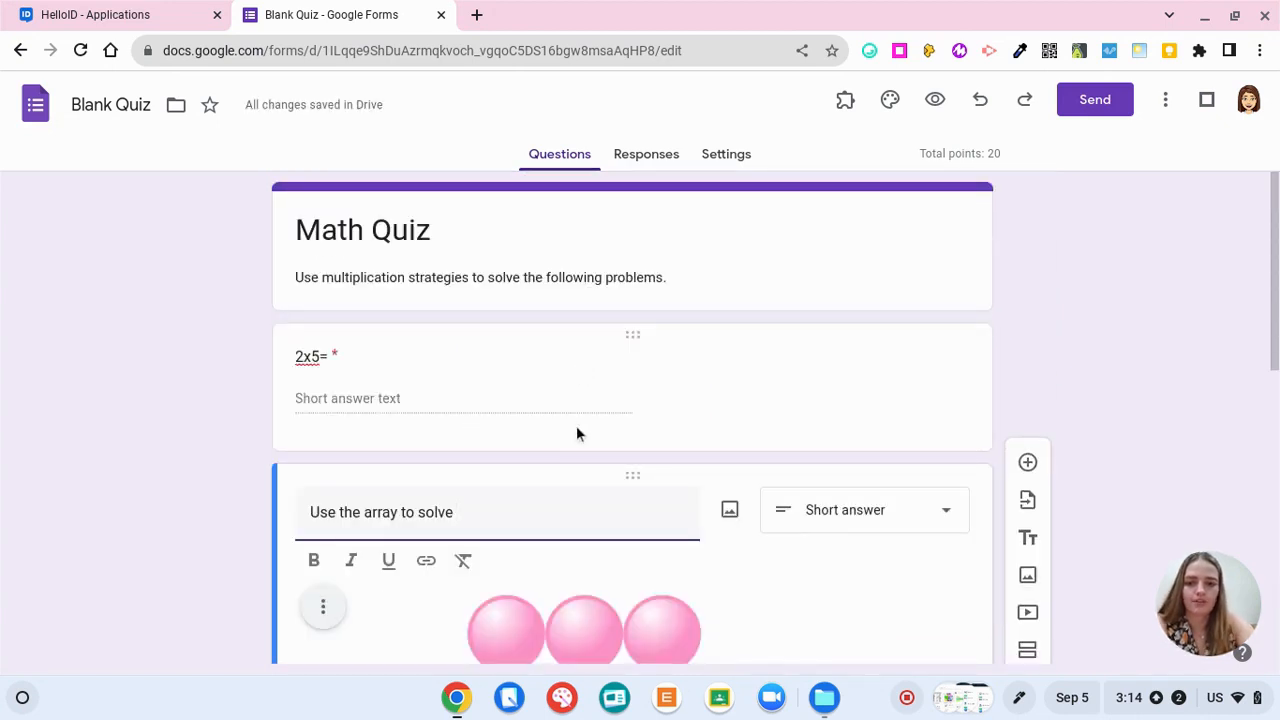
text(3x7=)
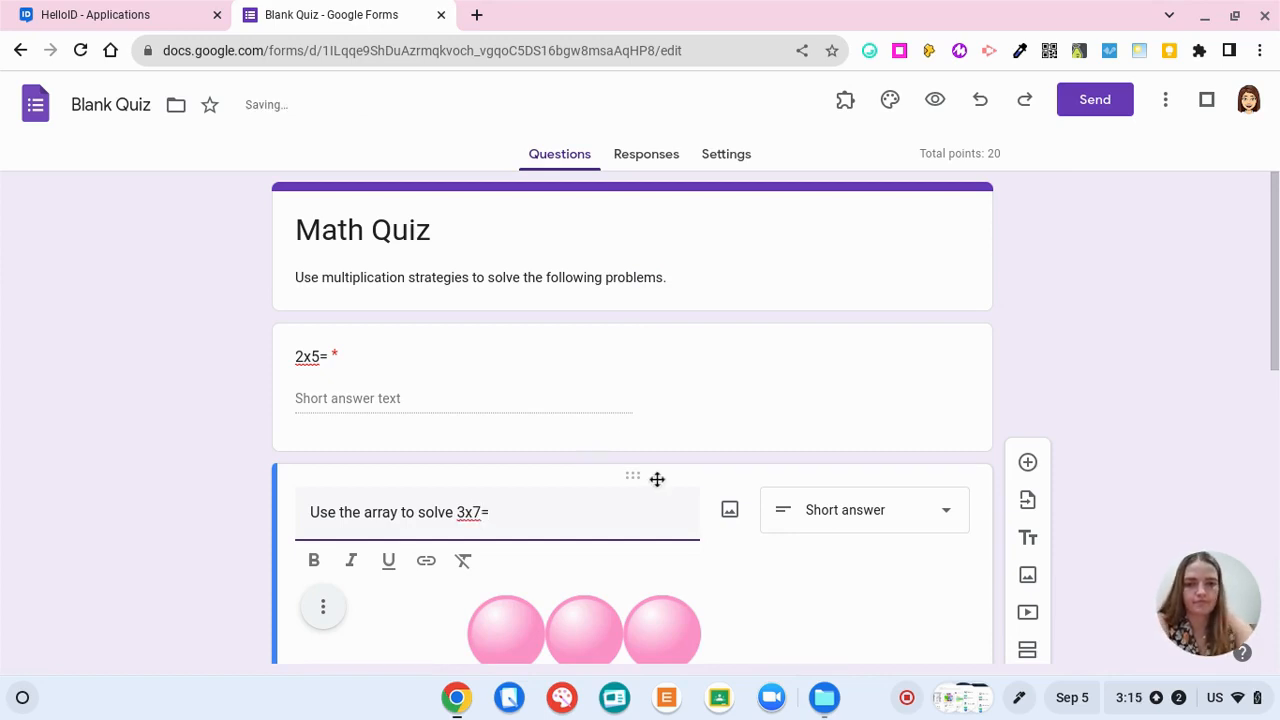
scroll(down, 3)
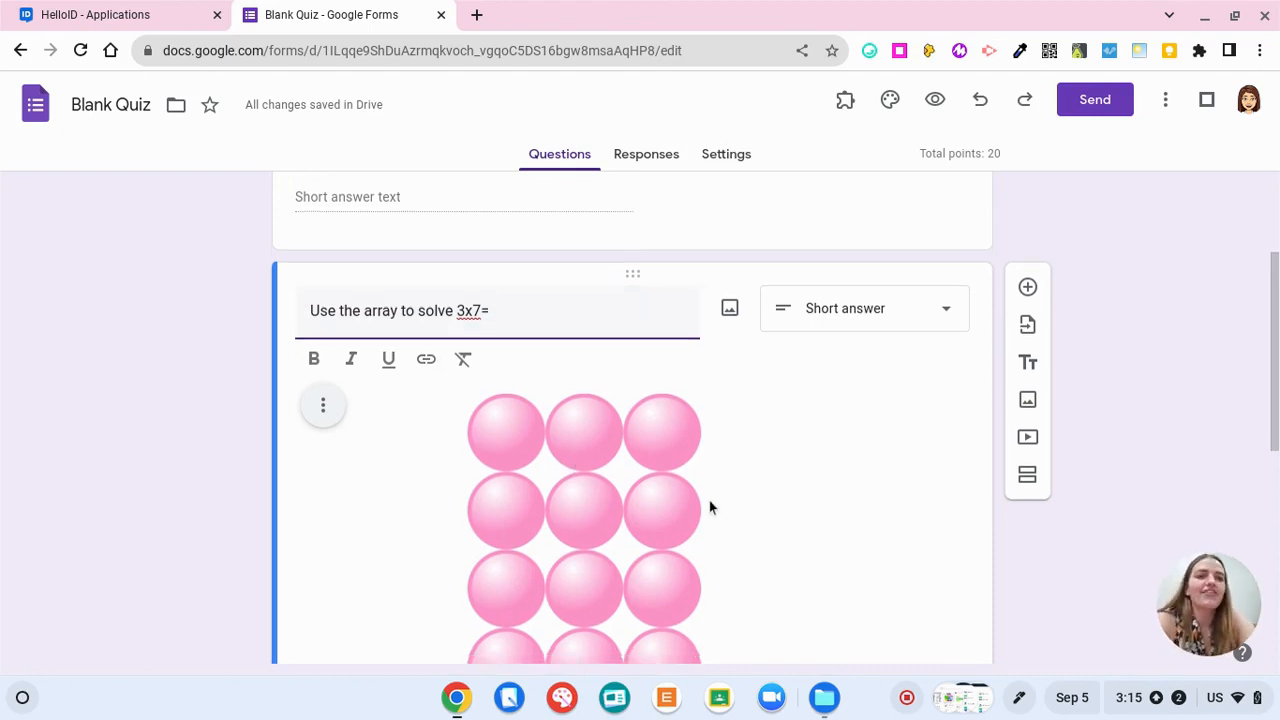
scroll(down, 3)
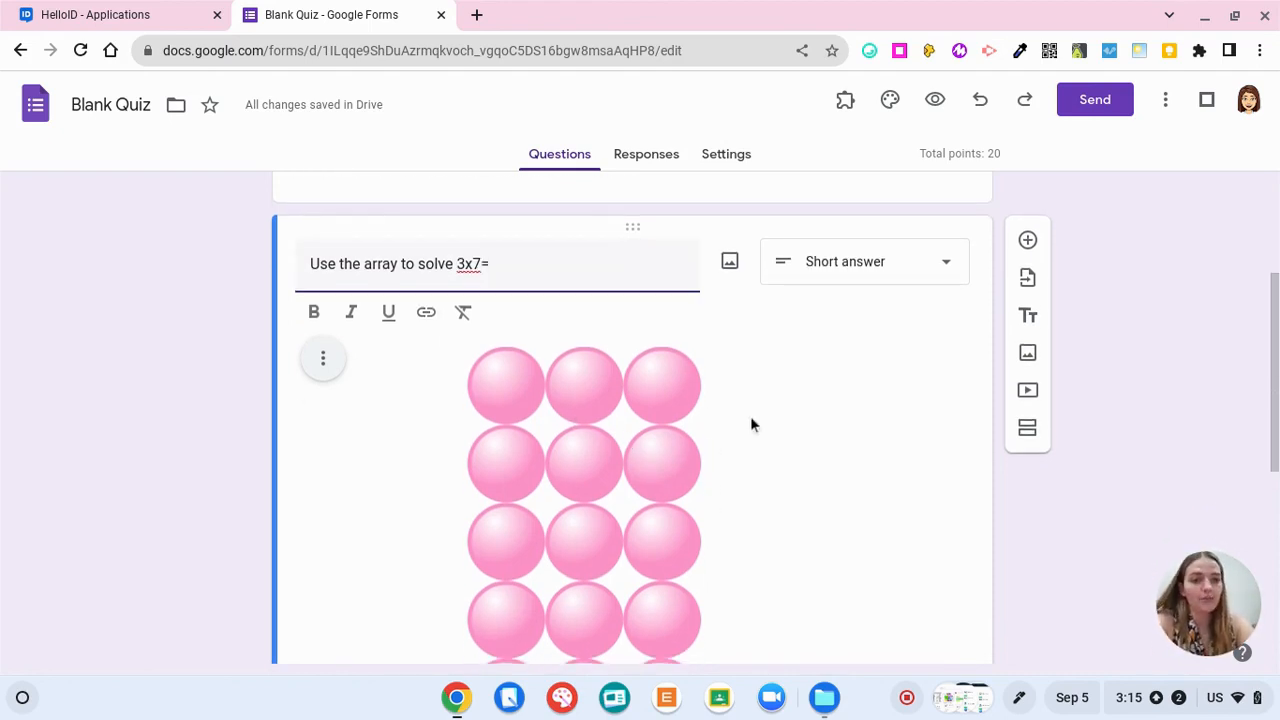
scroll(down, 3)
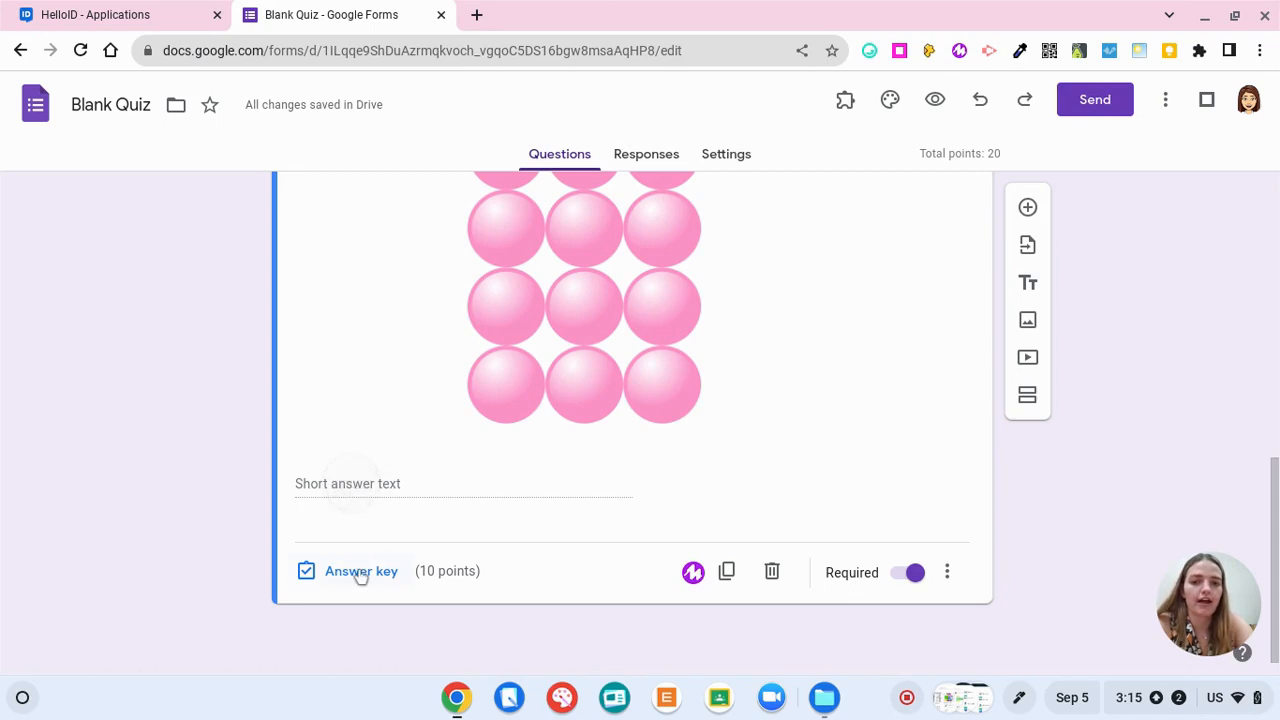
Make 21 the only correct answer for the 3x7= question, then add a blank question
click(360, 571)
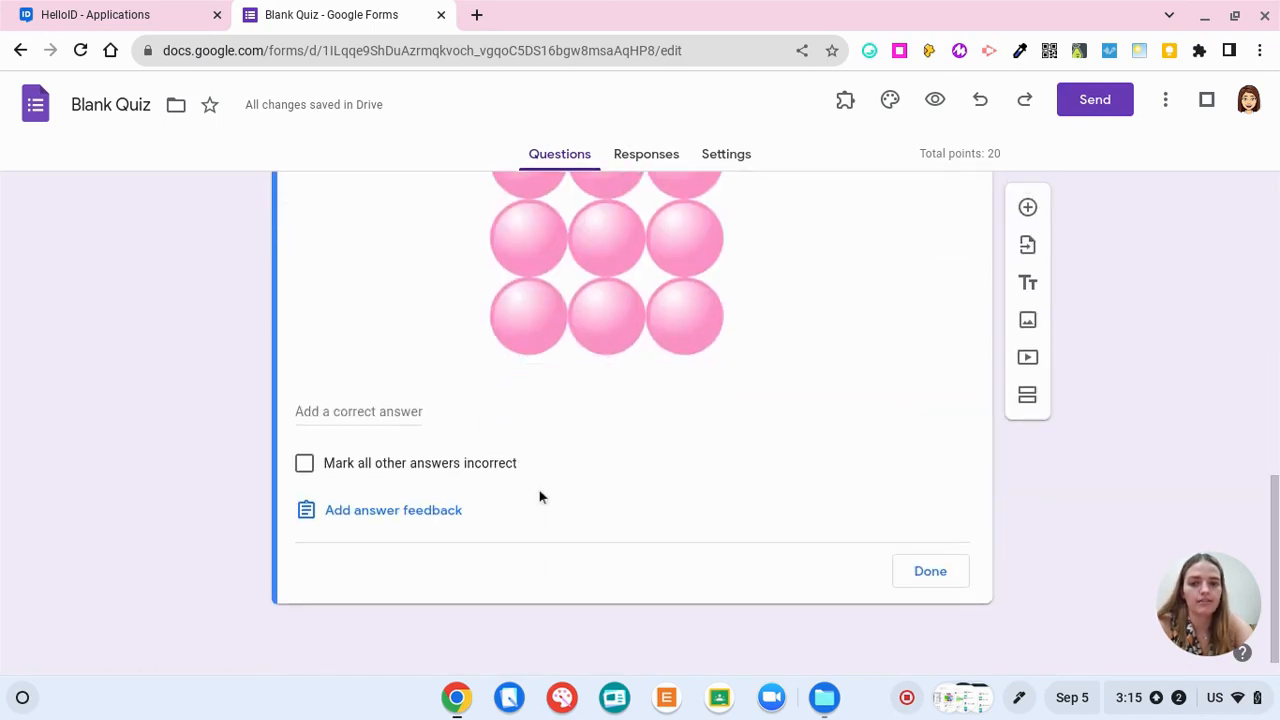
click(303, 462)
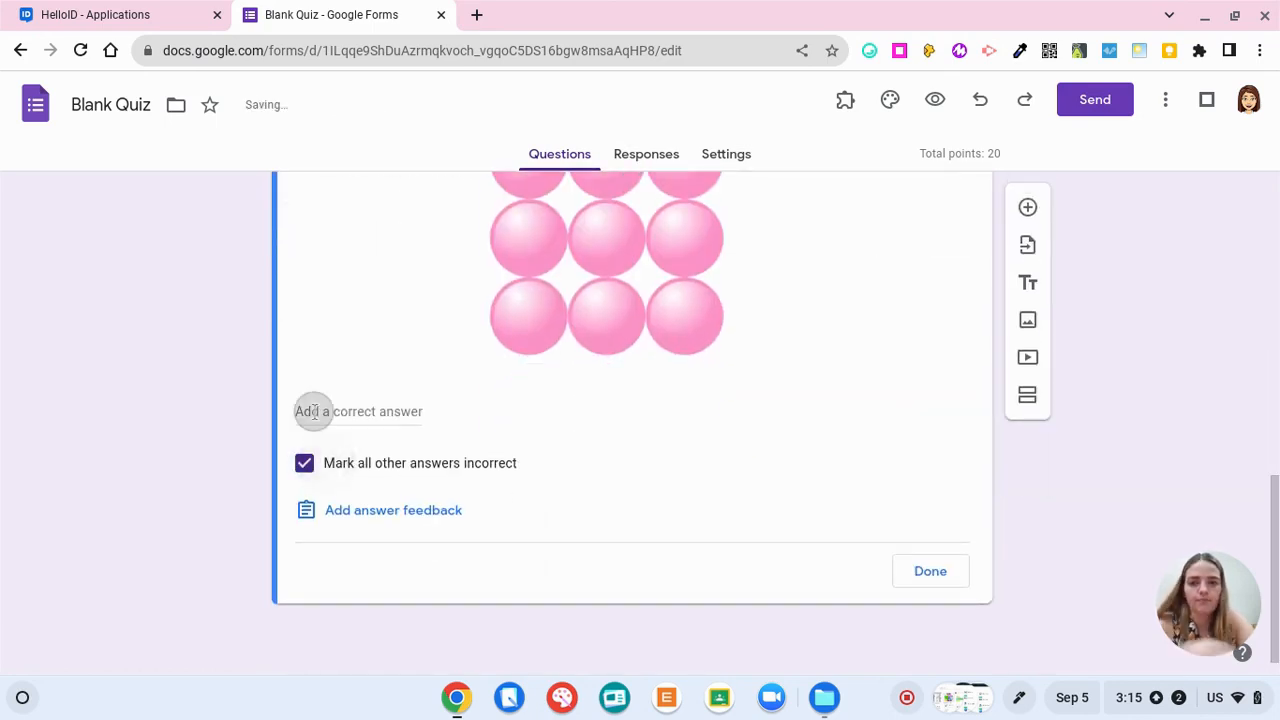
text(21)
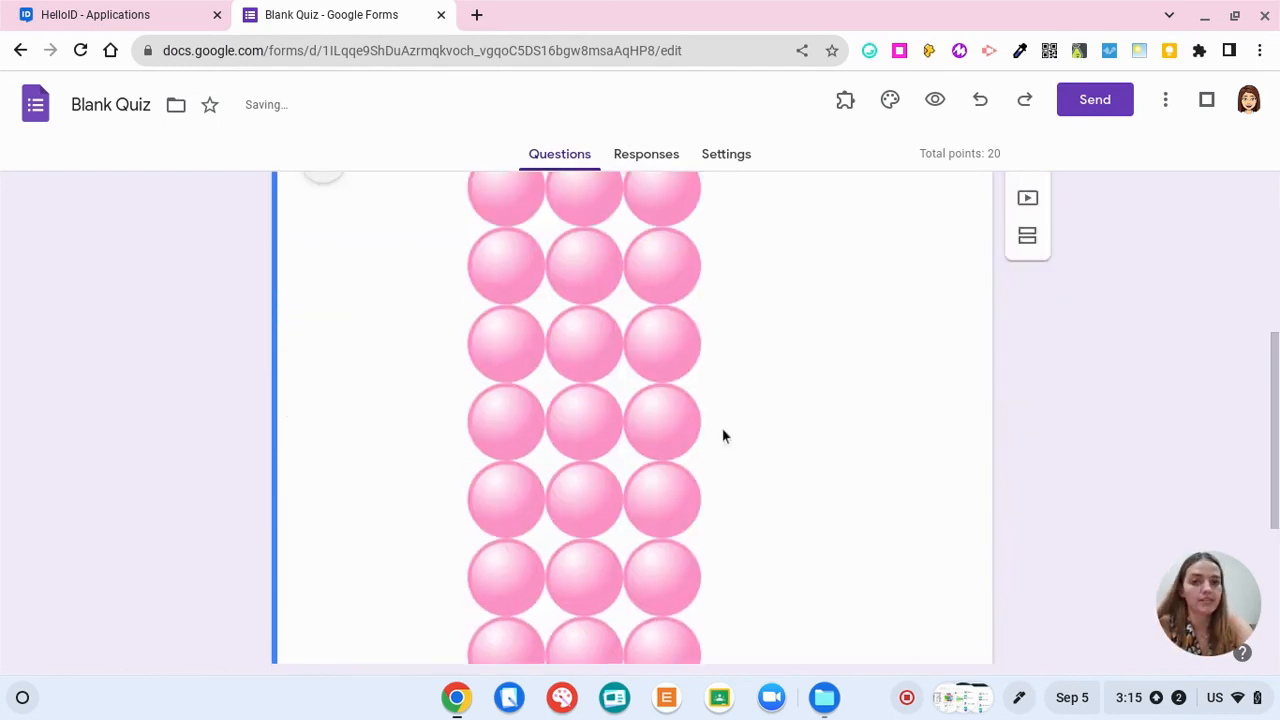
scroll(down, 3)
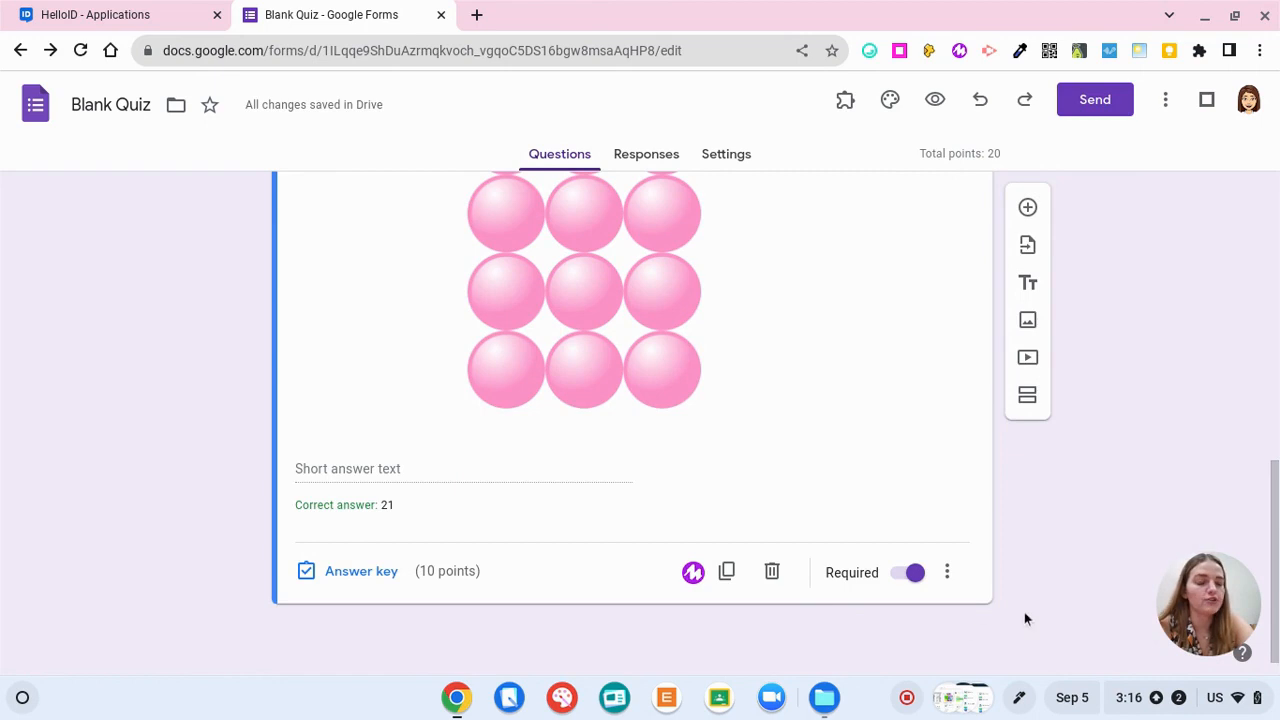
click(1027, 207)
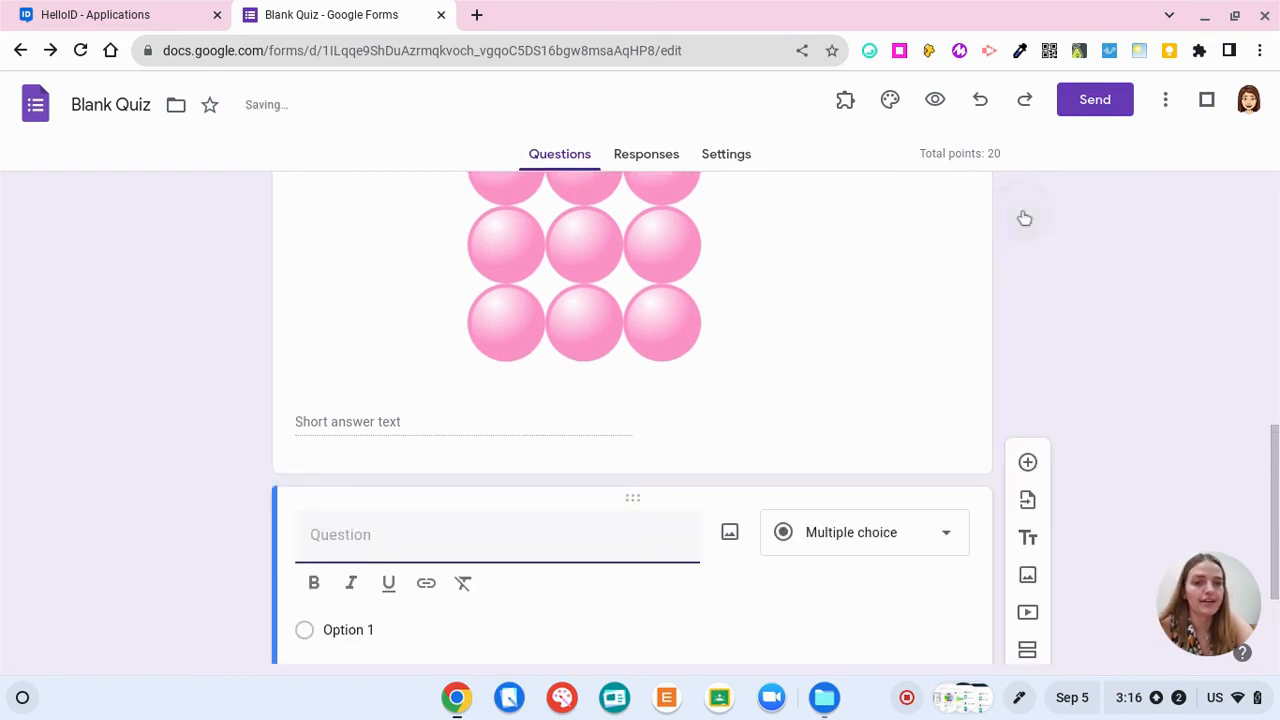
Add a second section after the blank question
scroll(down, 3)
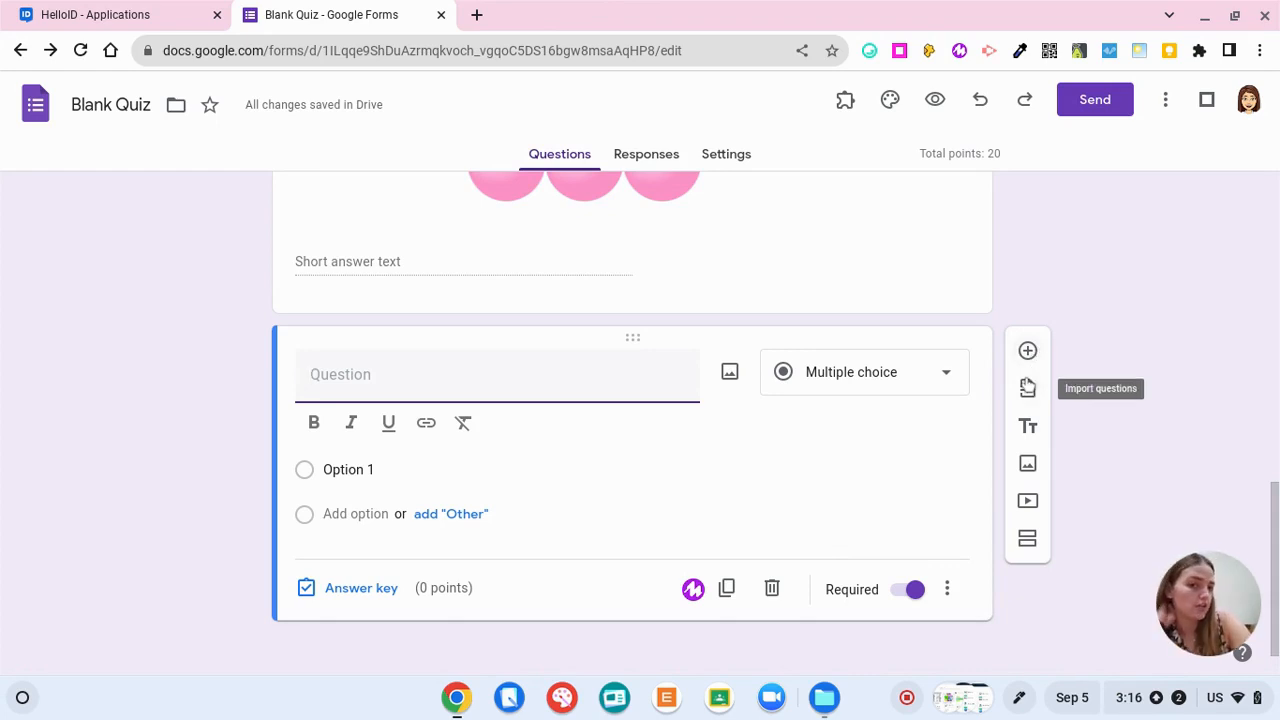
mouse_move(1029, 391)
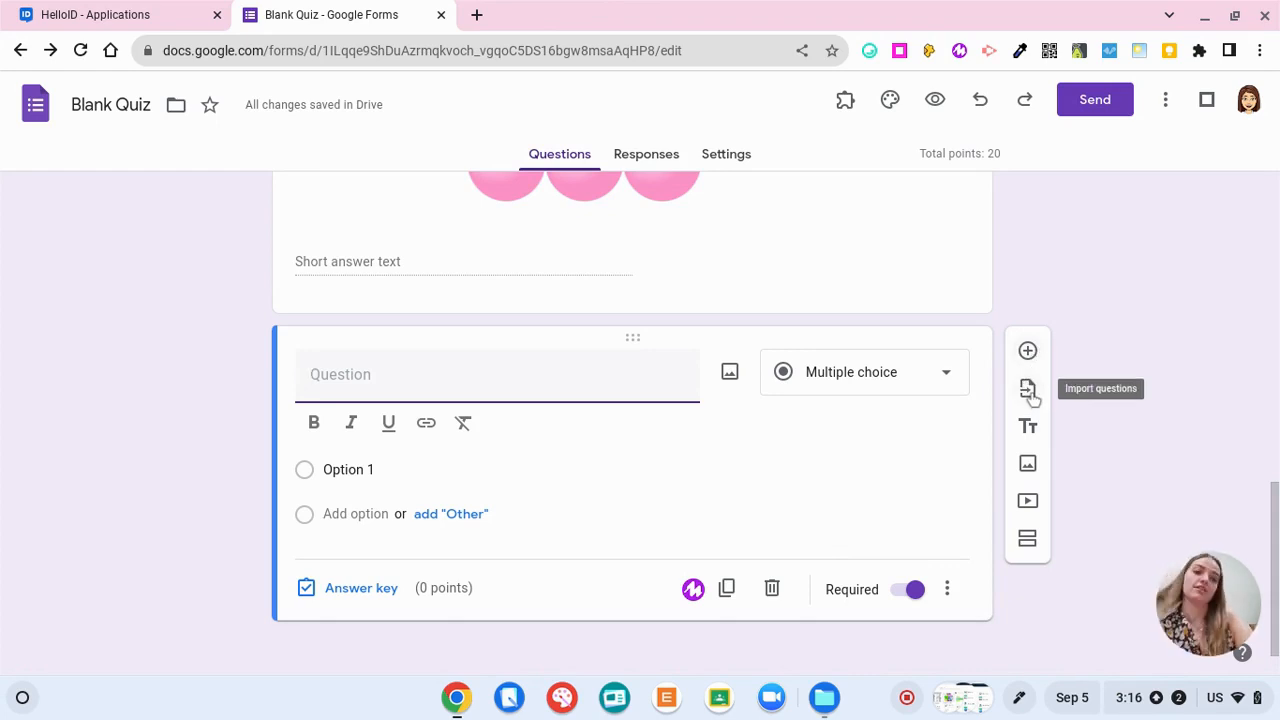
mouse_move(1027, 427)
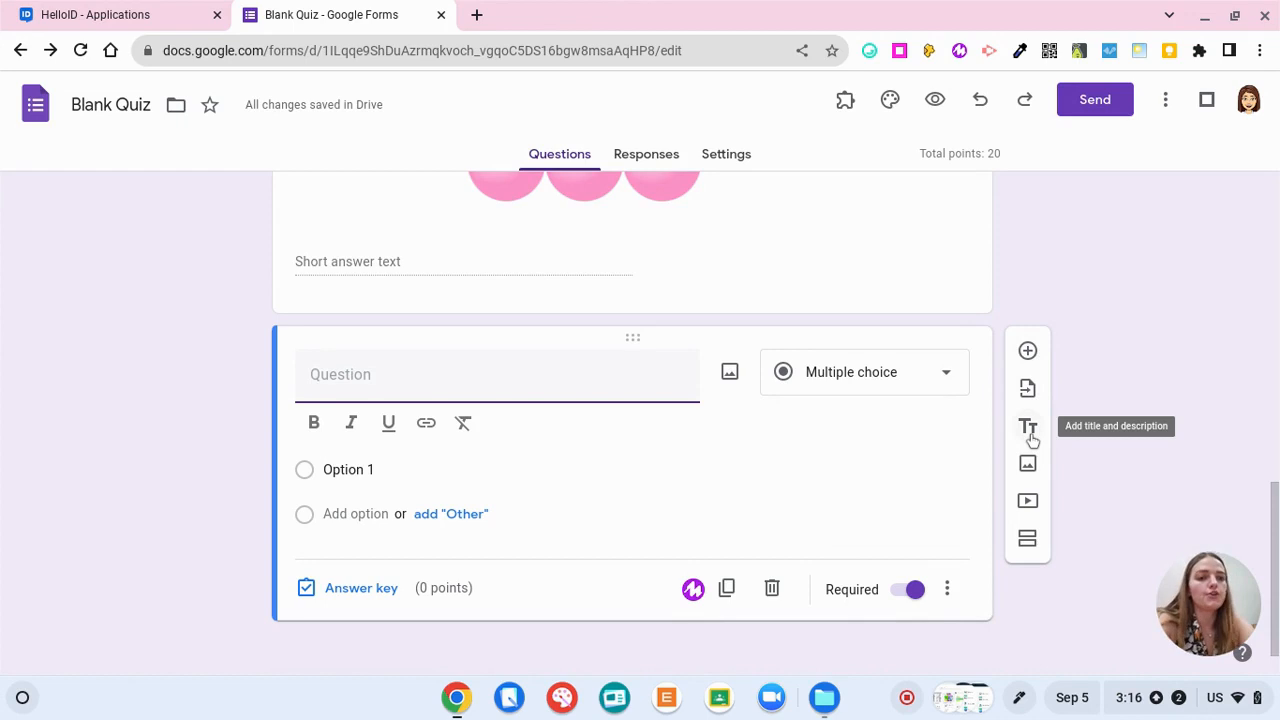
mouse_move(1027, 463)
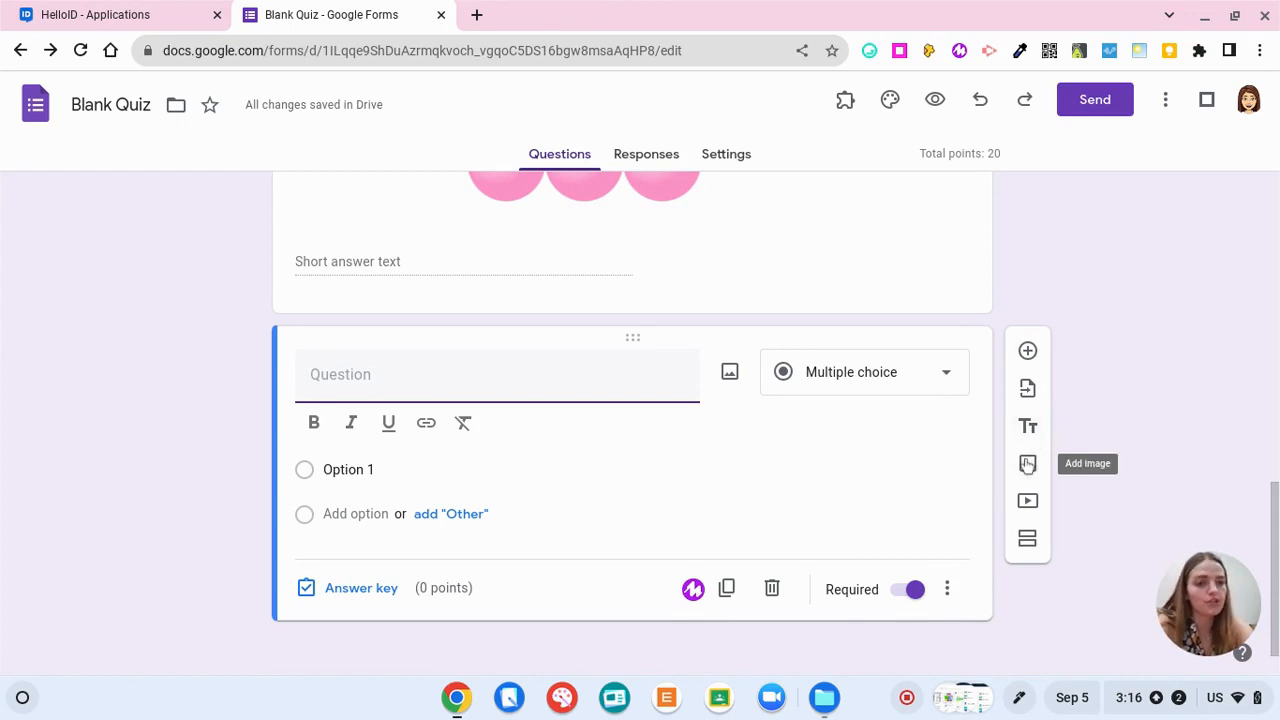
mouse_move(1027, 538)
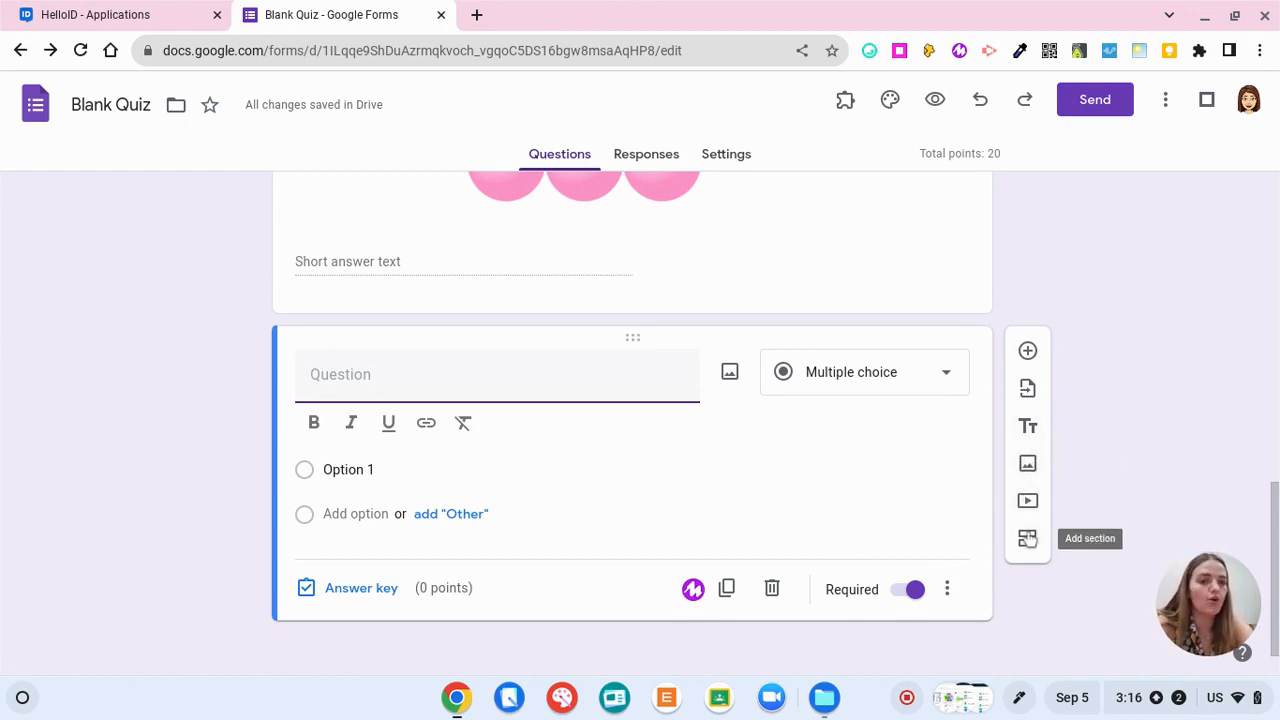
click(1027, 538)
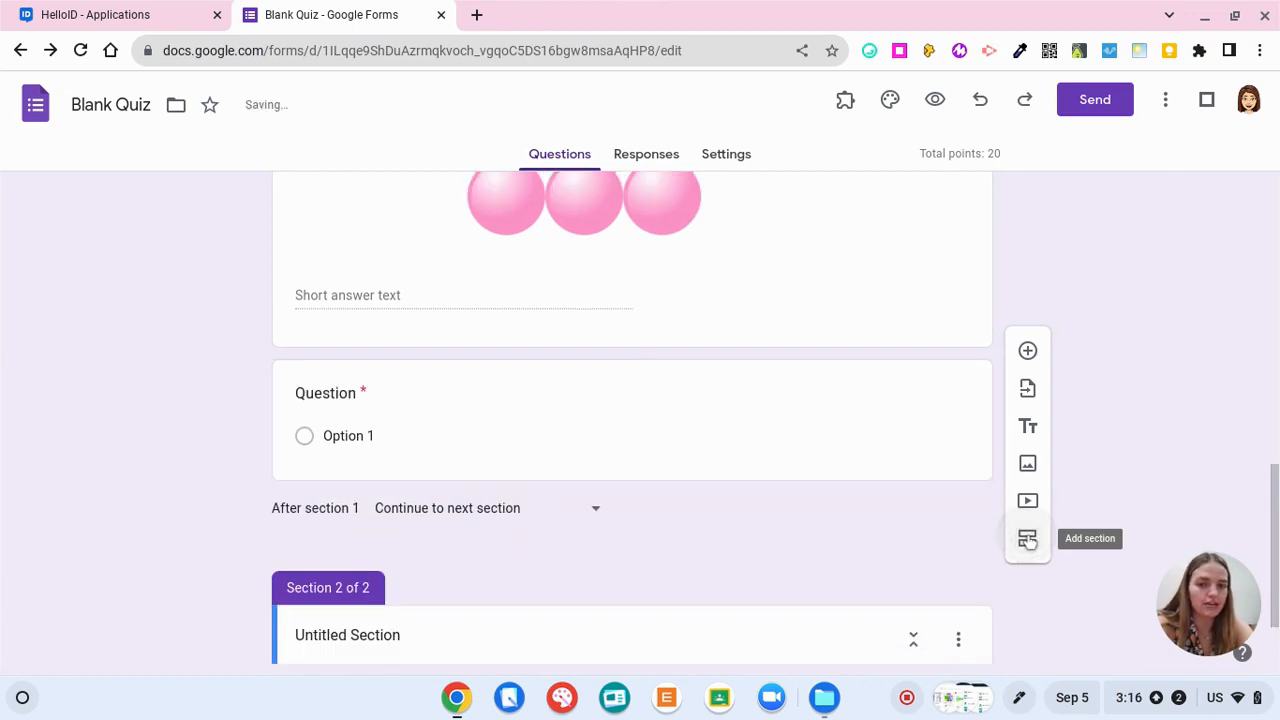
Title section 2 'Multiplication using Repeated Addition' and view its three-dot options menu
scroll(down, 3)
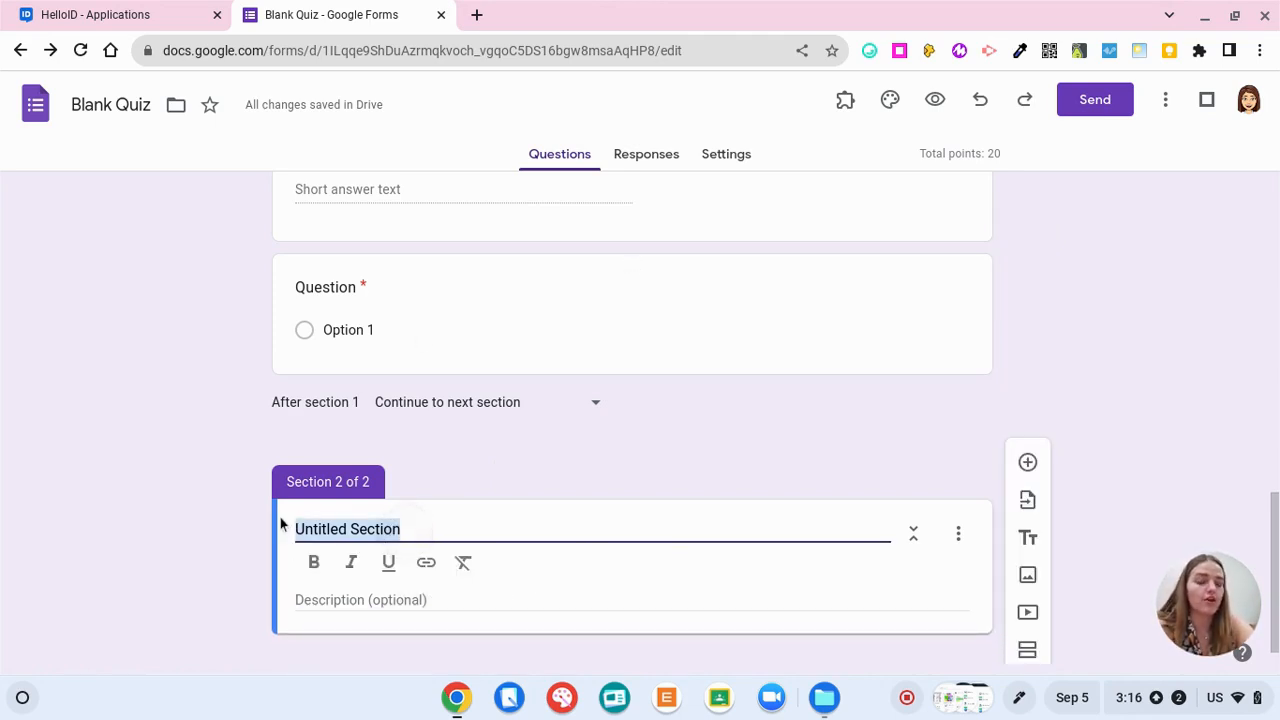
text(M)
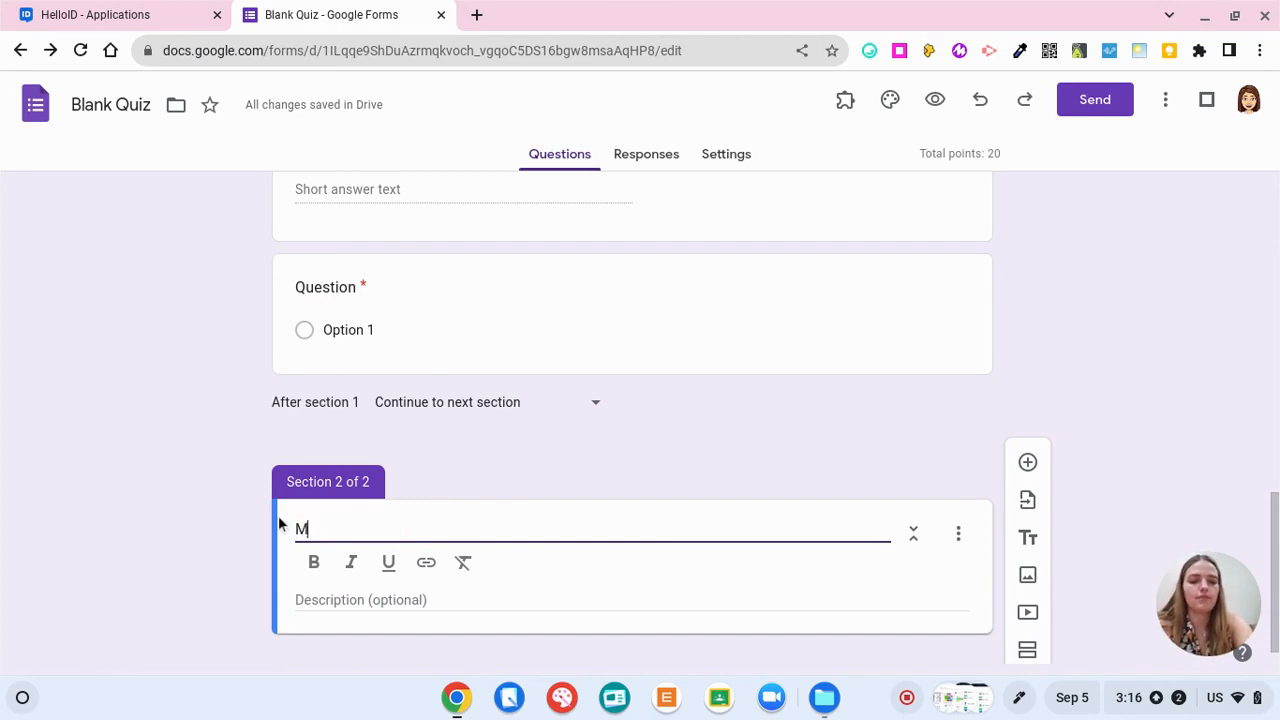
text(ultiplication using Repeated)
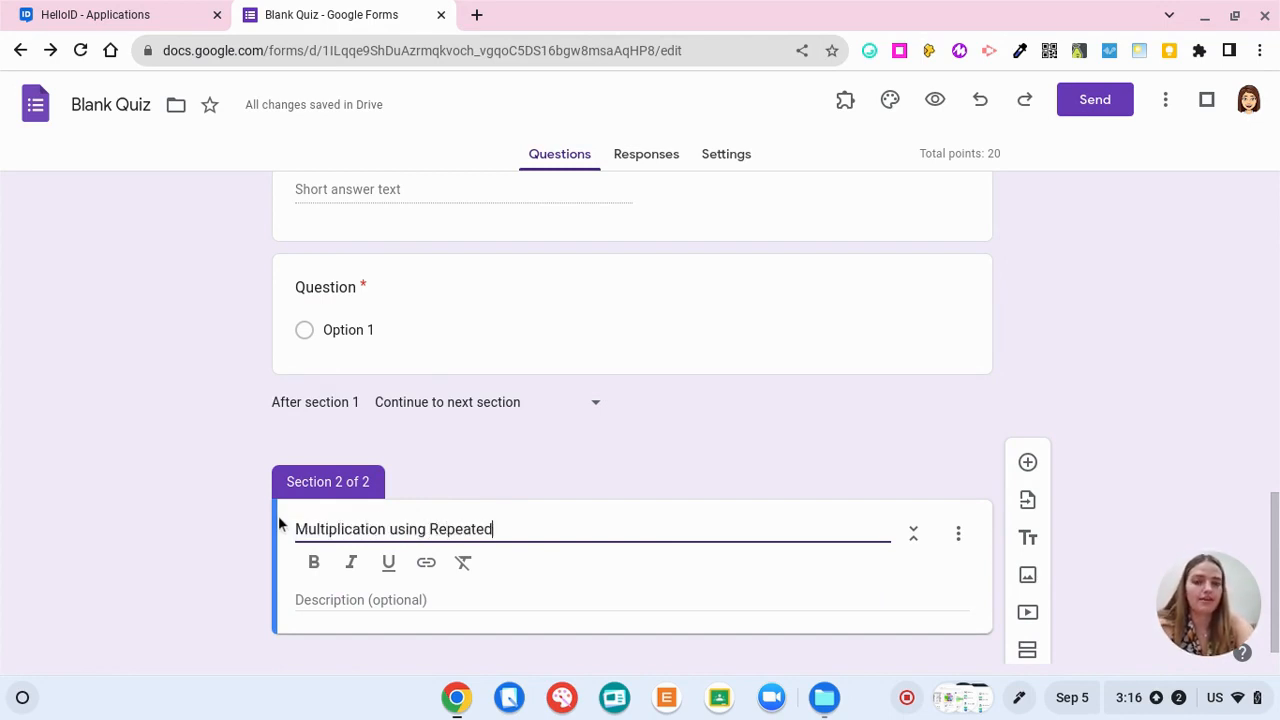
text(Addition)
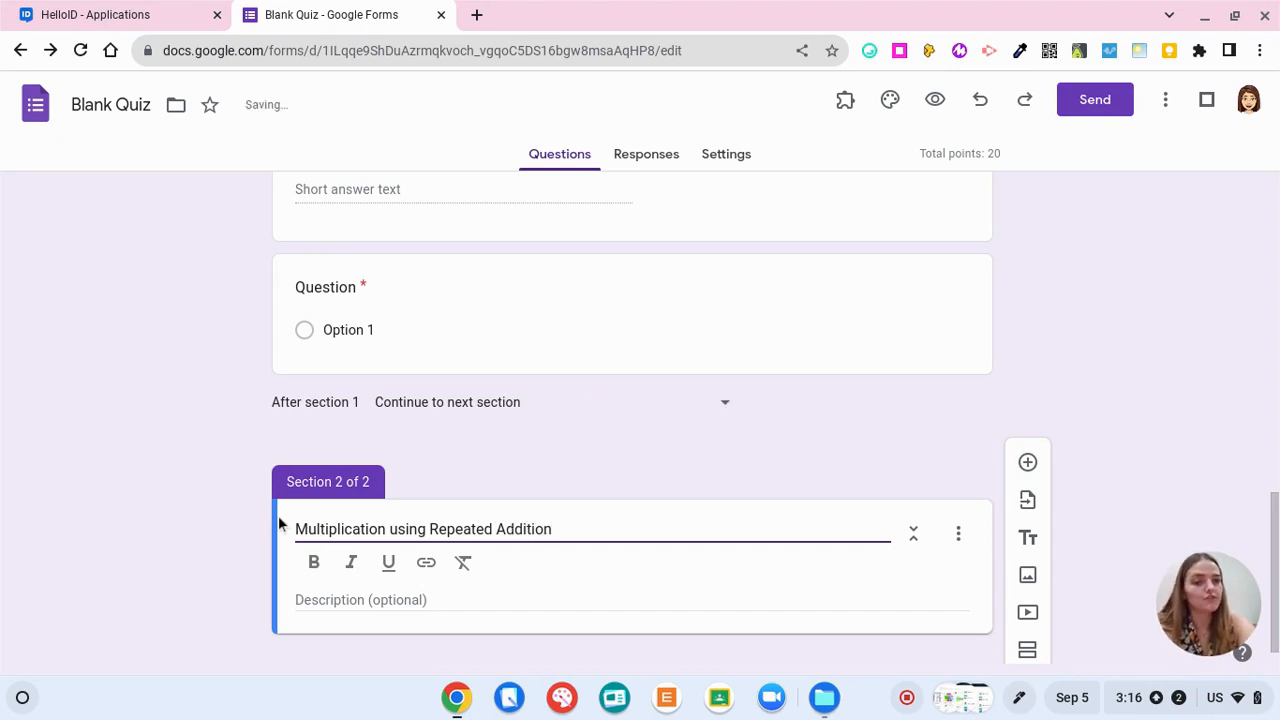
scroll(down, 3)
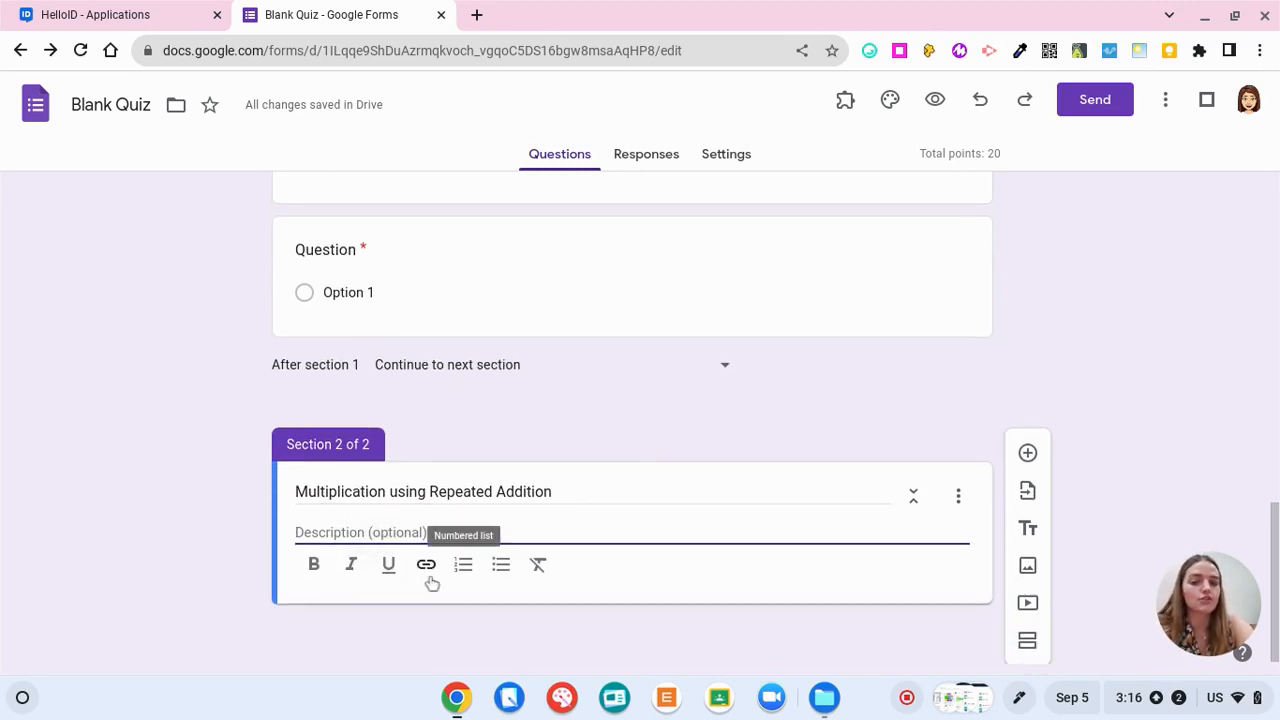
mouse_move(426, 564)
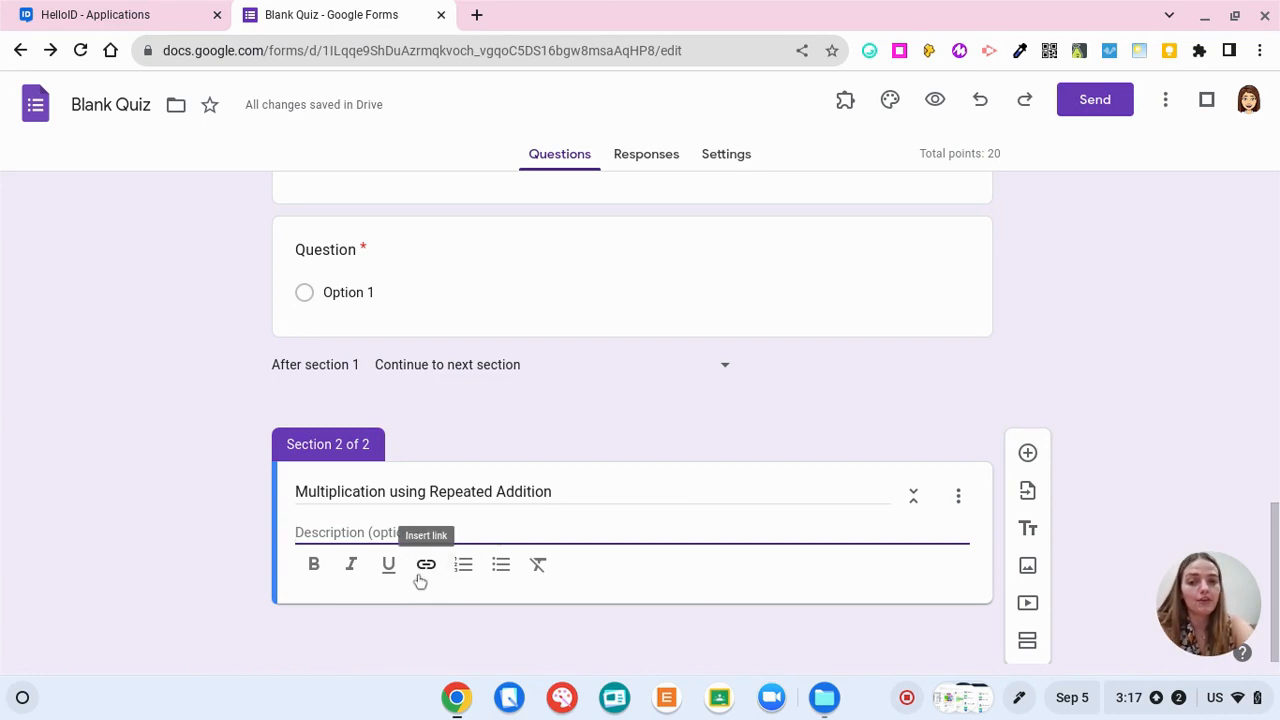
mouse_move(463, 564)
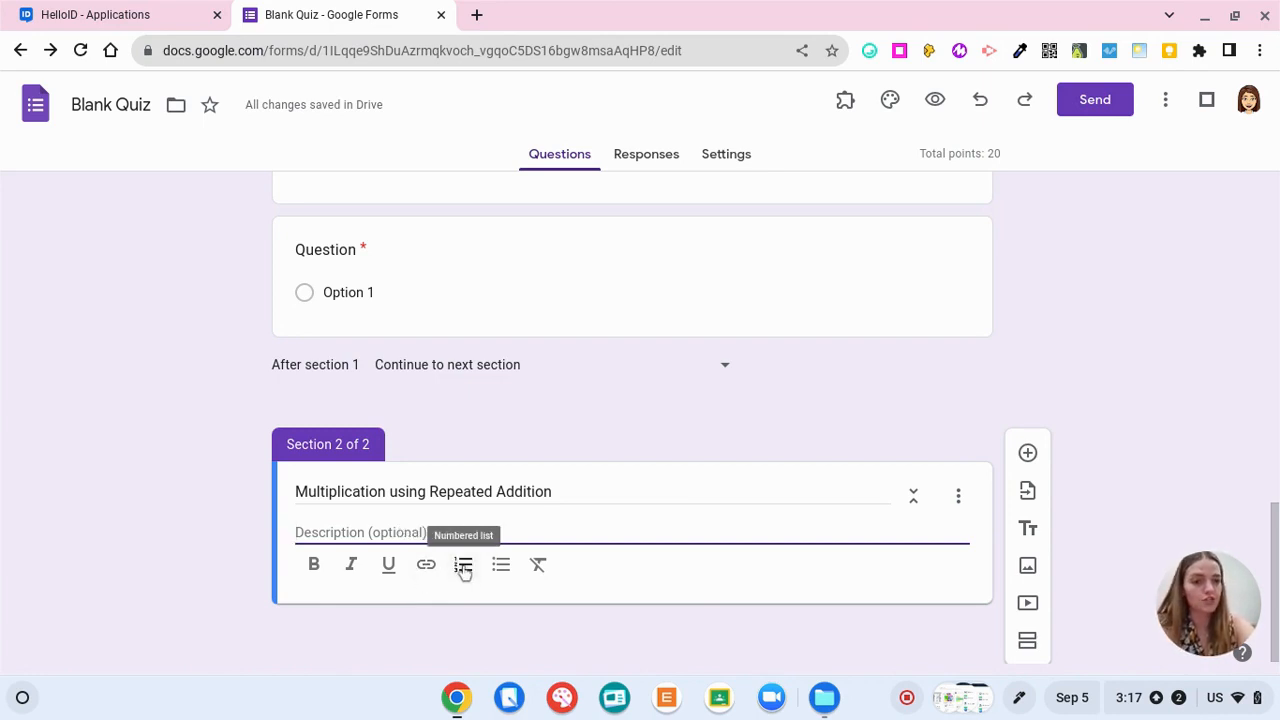
click(957, 495)
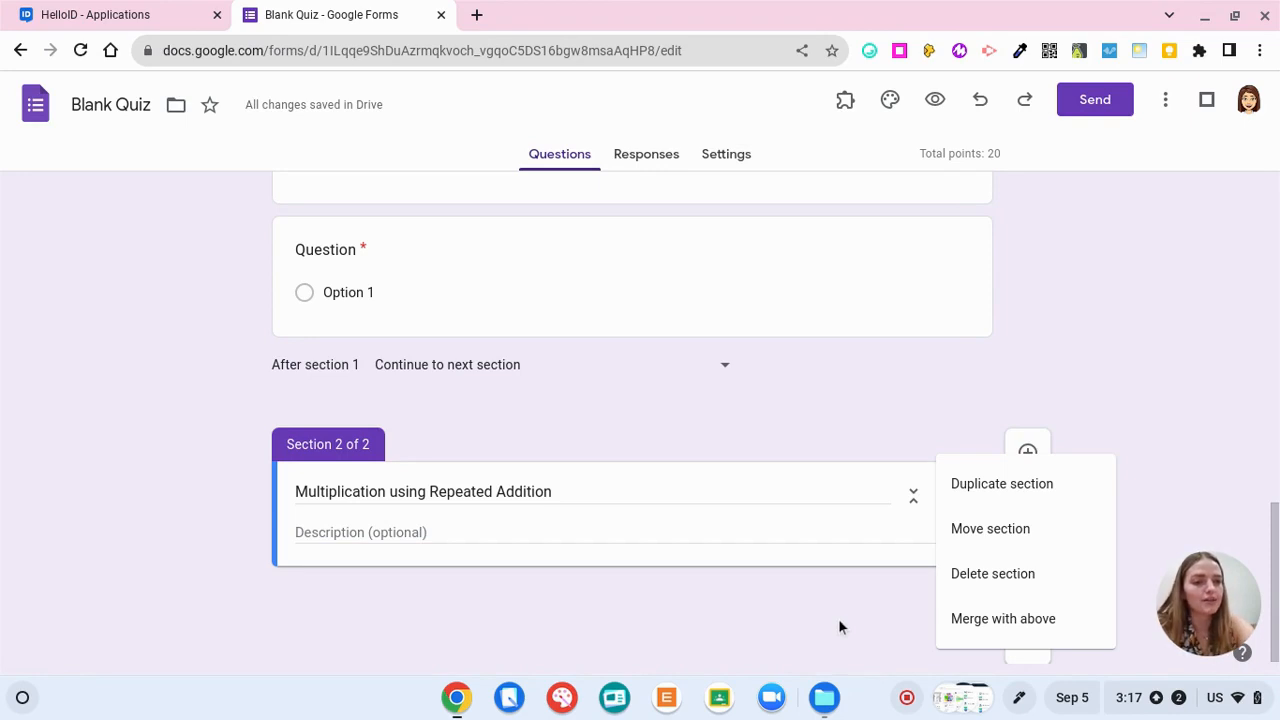
Merge the Multiplication using Repeated Addition section into the section above
click(957, 495)
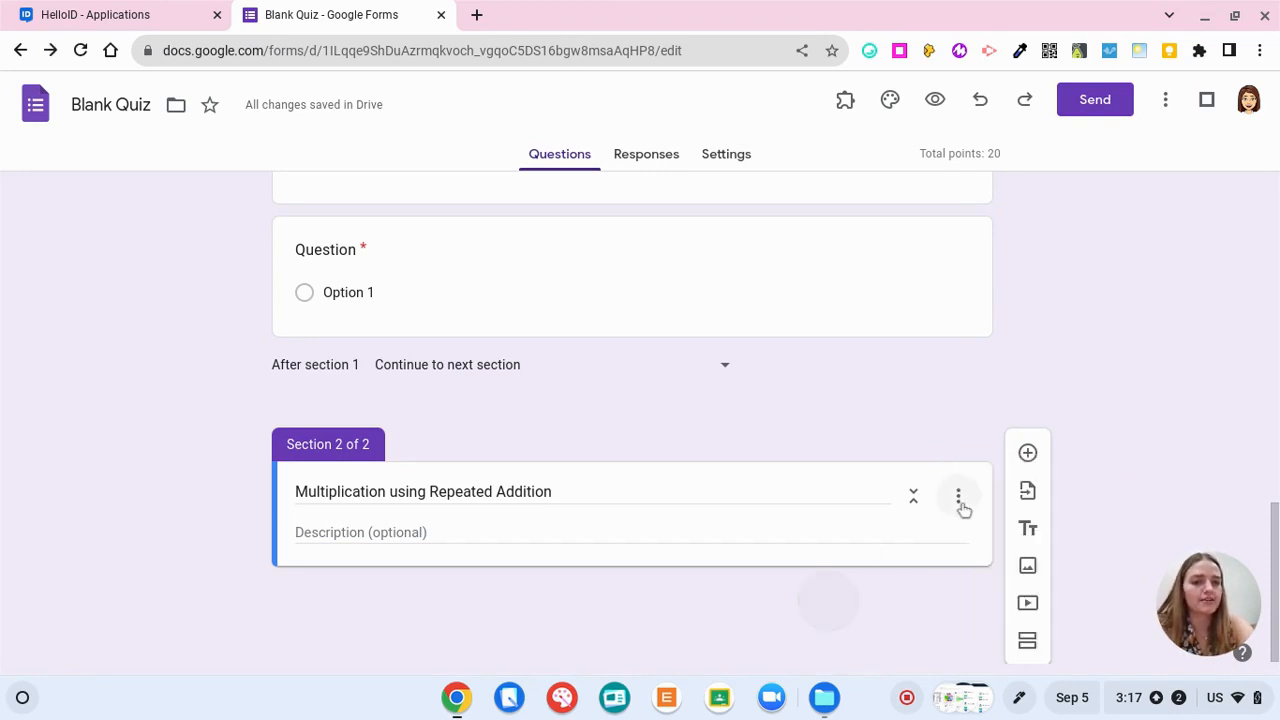
click(957, 497)
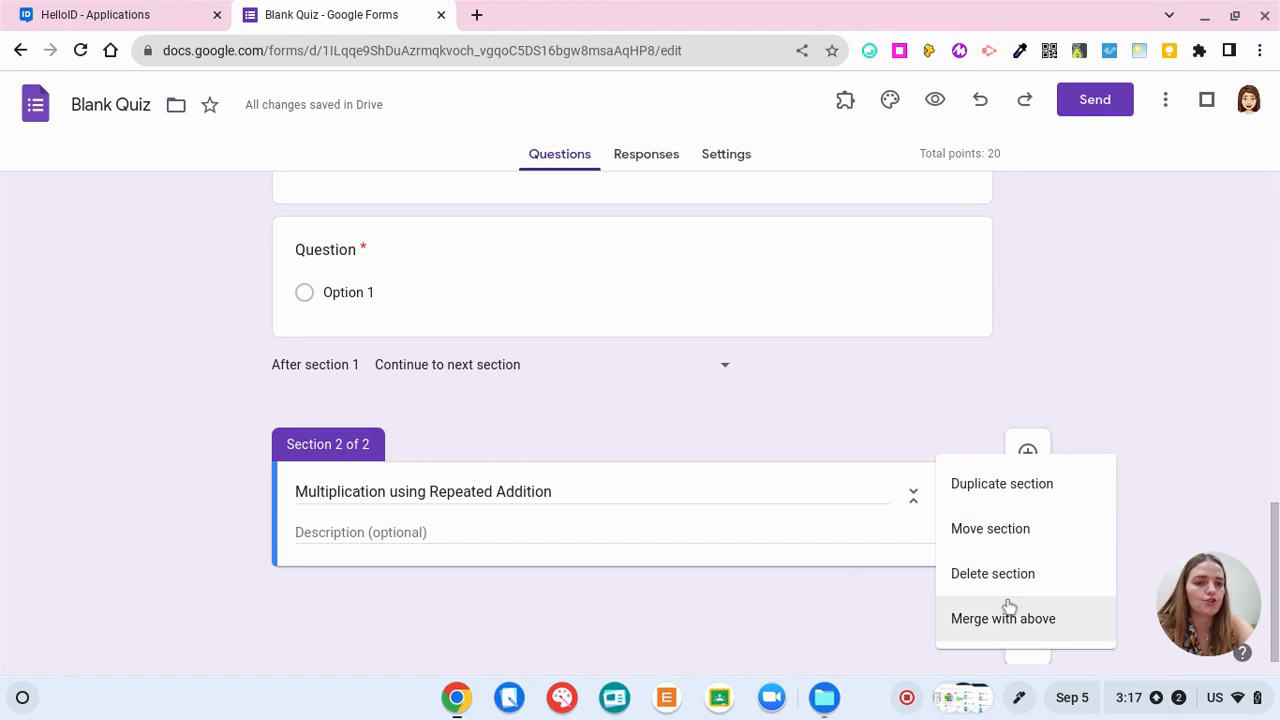
click(1003, 618)
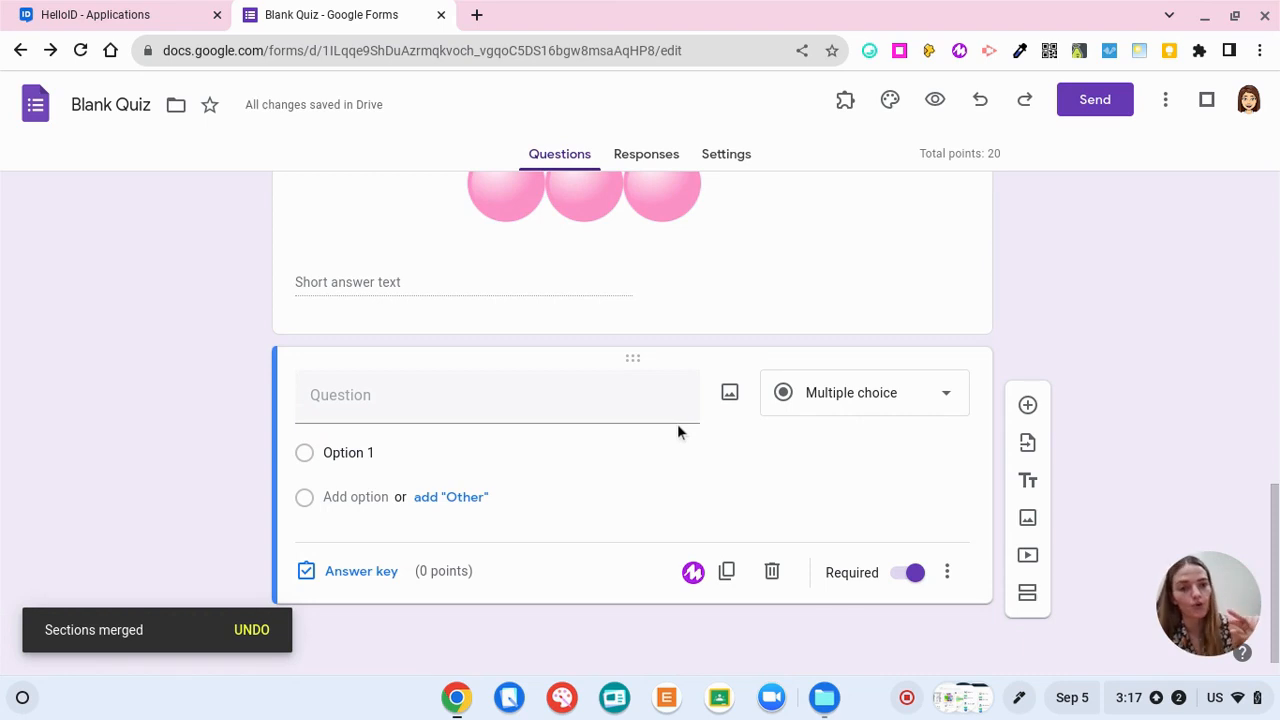
click(889, 99)
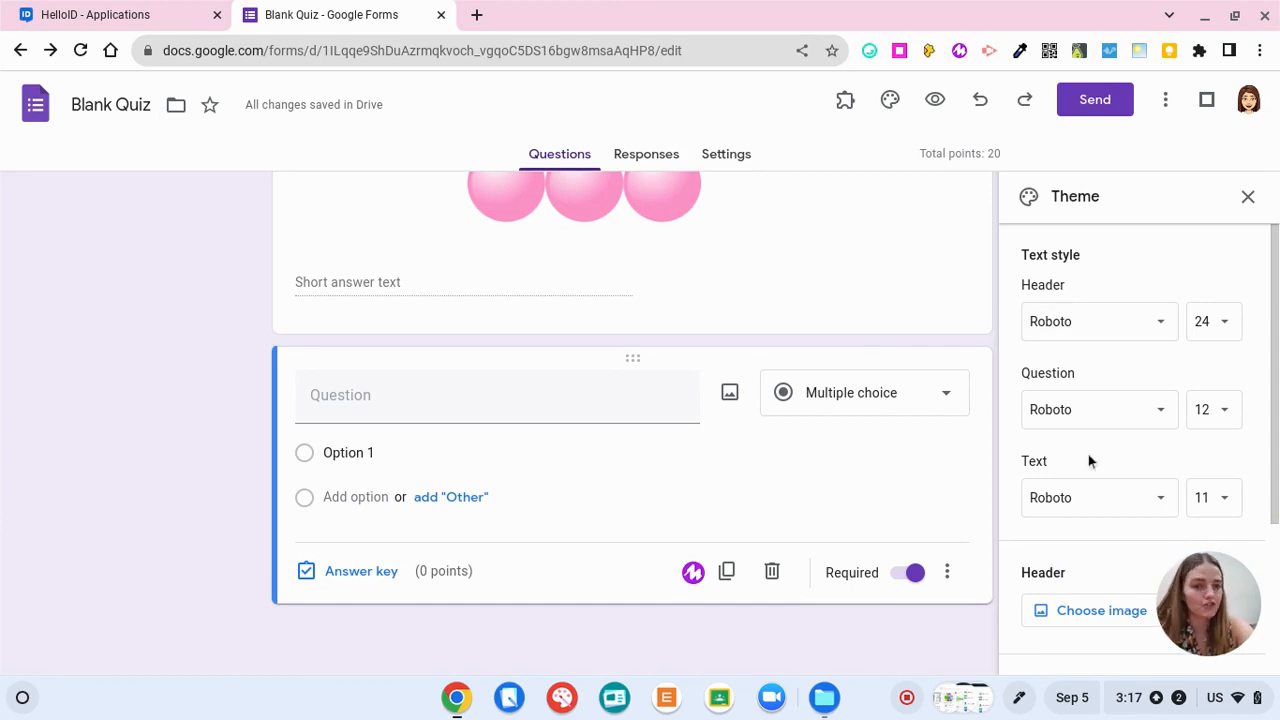
Pick the red theme swatch so the background turns pink, then close the Theme panel
scroll(down, 3)
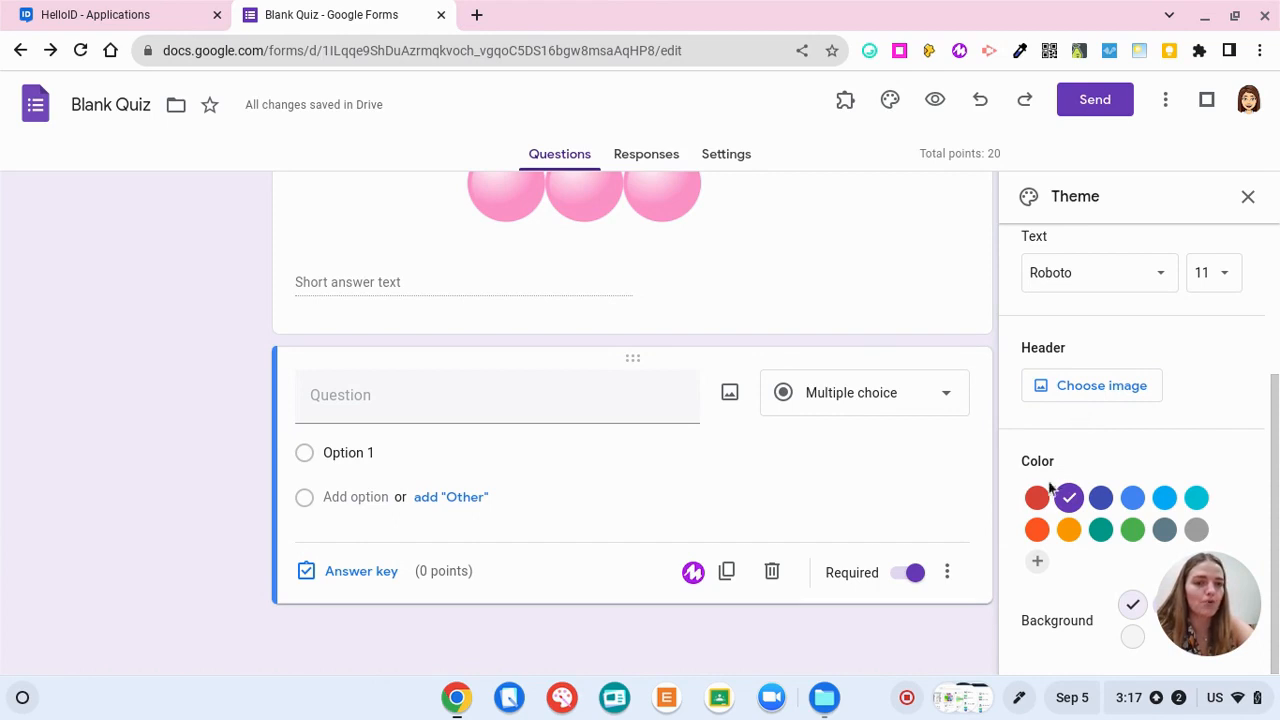
click(1037, 497)
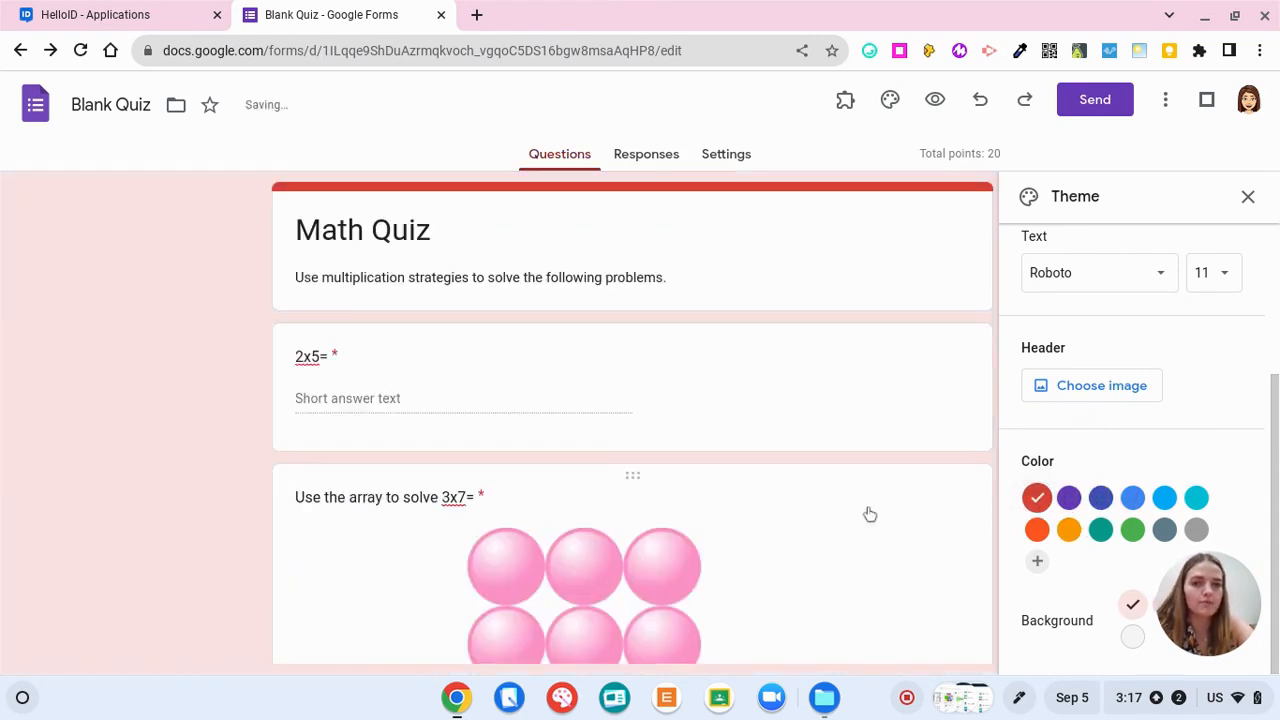
click(1100, 529)
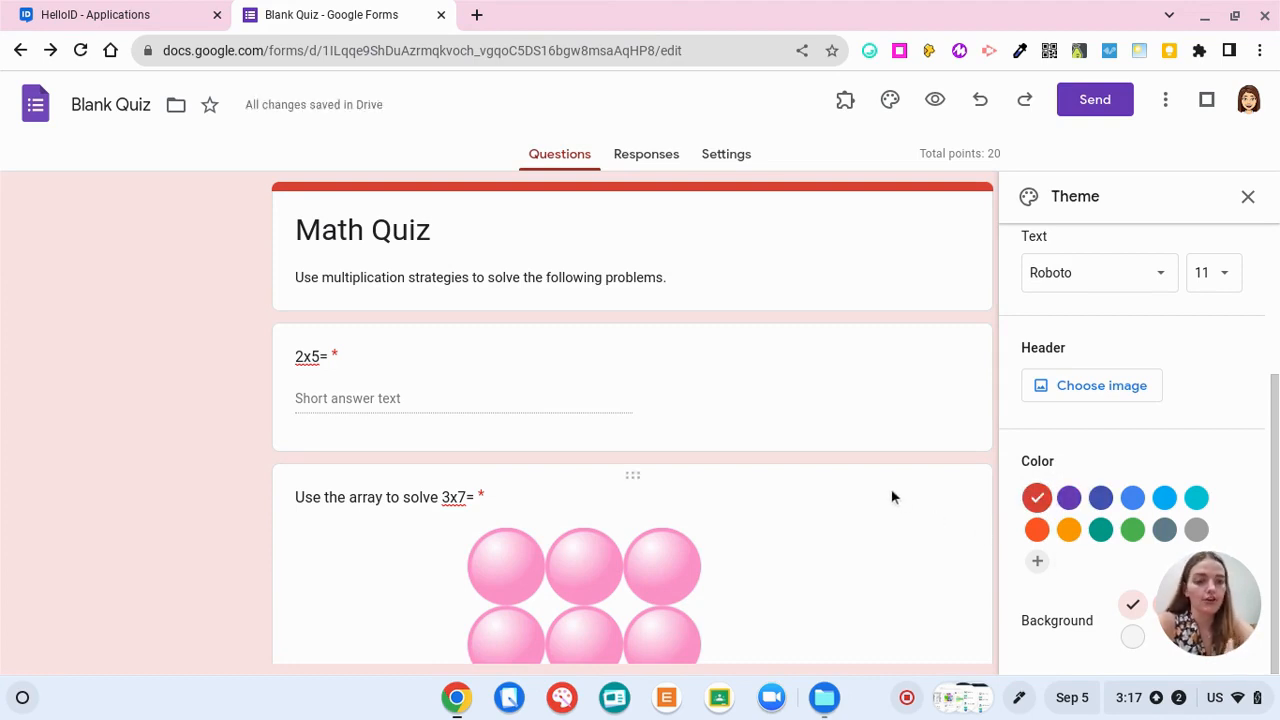
click(1248, 196)
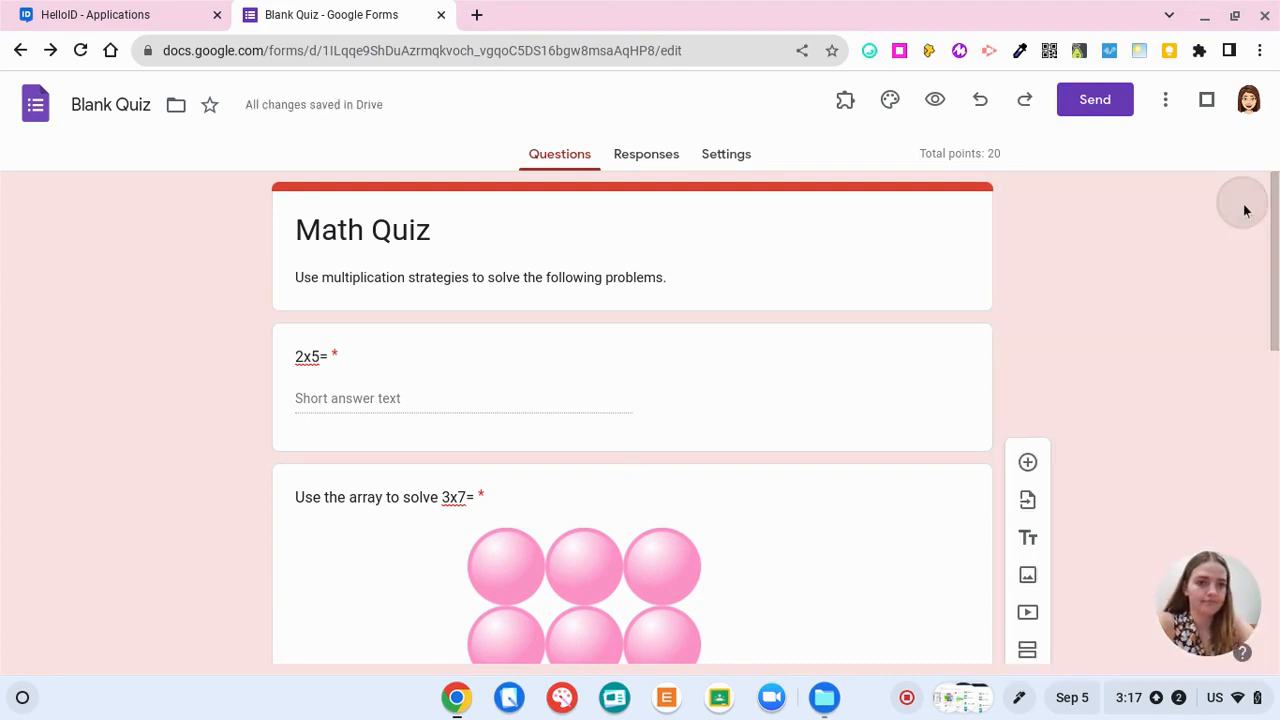
mouse_move(934, 100)
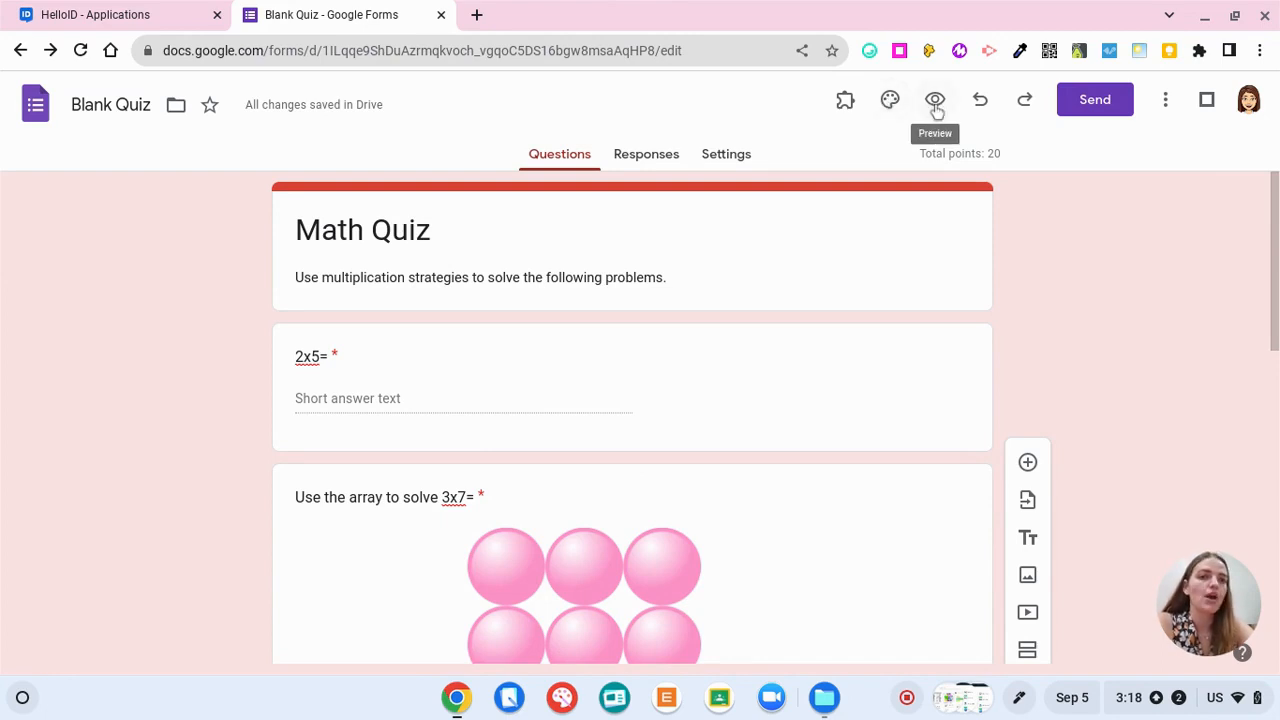
Preview the quiz, answer 10 and 21, choose Option 1, submit, and view the score
click(934, 99)
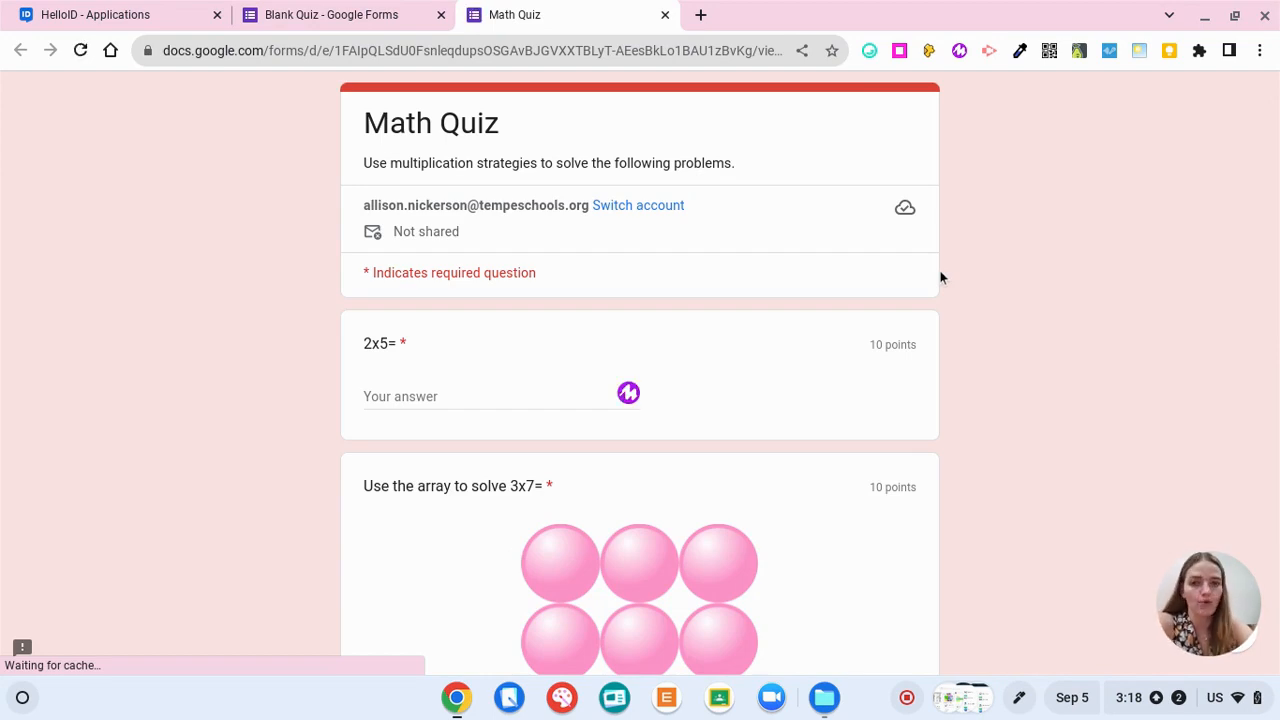
scroll(down, 3)
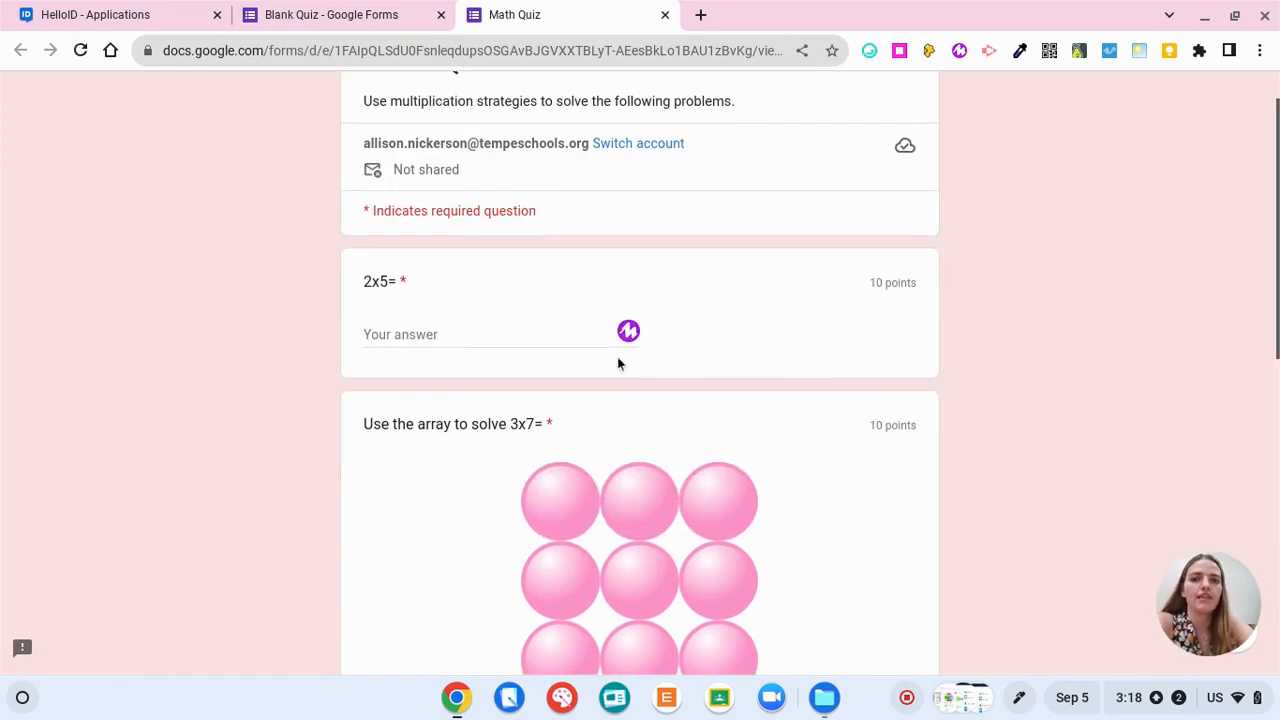
text(10)
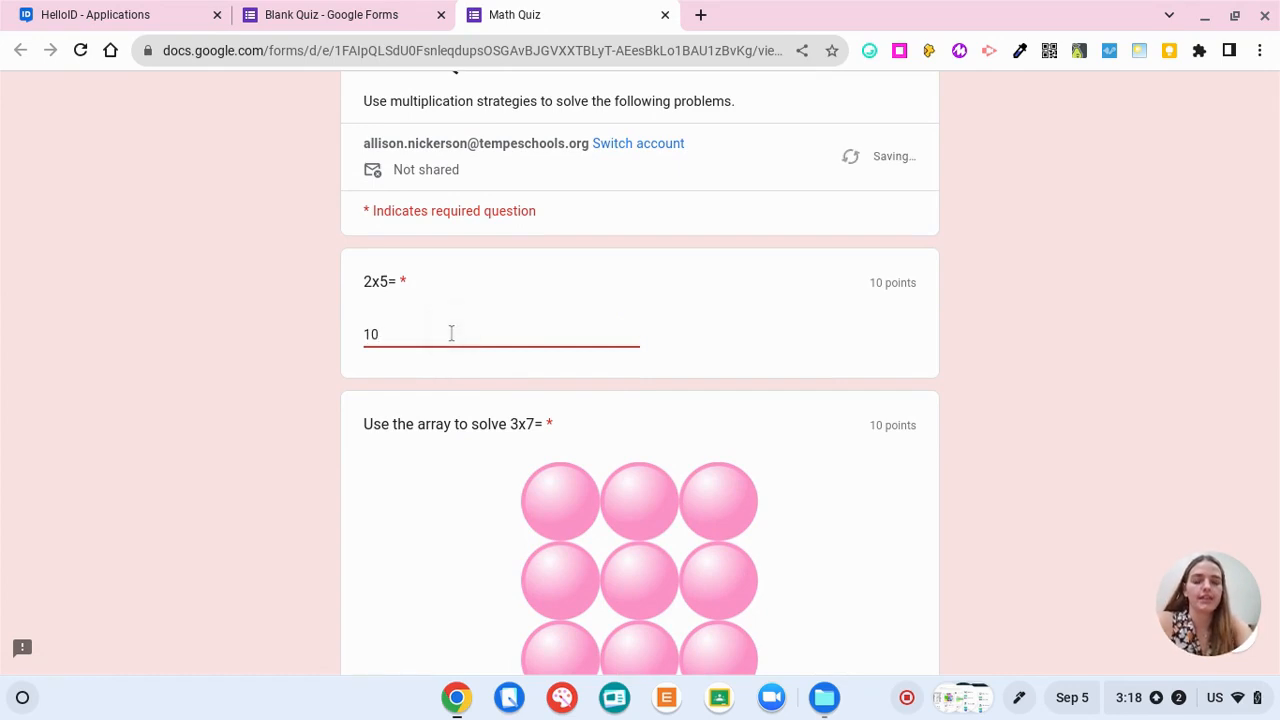
scroll(down, 3)
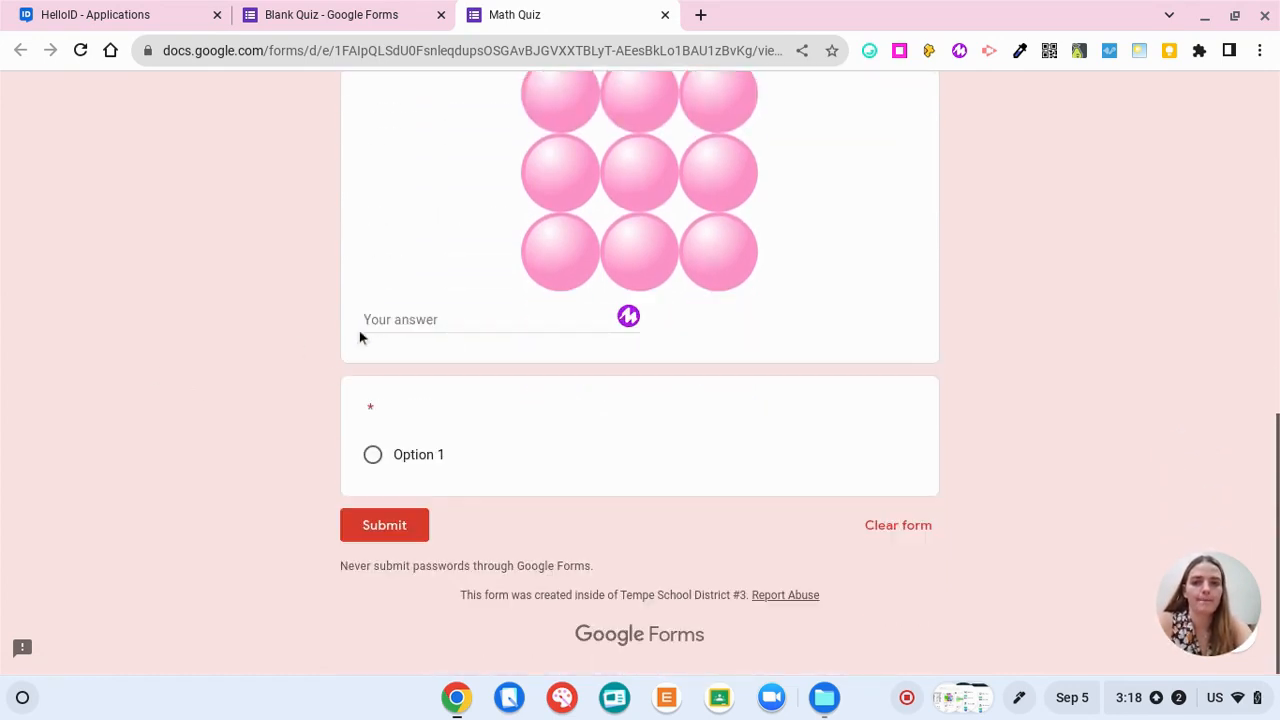
text(21)
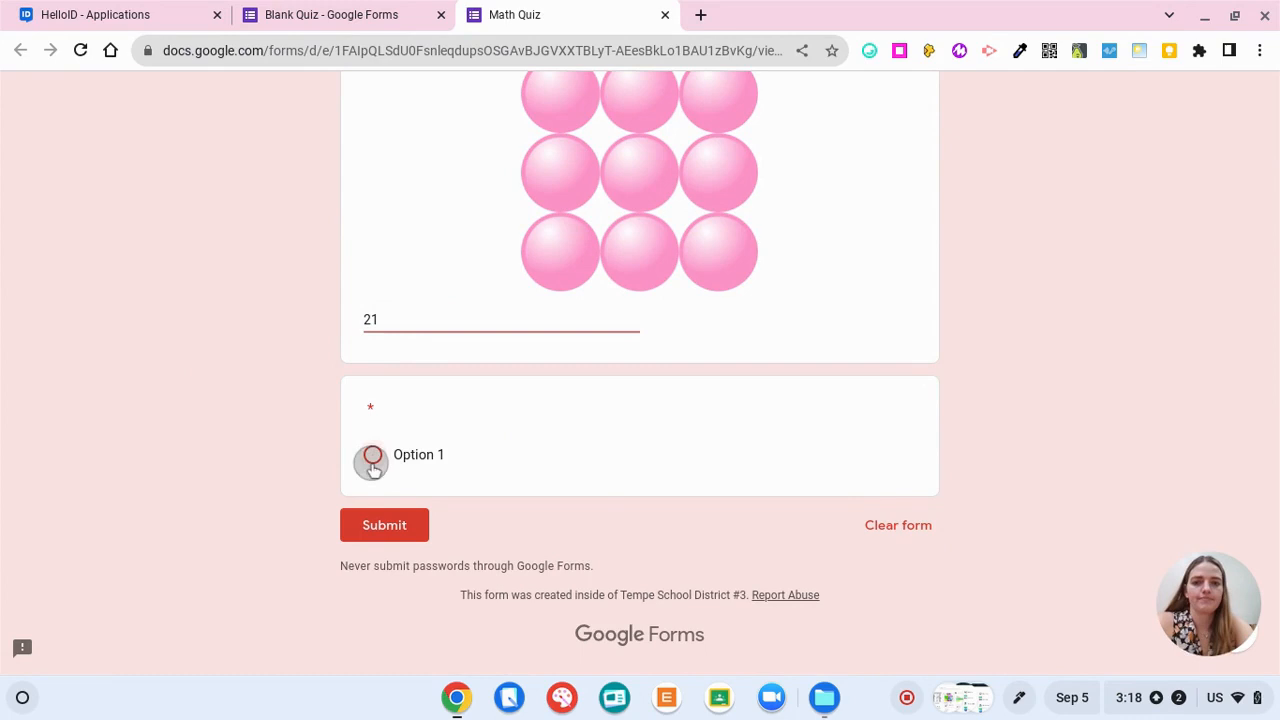
click(384, 525)
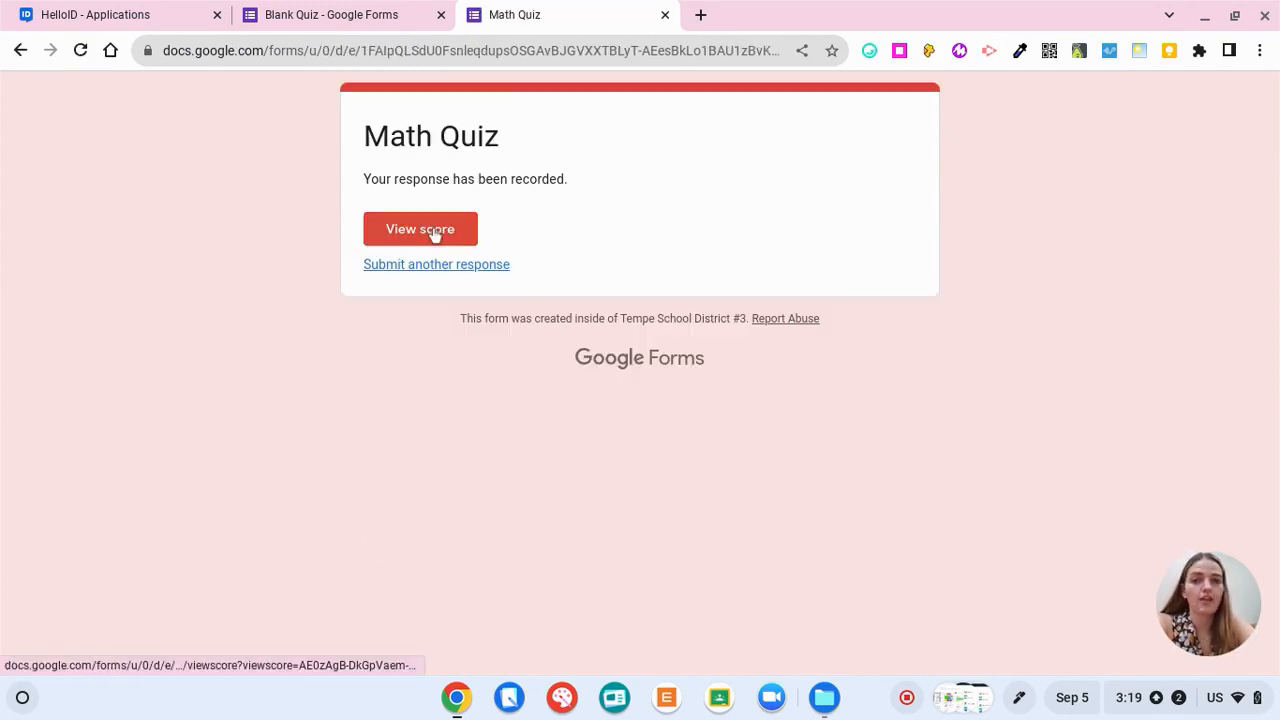
click(420, 229)
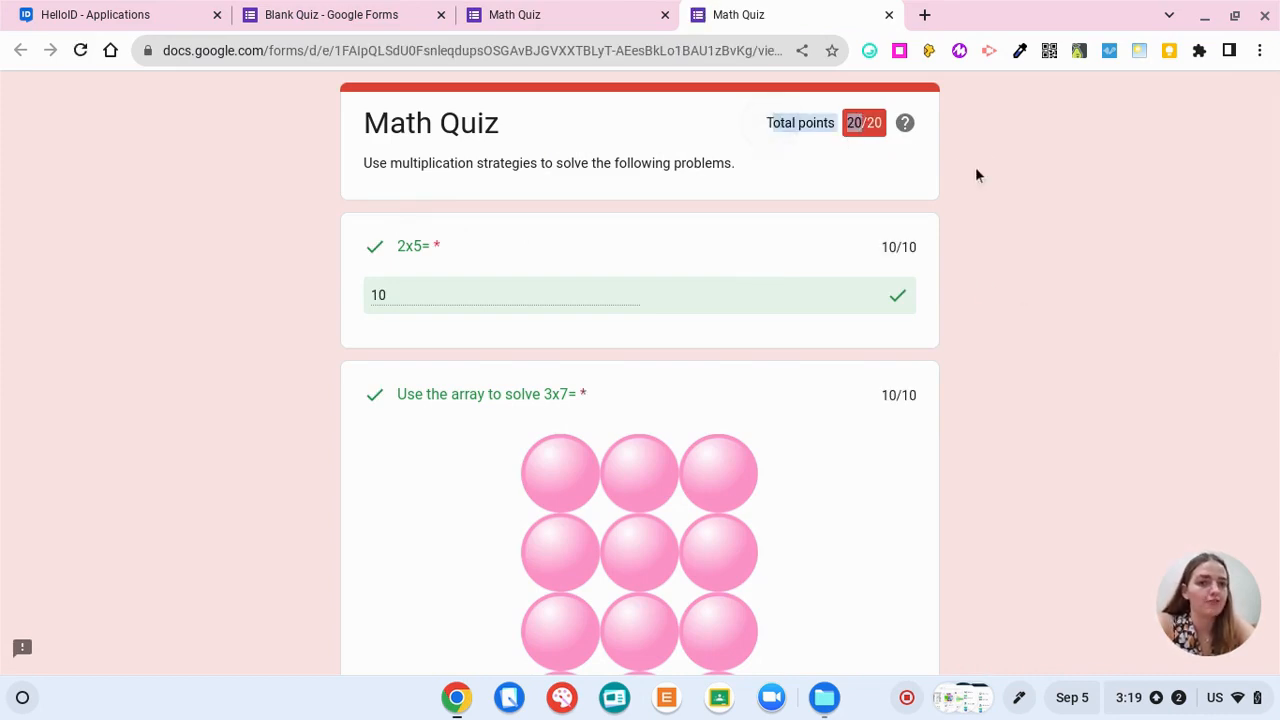
Review the 20/20 score page and return to the Blank Quiz editor tab
scroll(down, 3)
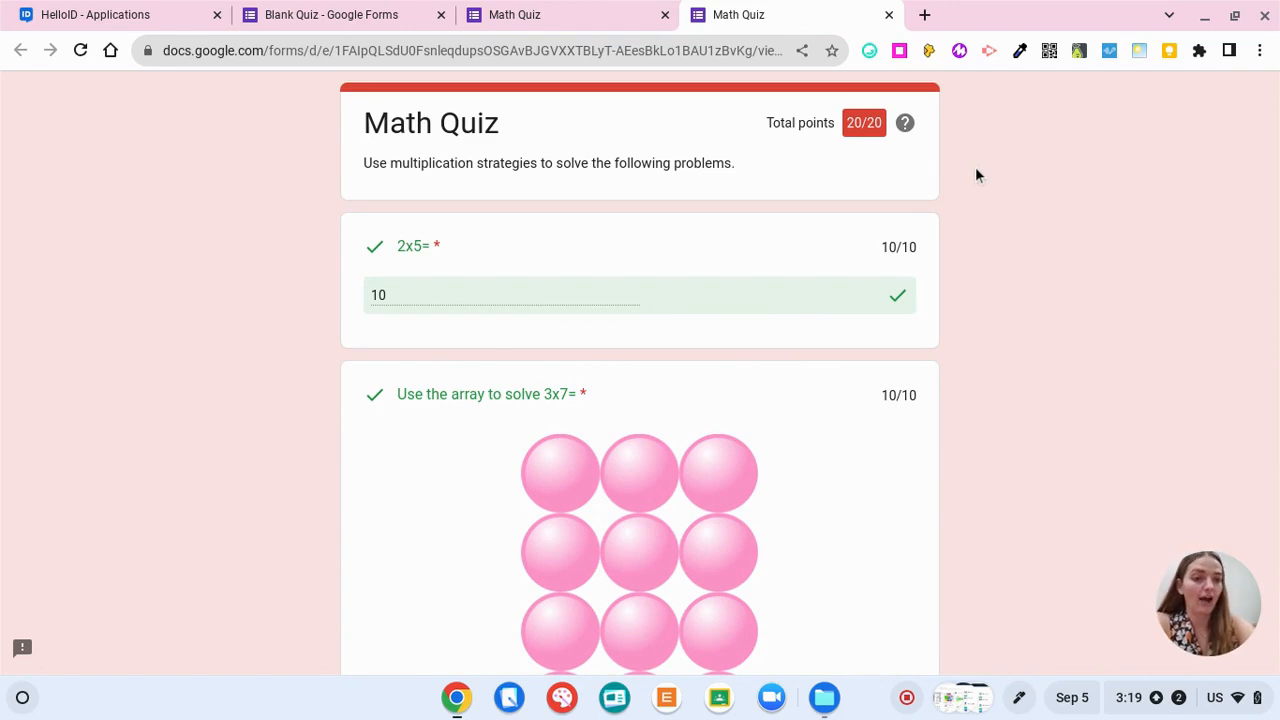
click(330, 14)
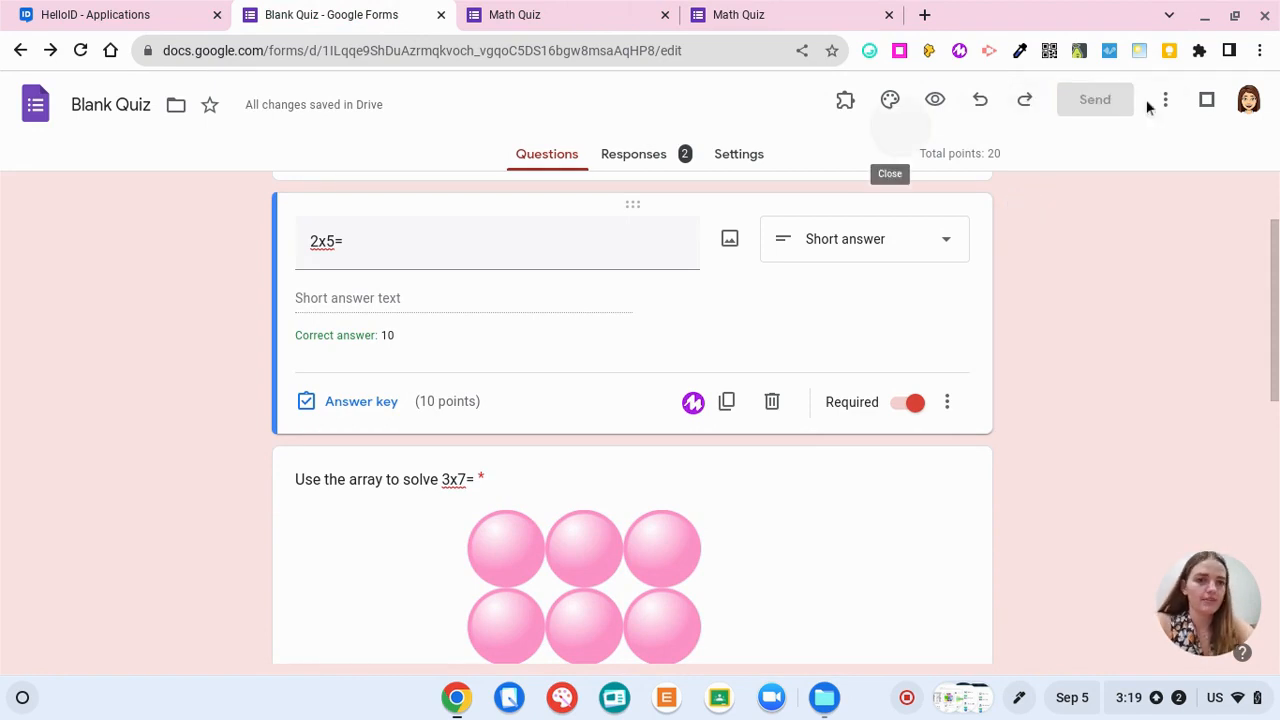
Set Collect email addresses to Verified in the Send dialog
click(1094, 99)
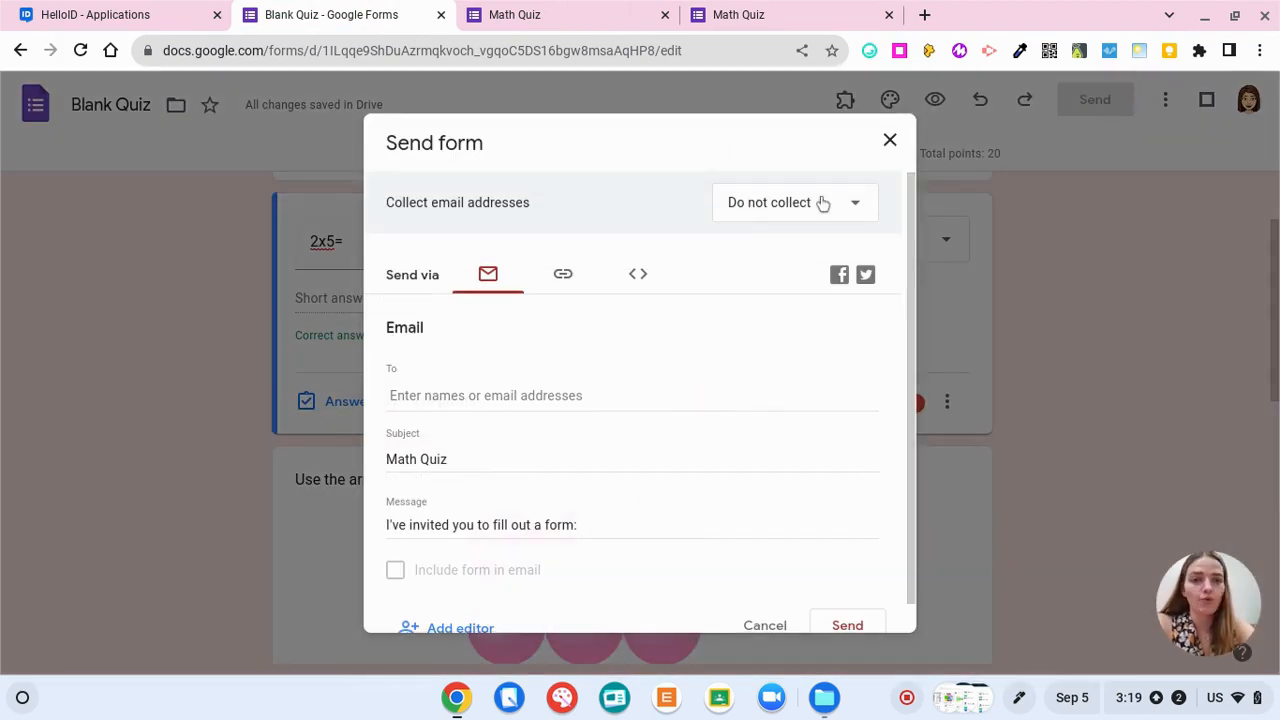
click(793, 202)
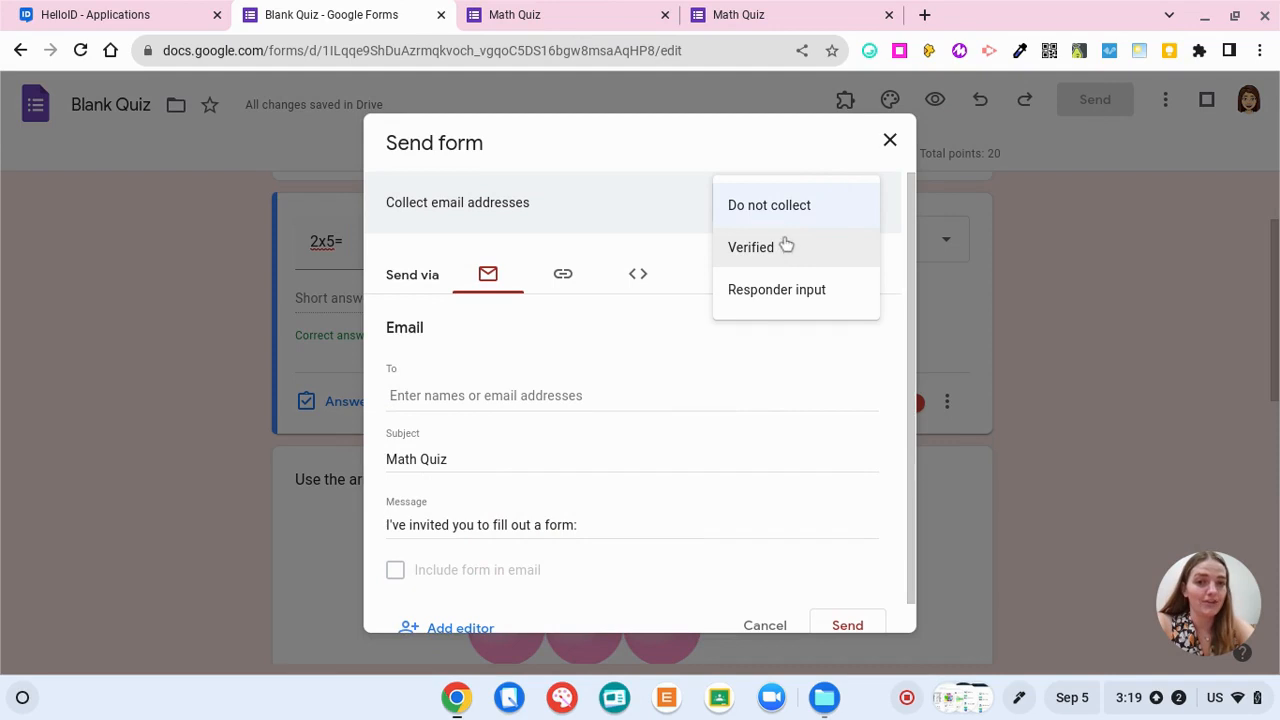
click(750, 247)
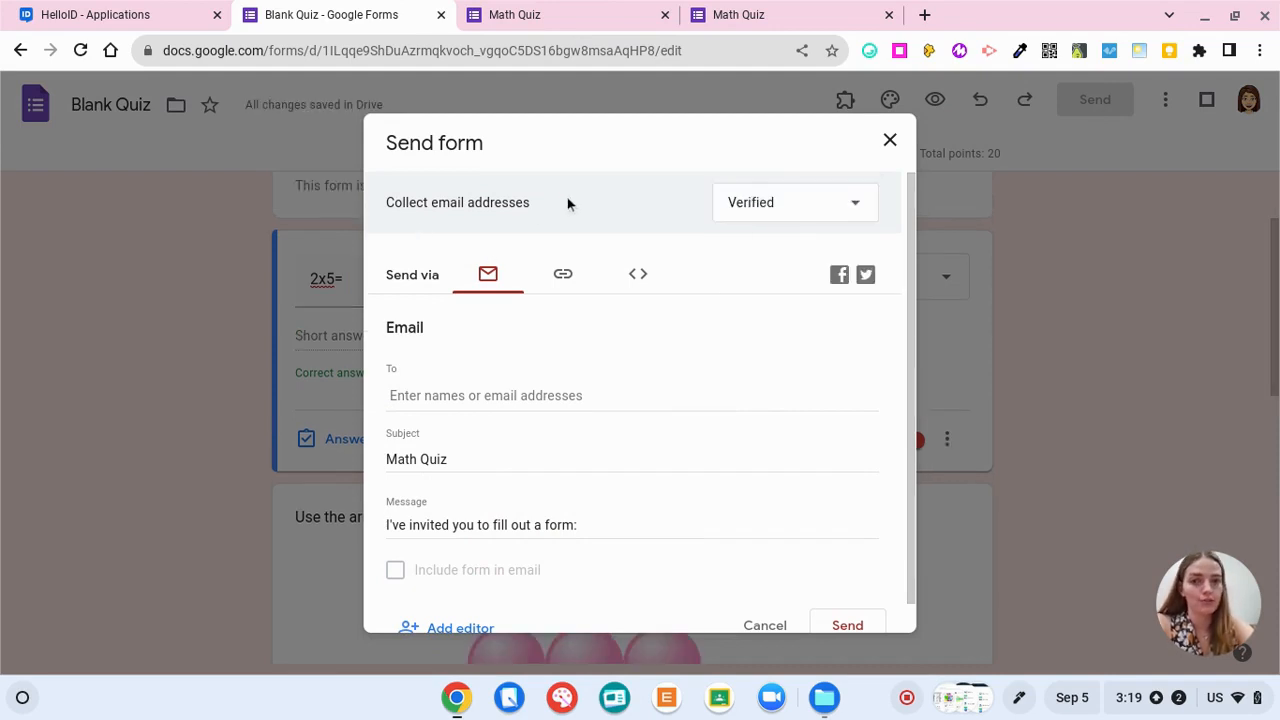
mouse_move(562, 273)
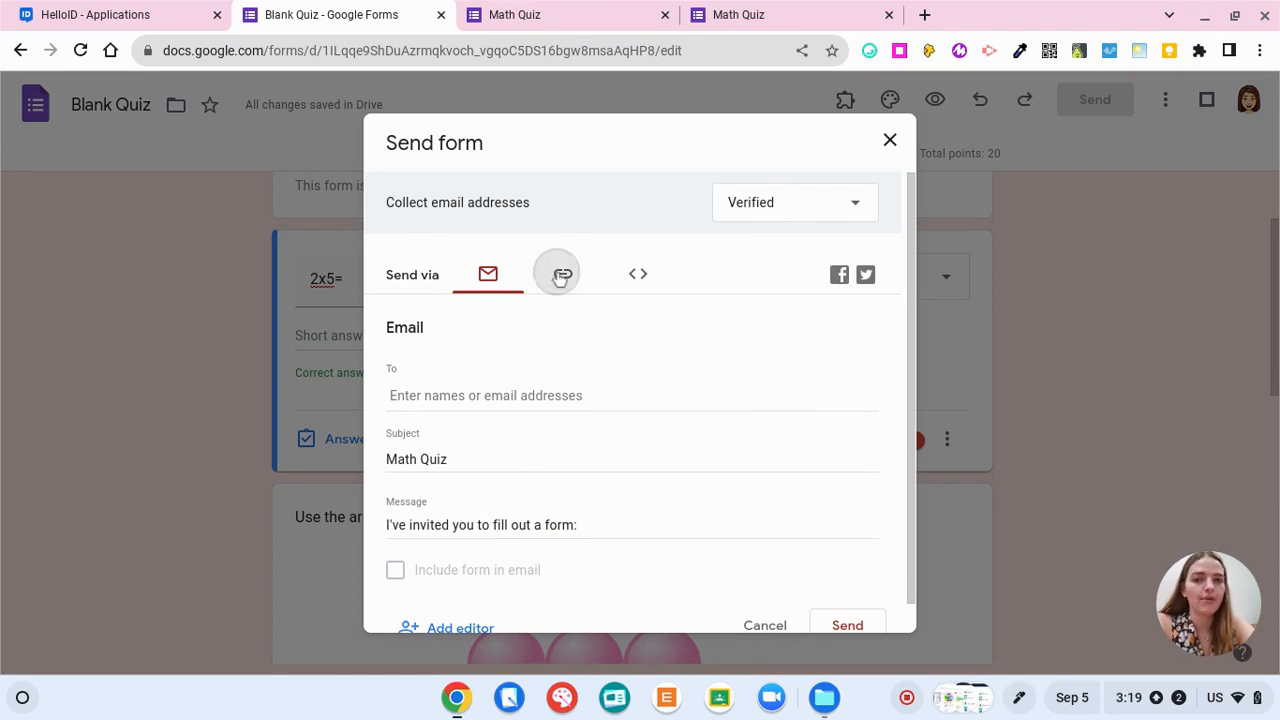
Copy a shortened link to the quiz and close the Send dialog
click(646, 277)
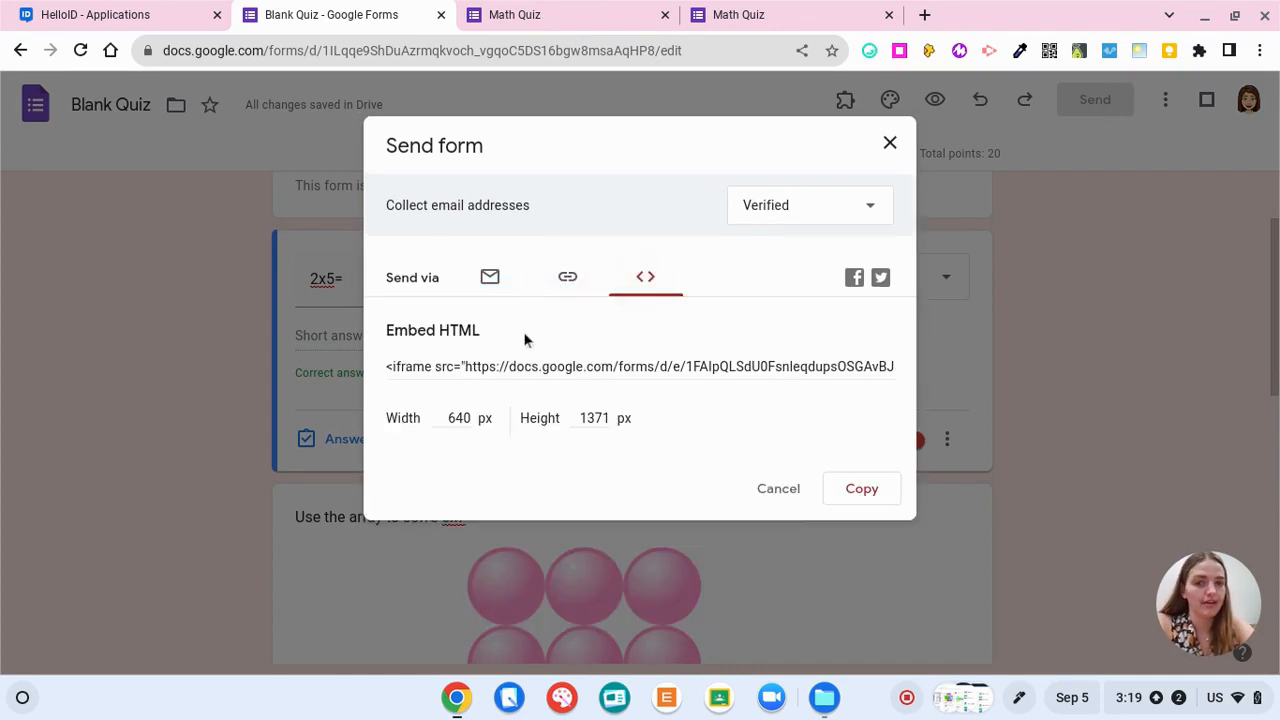
click(567, 277)
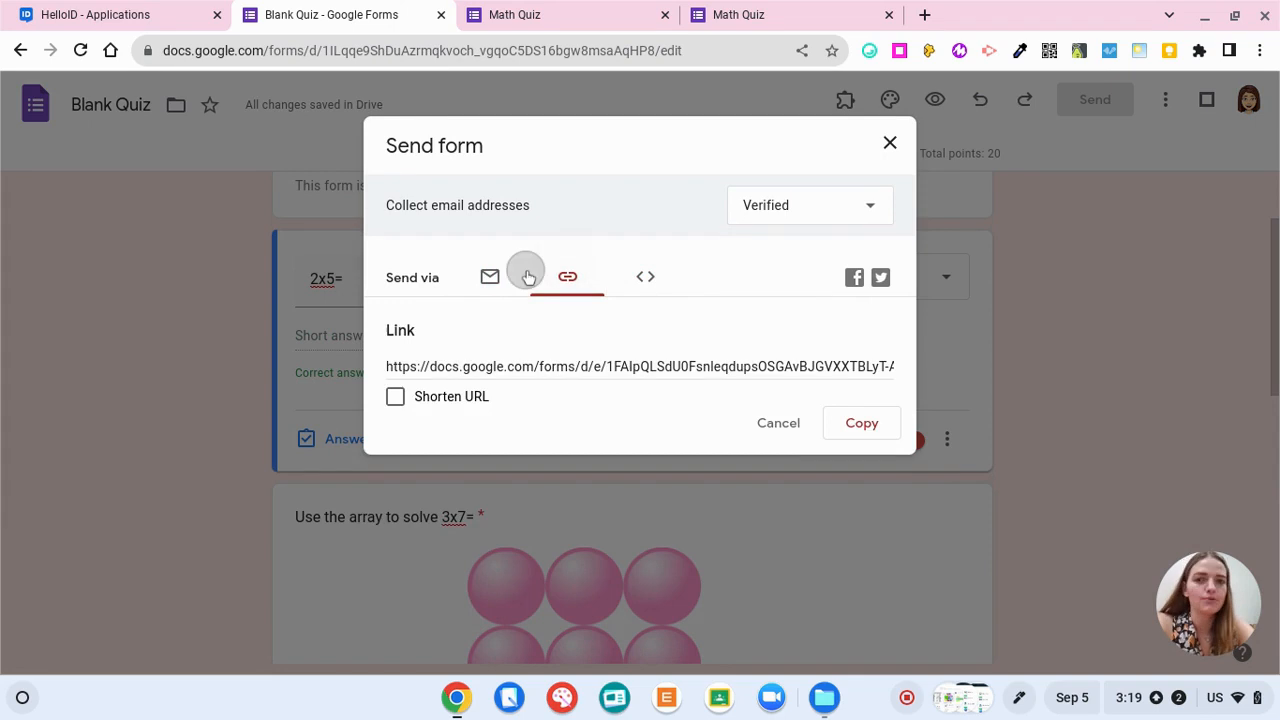
click(489, 275)
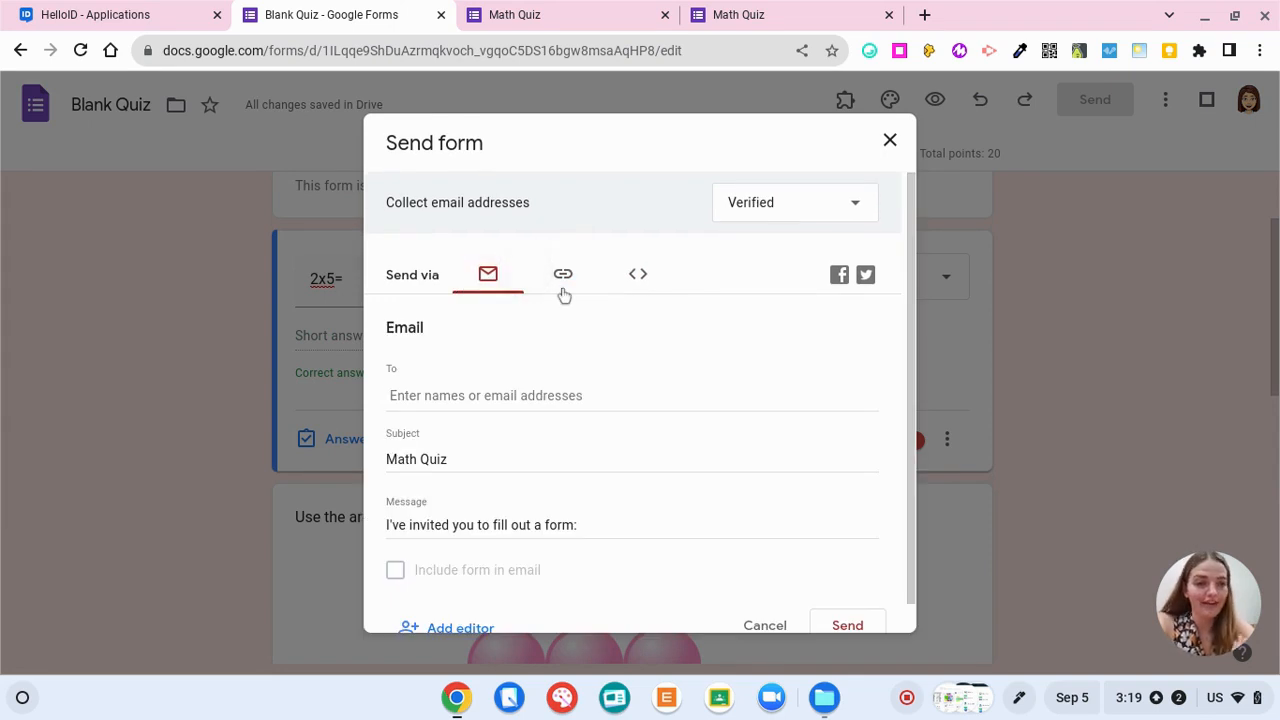
mouse_move(598, 336)
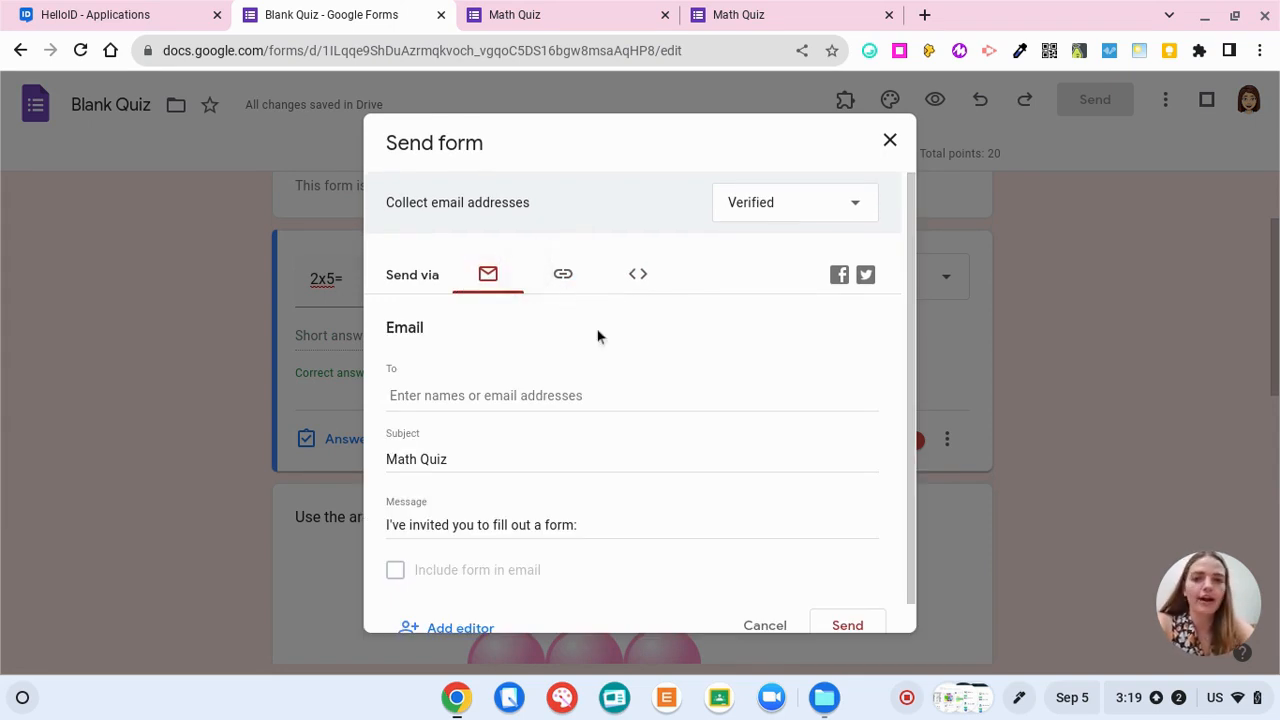
mouse_move(630, 305)
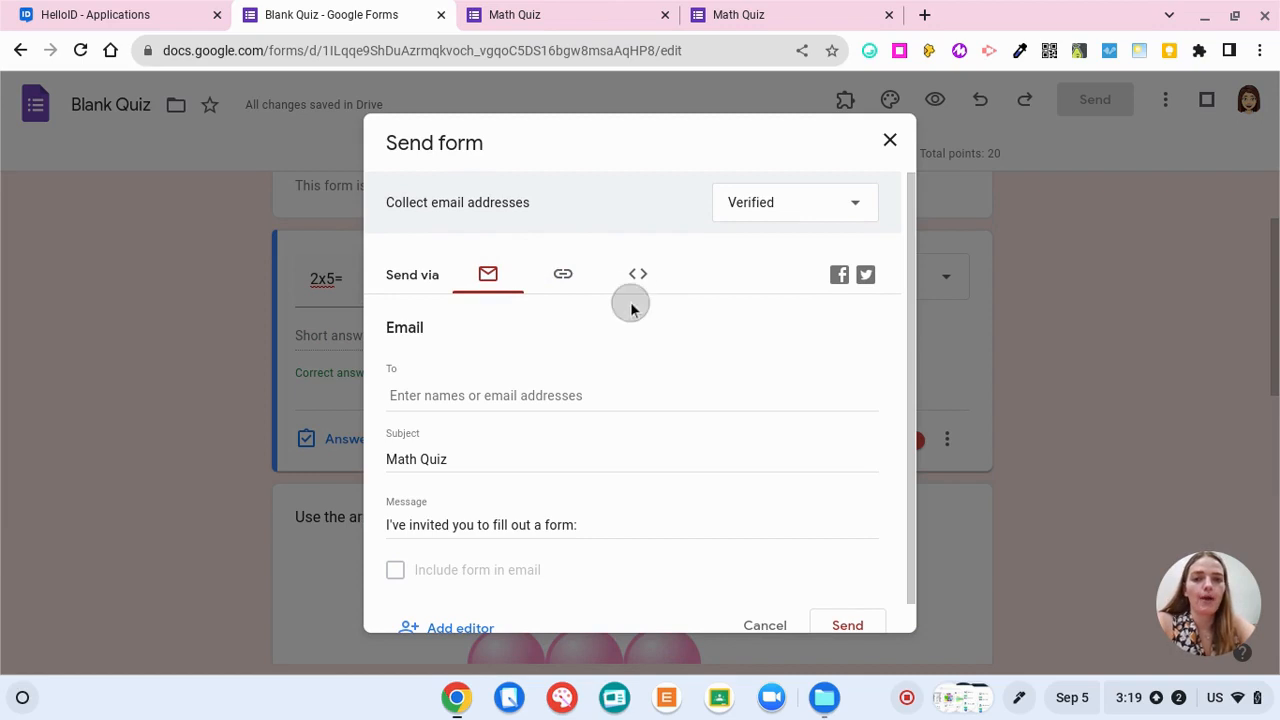
click(562, 273)
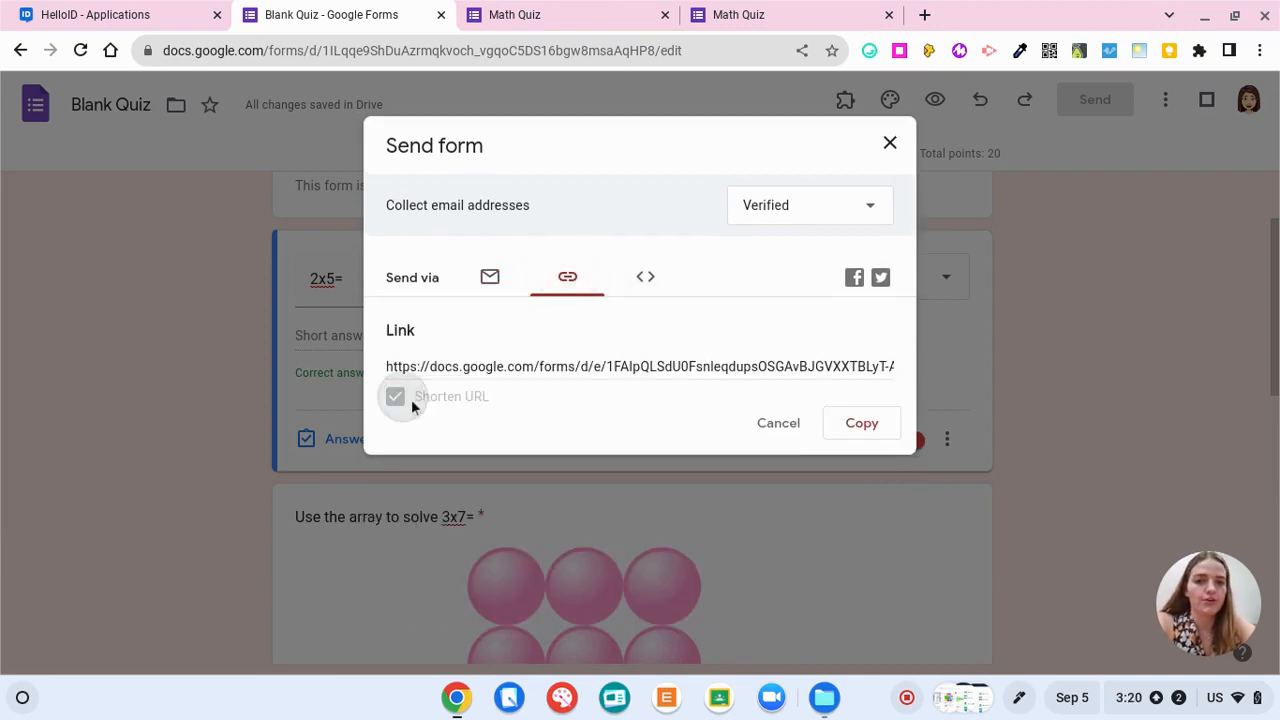
click(395, 396)
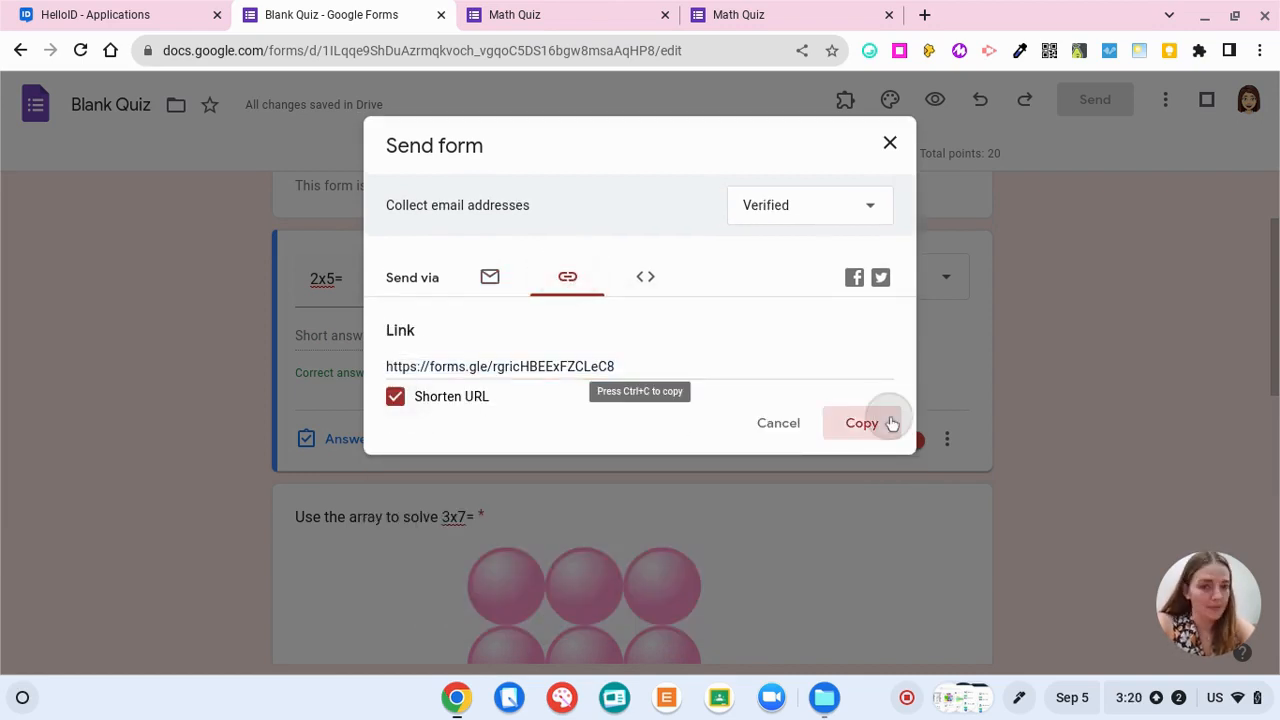
click(861, 422)
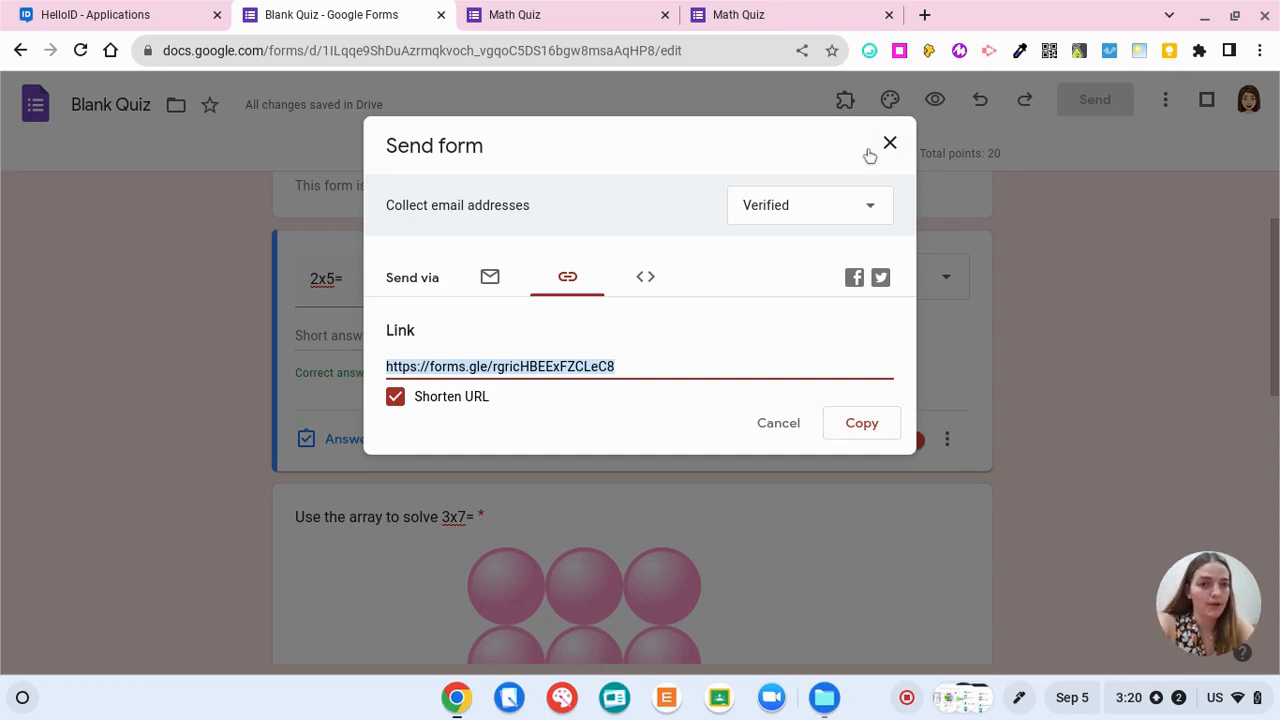
click(889, 143)
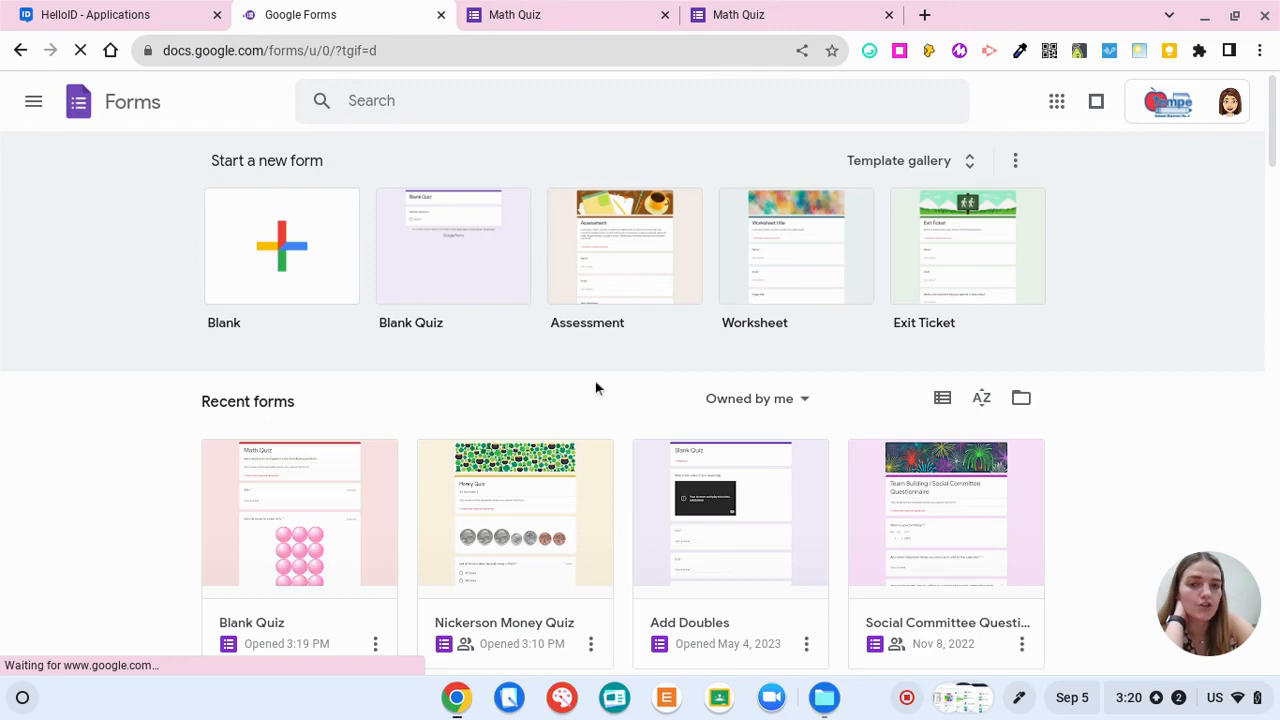
Open the Nickerson Money Quiz example and scroll through its coin-counting questions
scroll(down, 3)
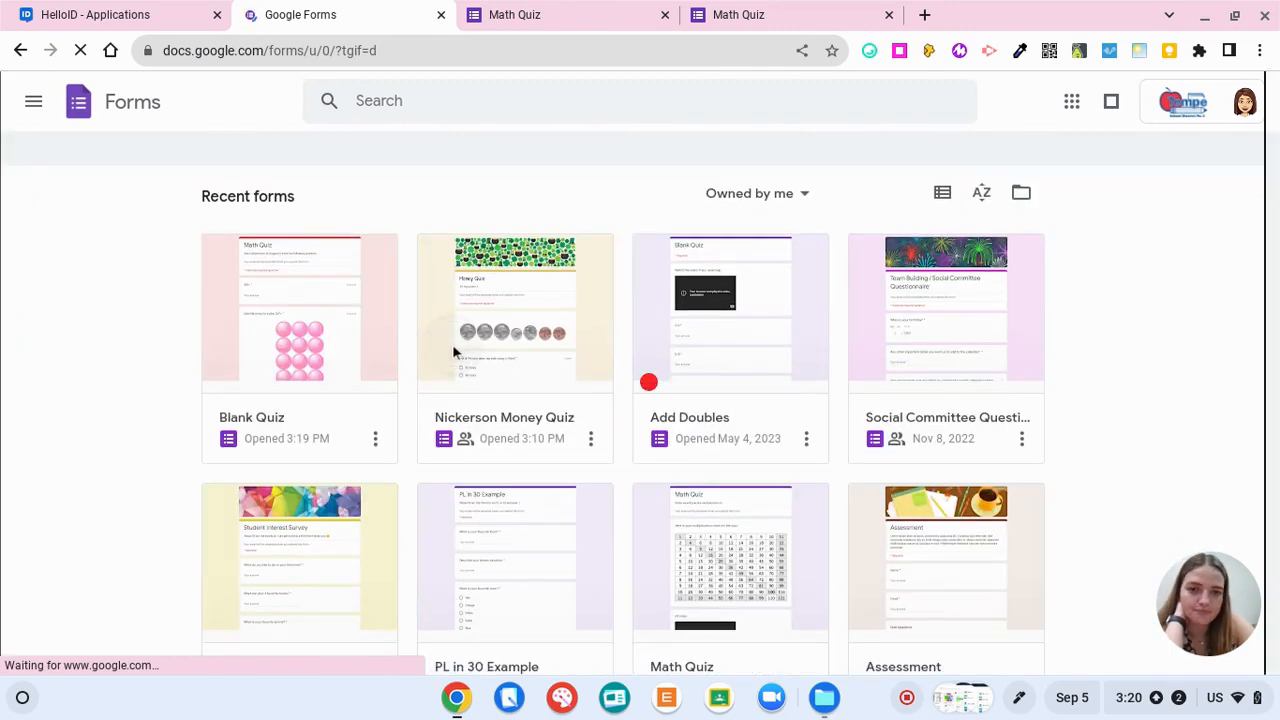
click(514, 311)
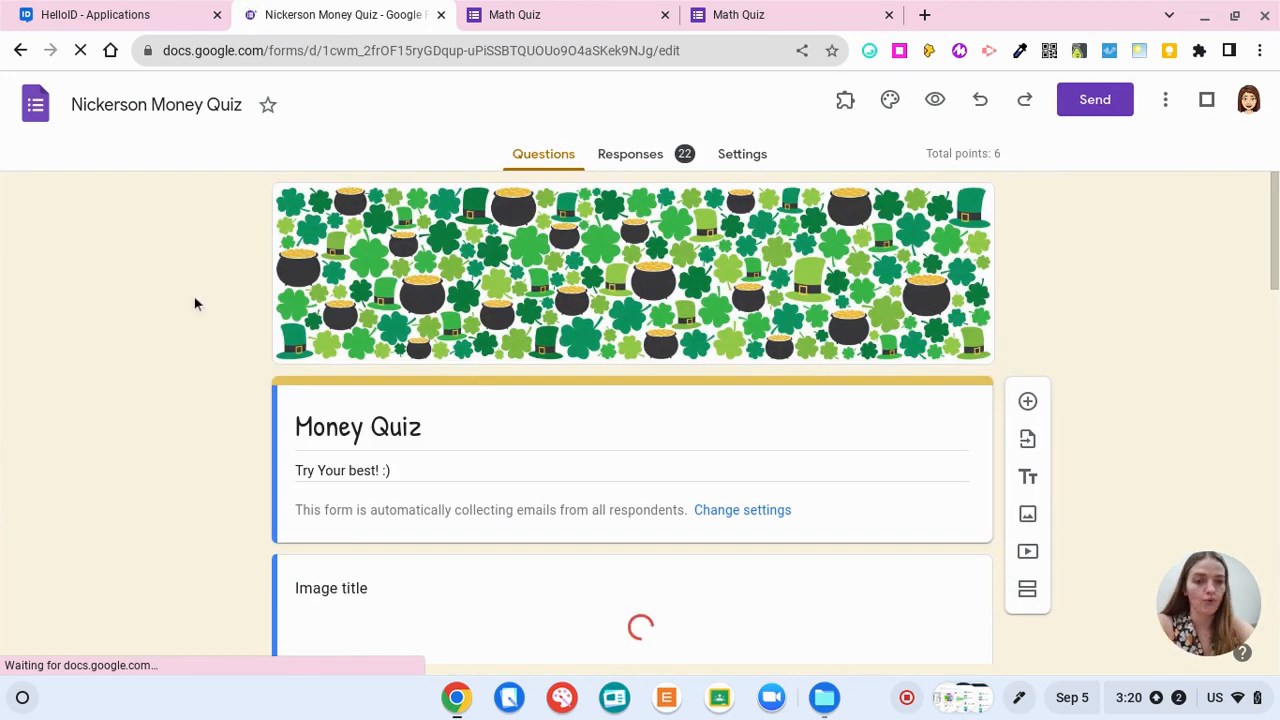
scroll(down, 3)
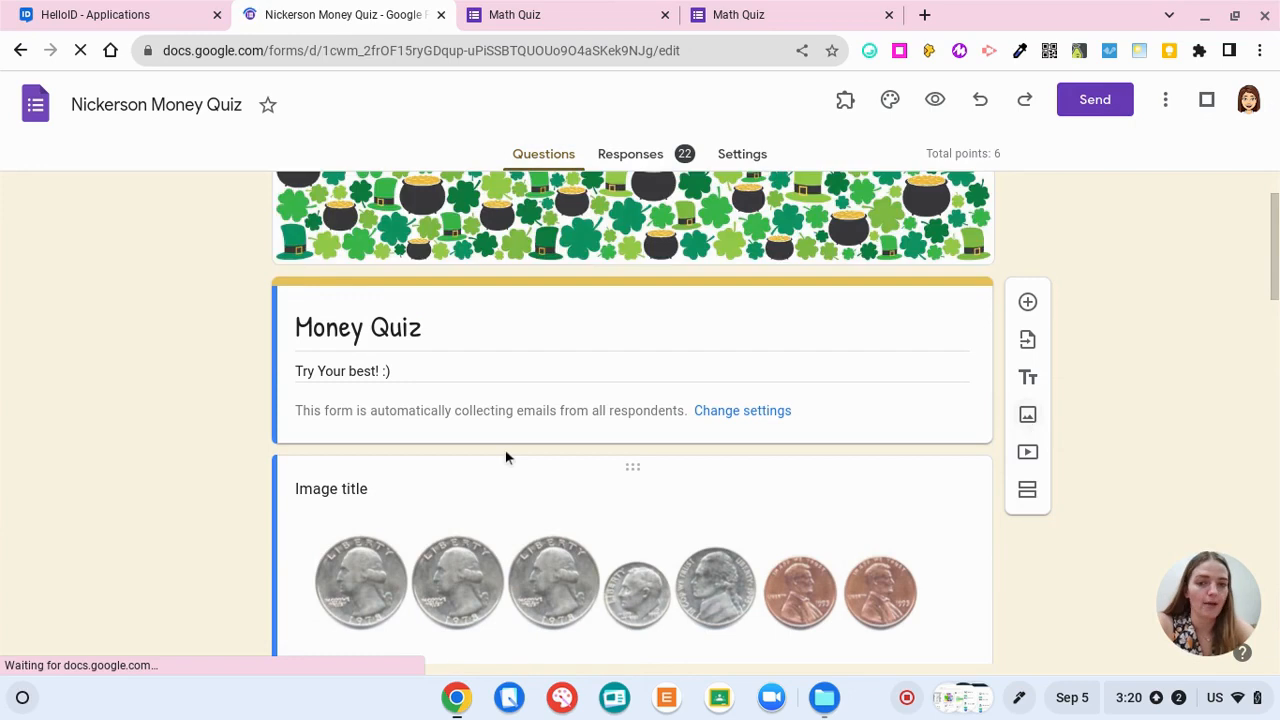
scroll(down, 3)
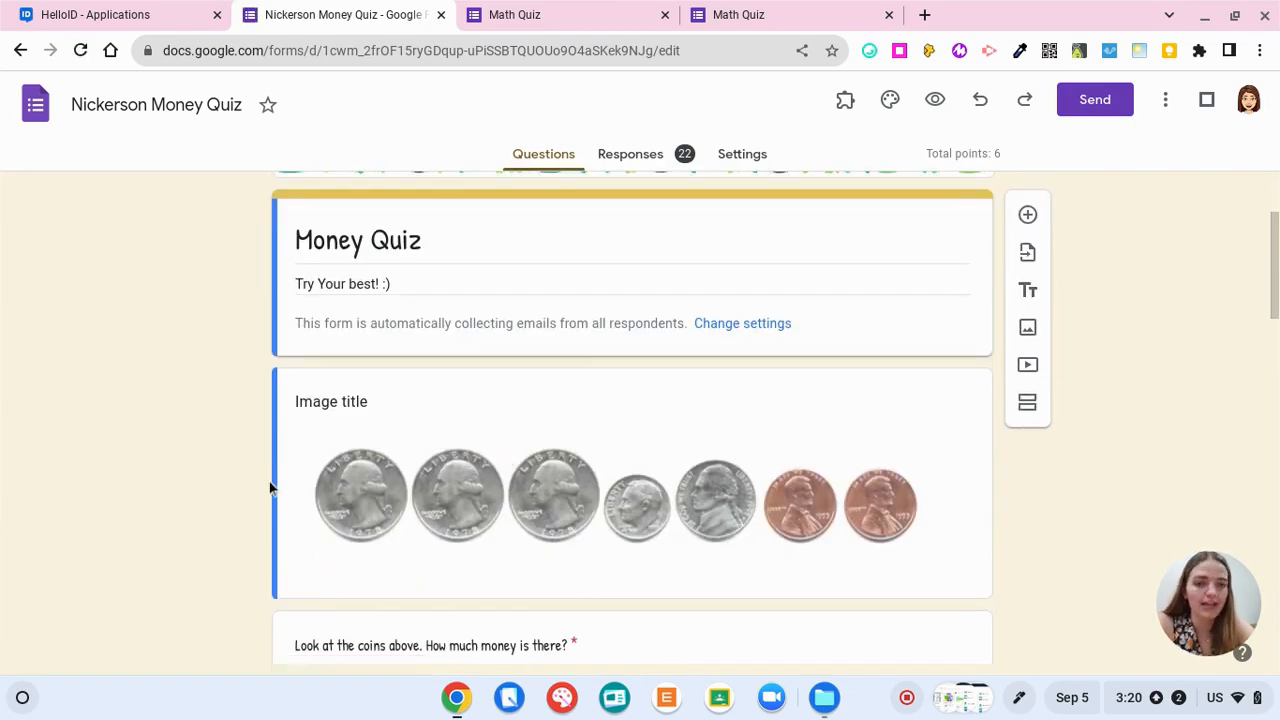
scroll(down, 3)
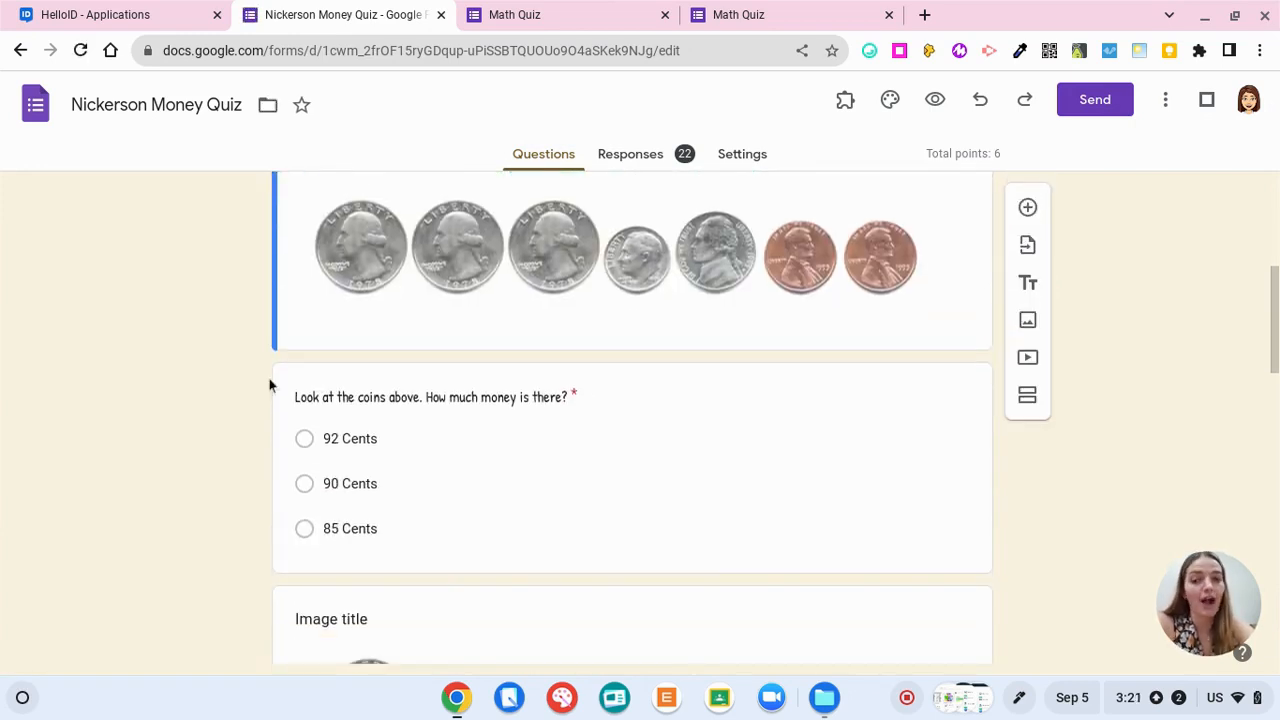
scroll(down, 3)
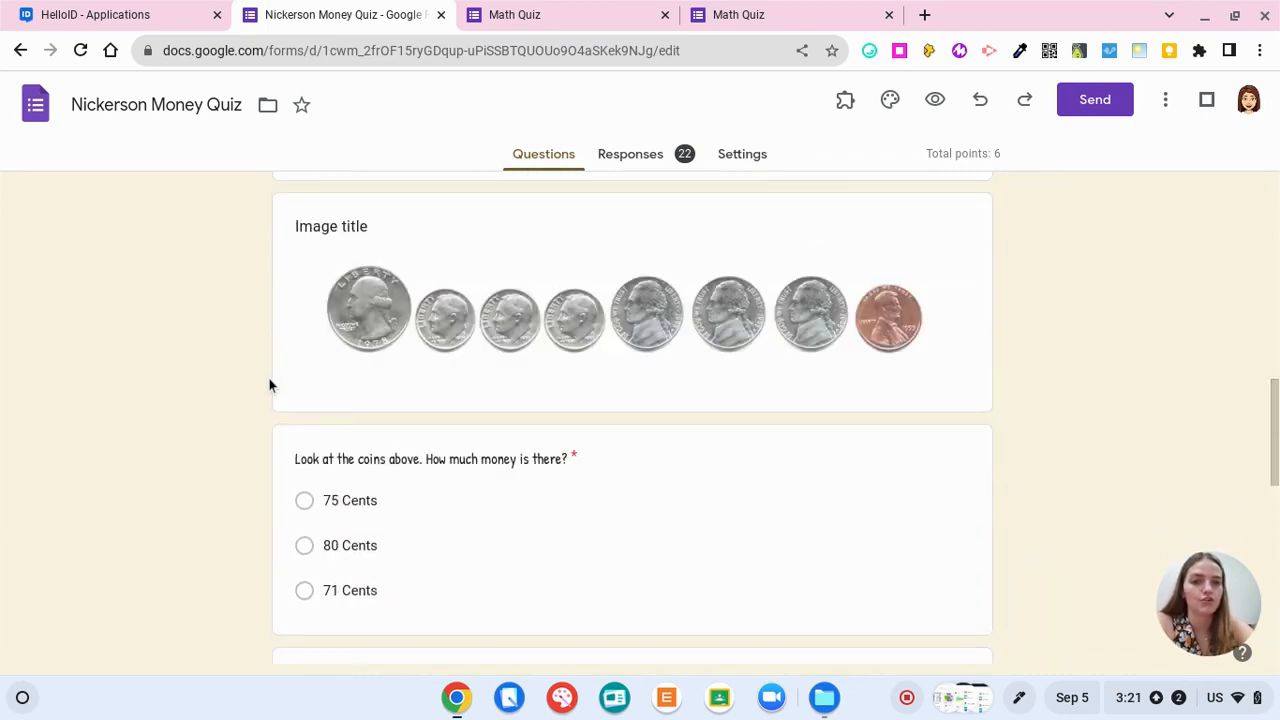
scroll(up, 3)
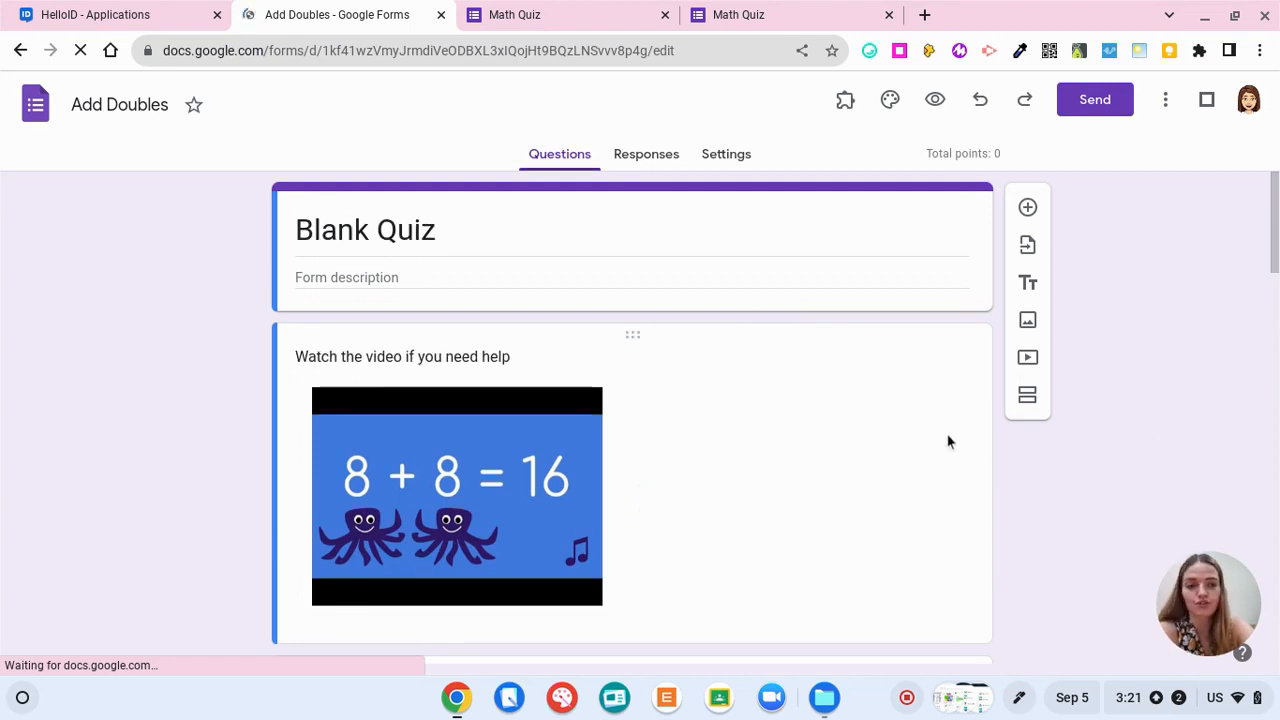
Scroll the Add Doubles quiz past its help video to the addition questions
scroll(down, 3)
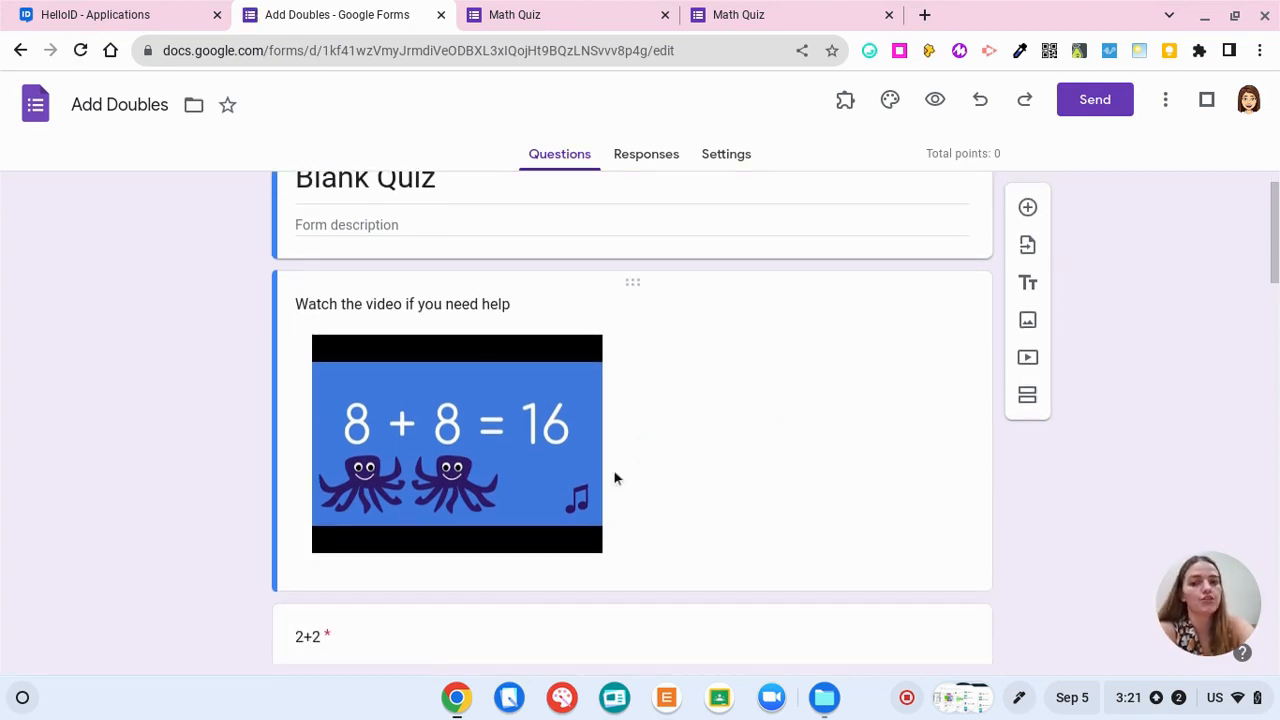
scroll(down, 3)
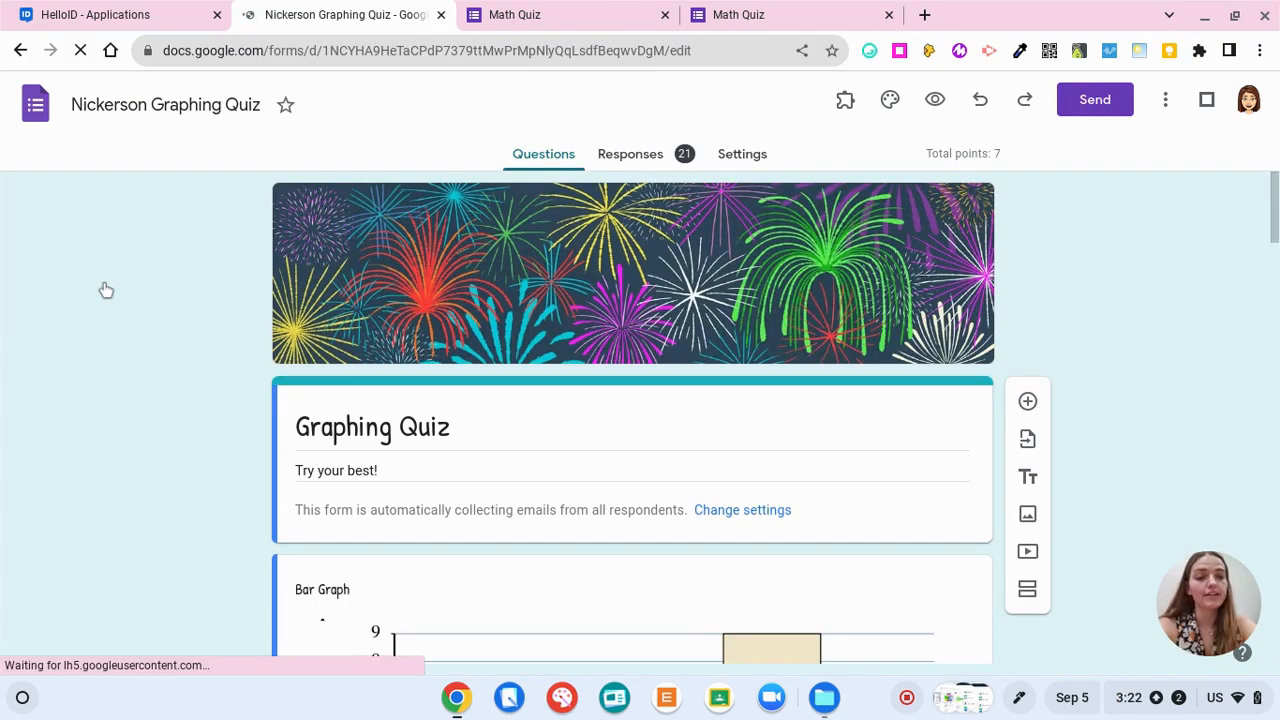
Scroll through the Graphing Quiz's bar graph, pictograph and line graph questions
scroll(down, 3)
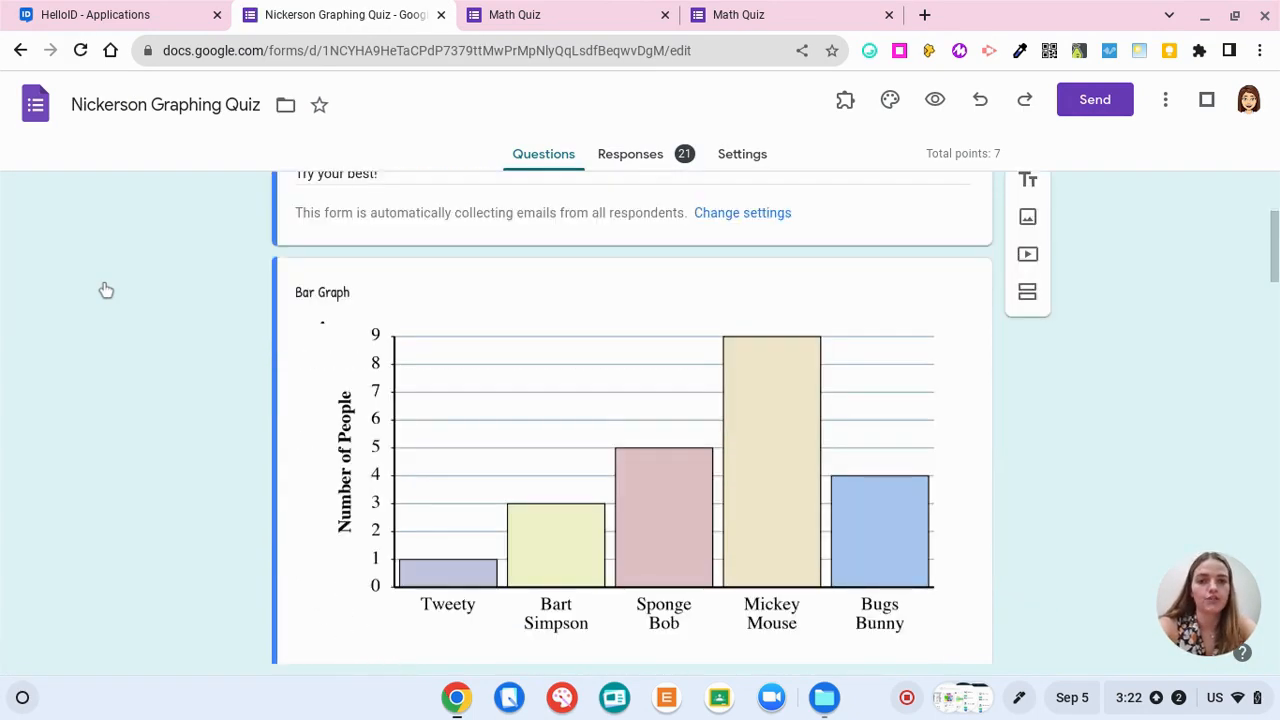
scroll(down, 3)
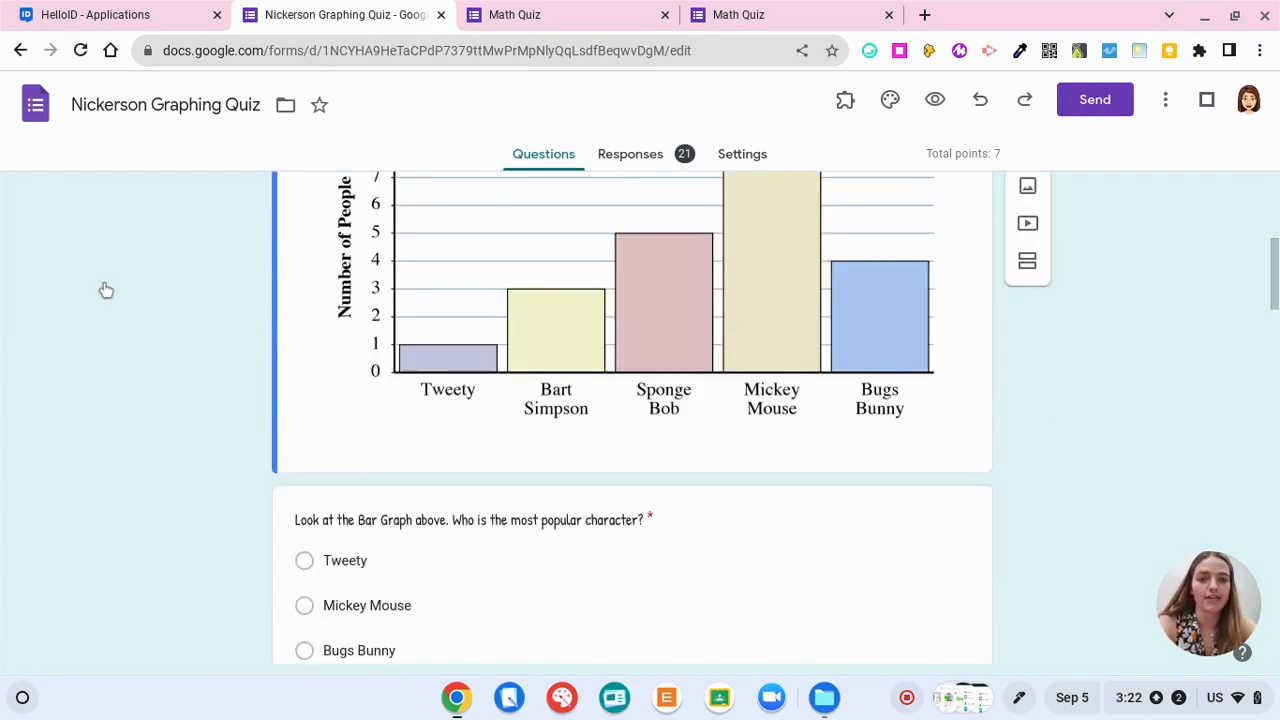
scroll(down, 3)
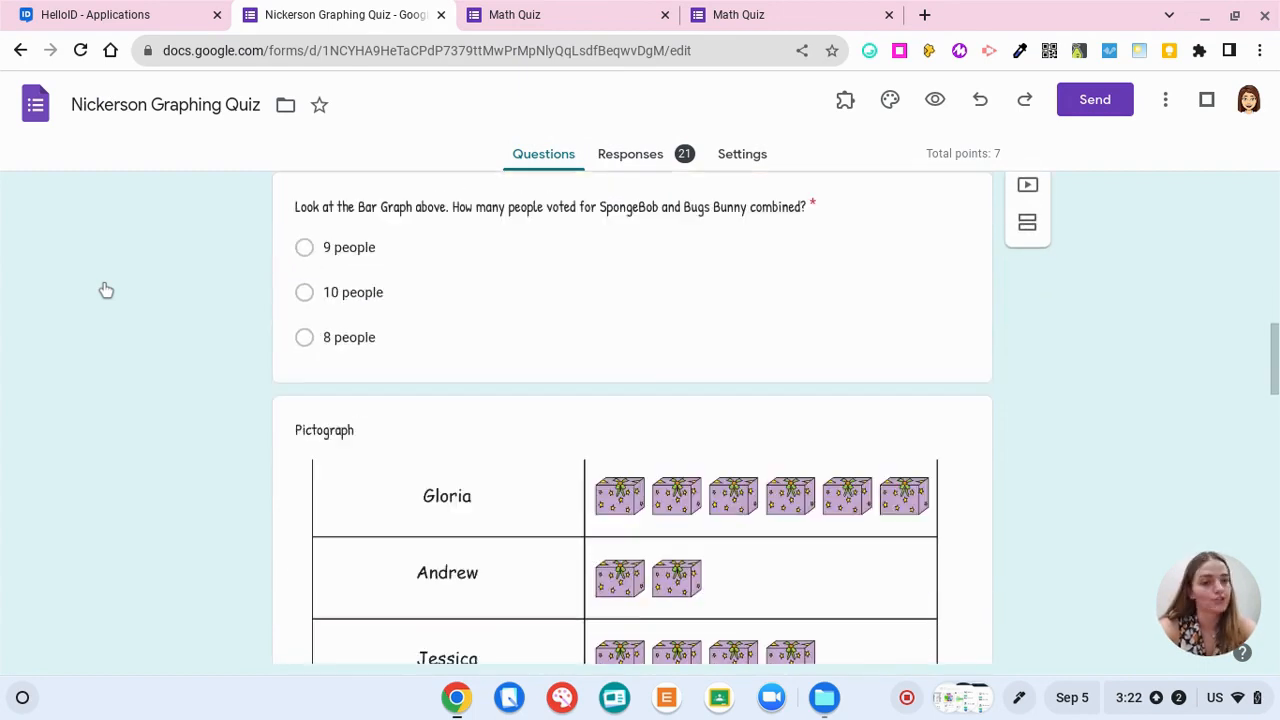
scroll(down, 3)
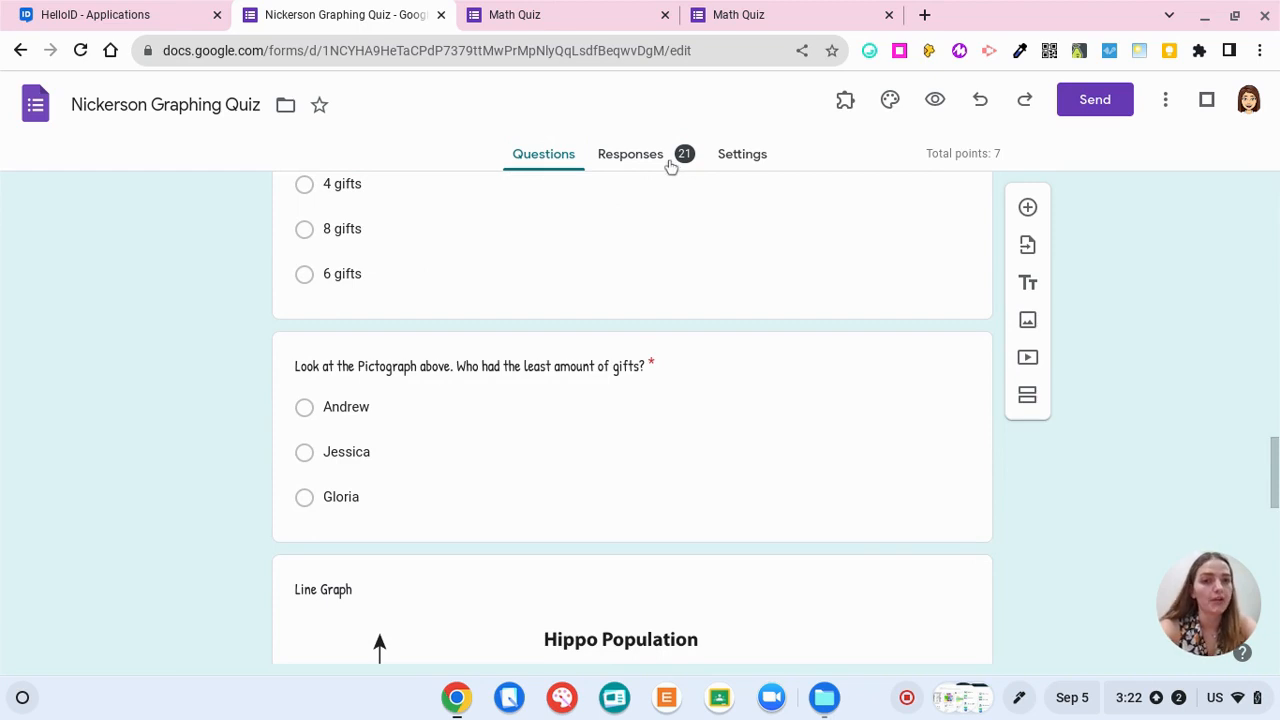
mouse_move(963, 167)
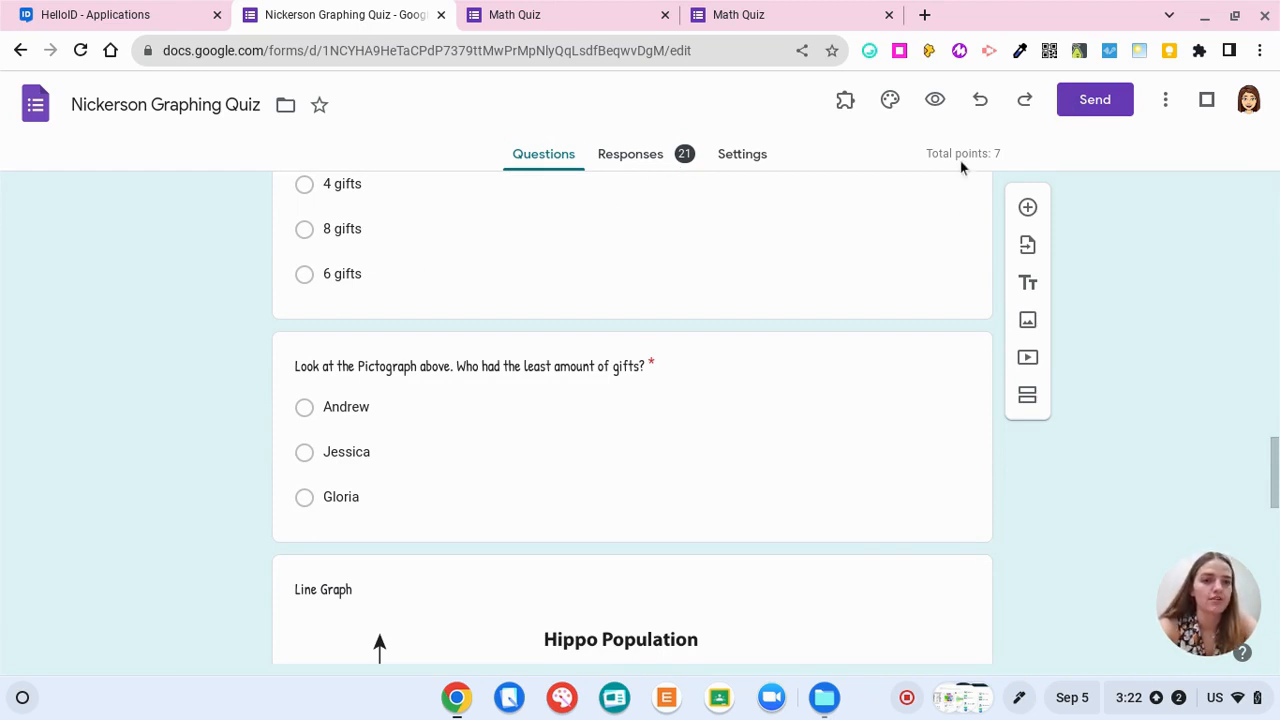
mouse_move(648, 160)
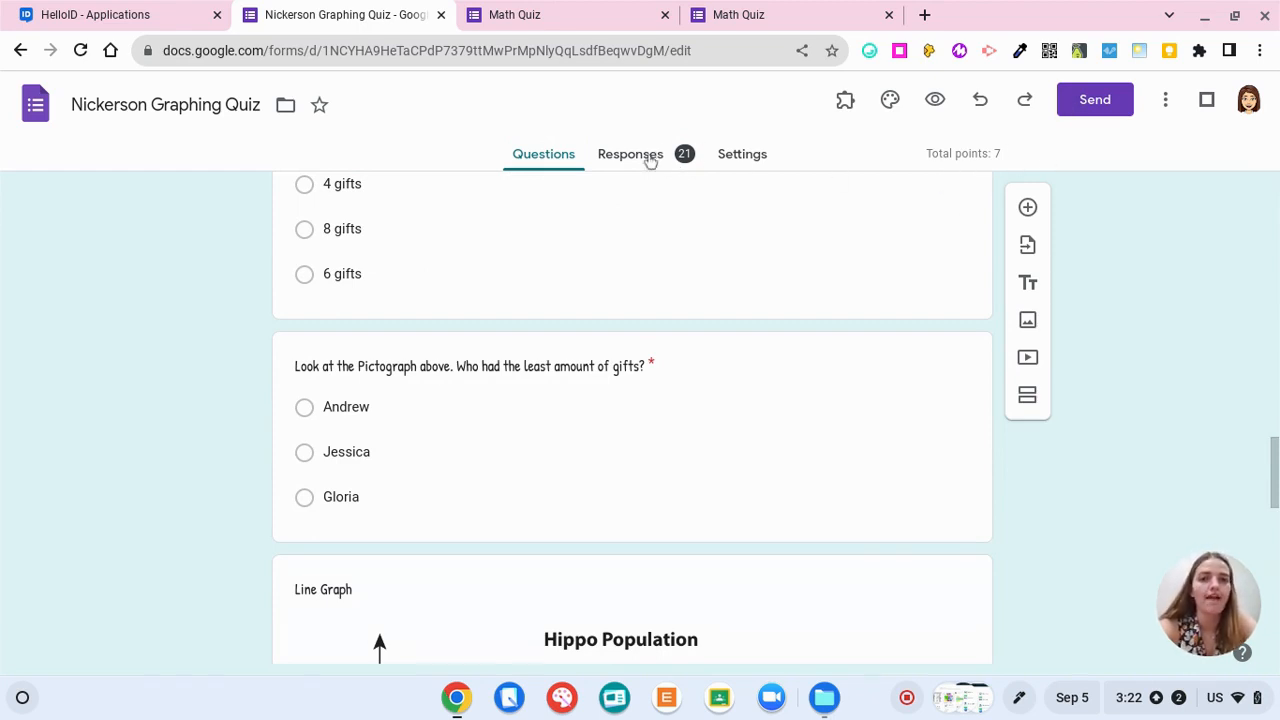
Browse the 21 responses by Summary, Question and Individual views, ending on a 6/7 score
click(630, 153)
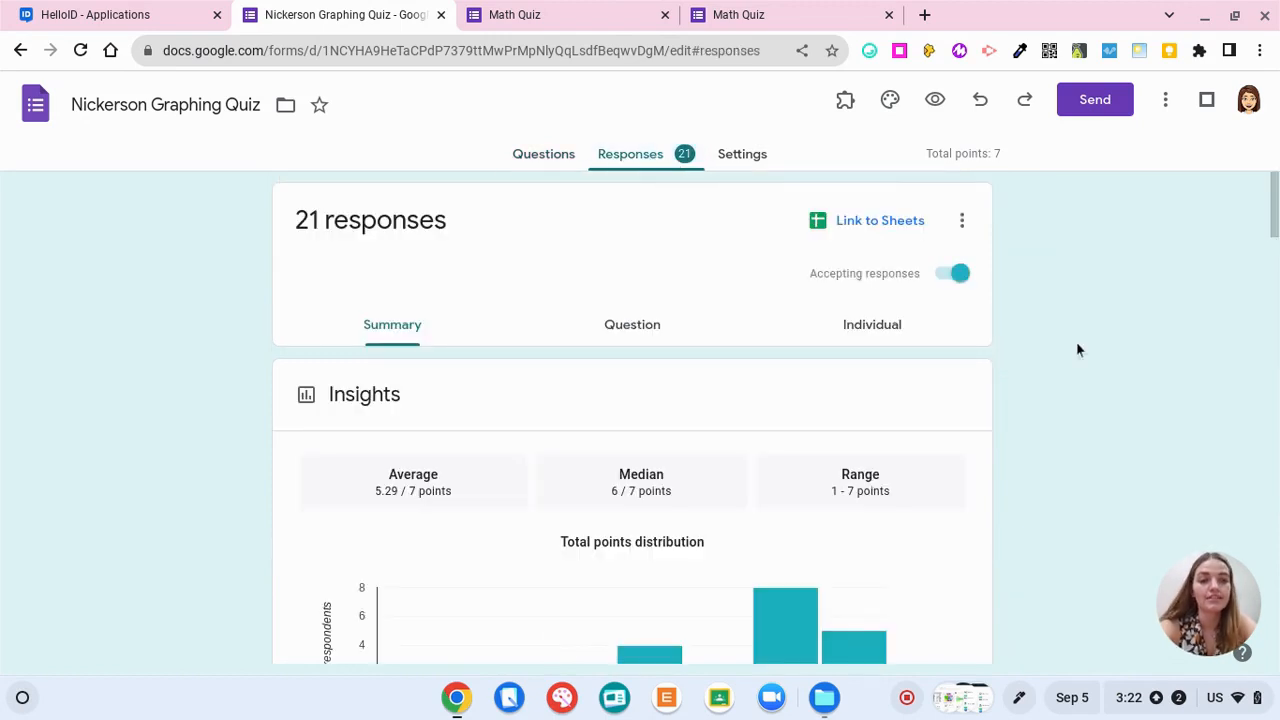
mouse_move(1063, 303)
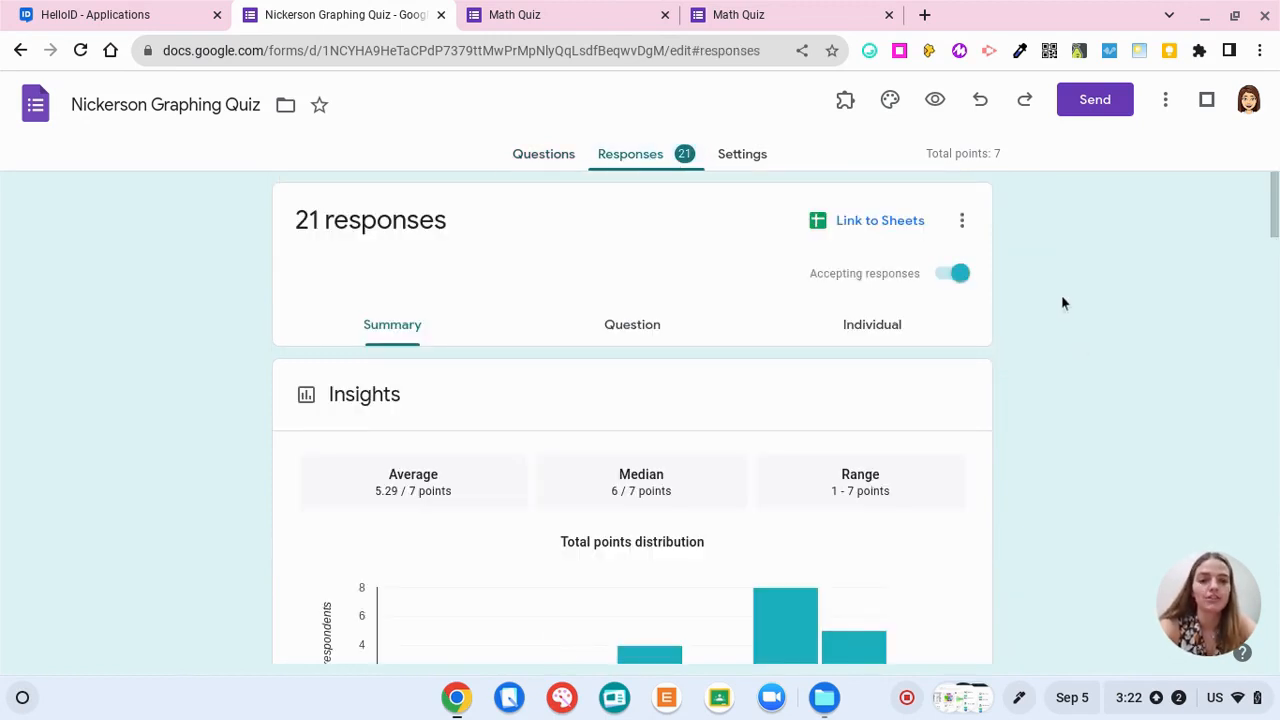
scroll(down, 3)
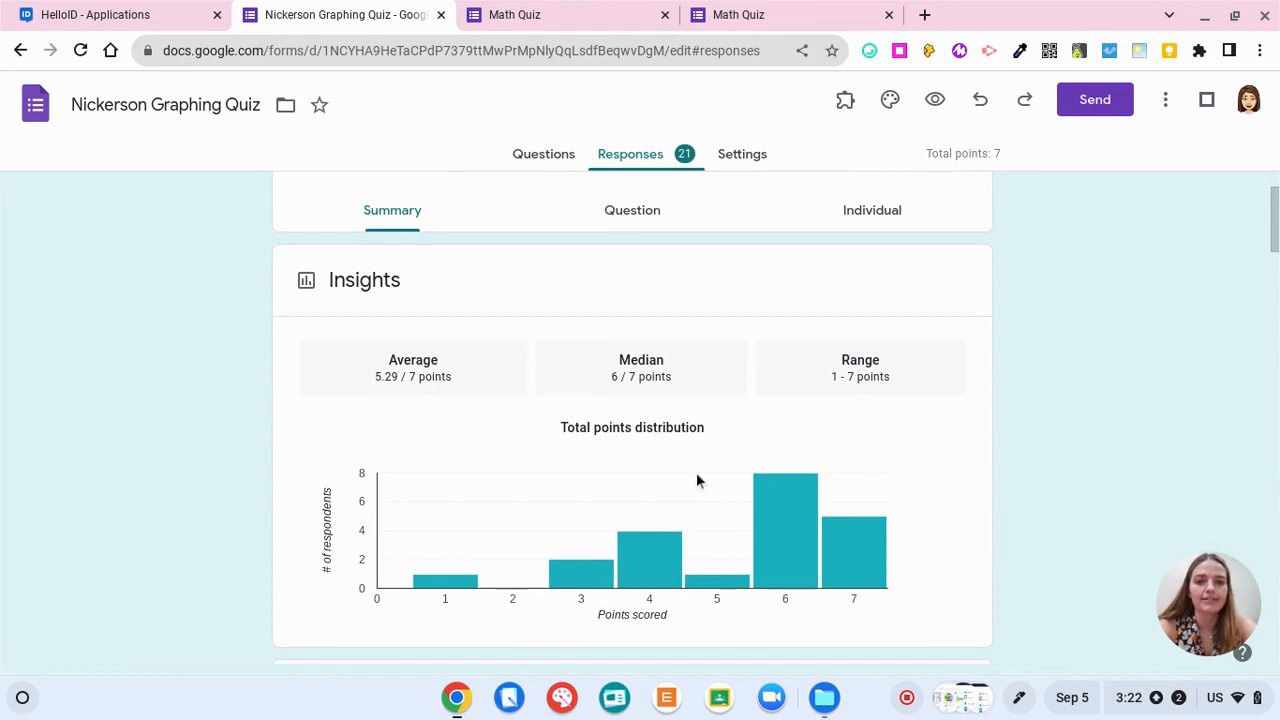
mouse_move(641, 359)
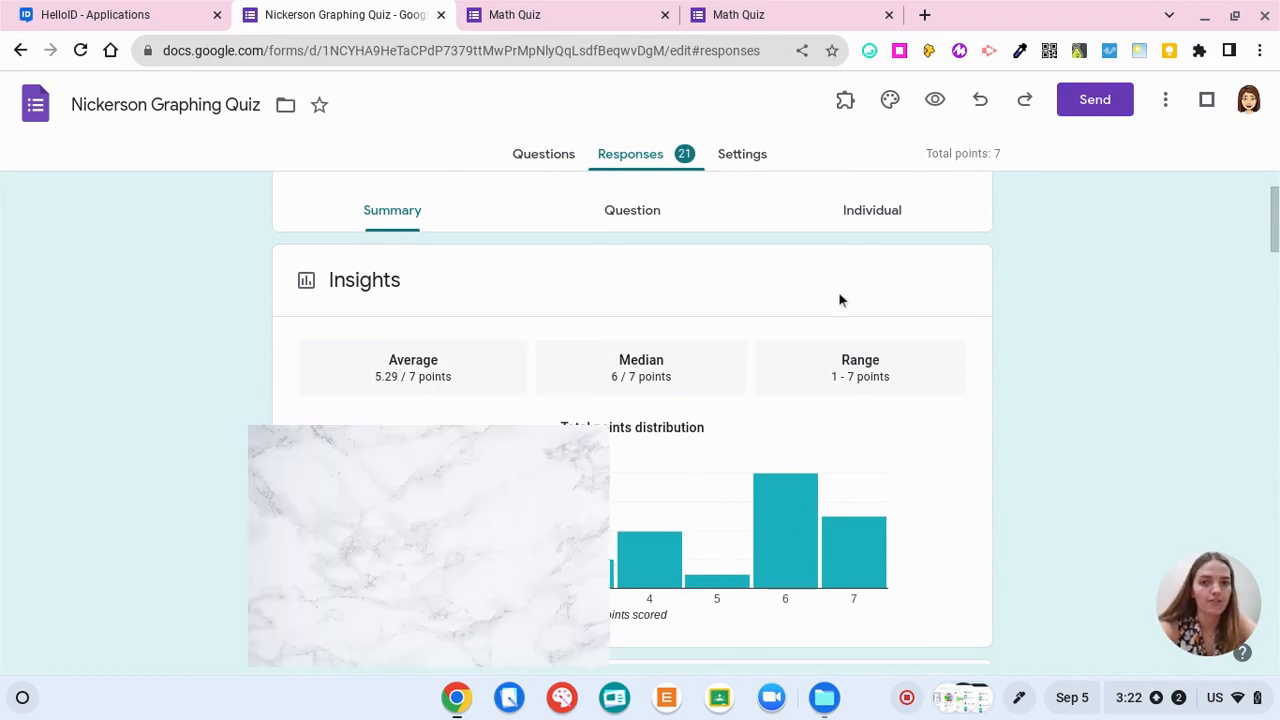
click(632, 210)
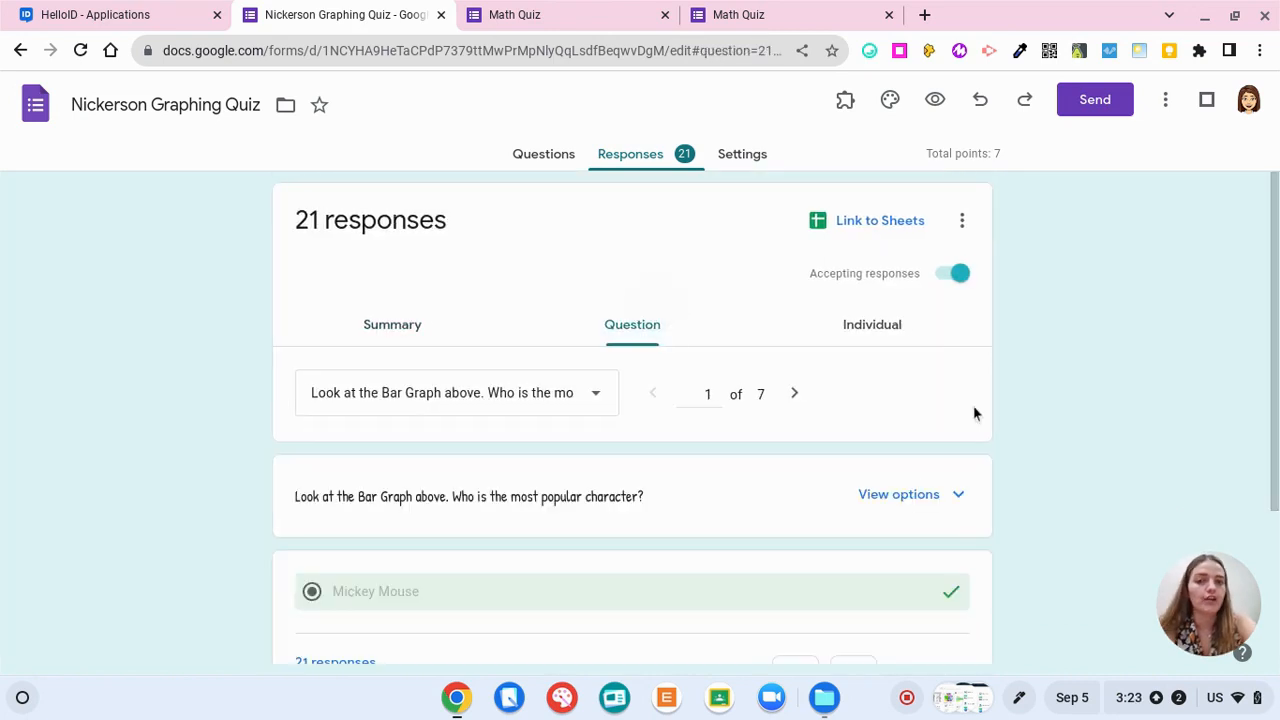
scroll(down, 3)
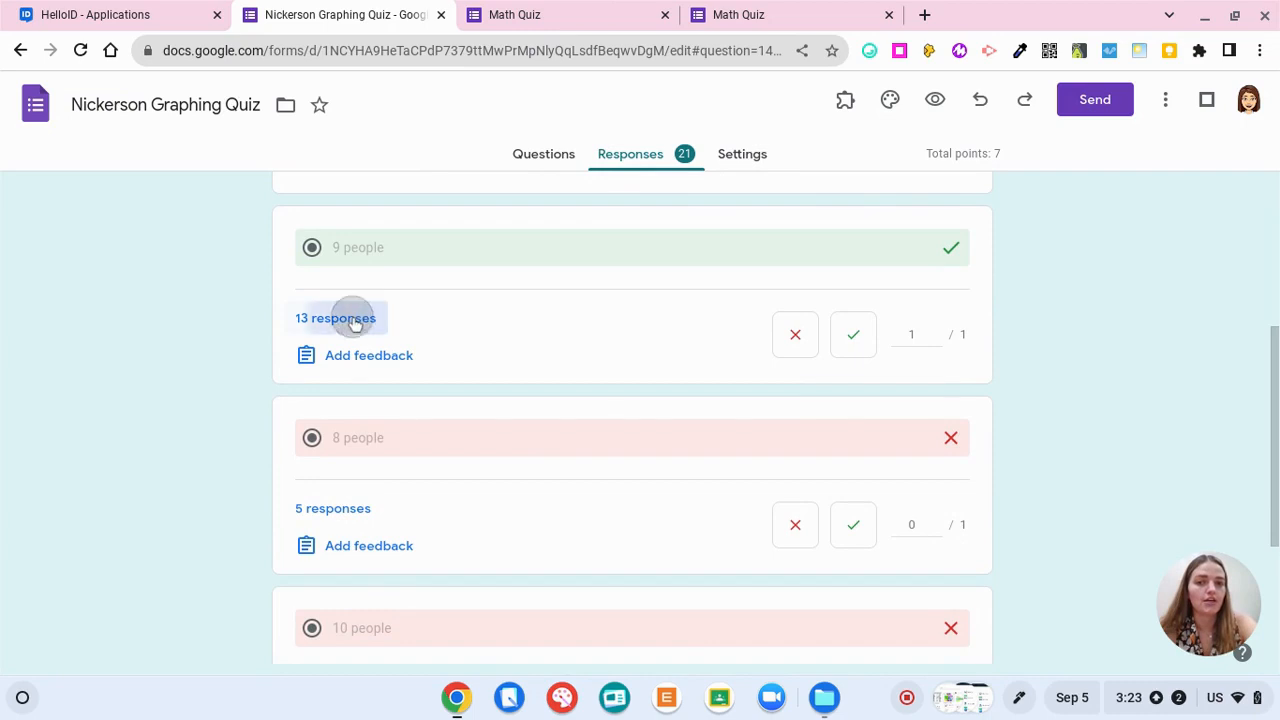
click(871, 324)
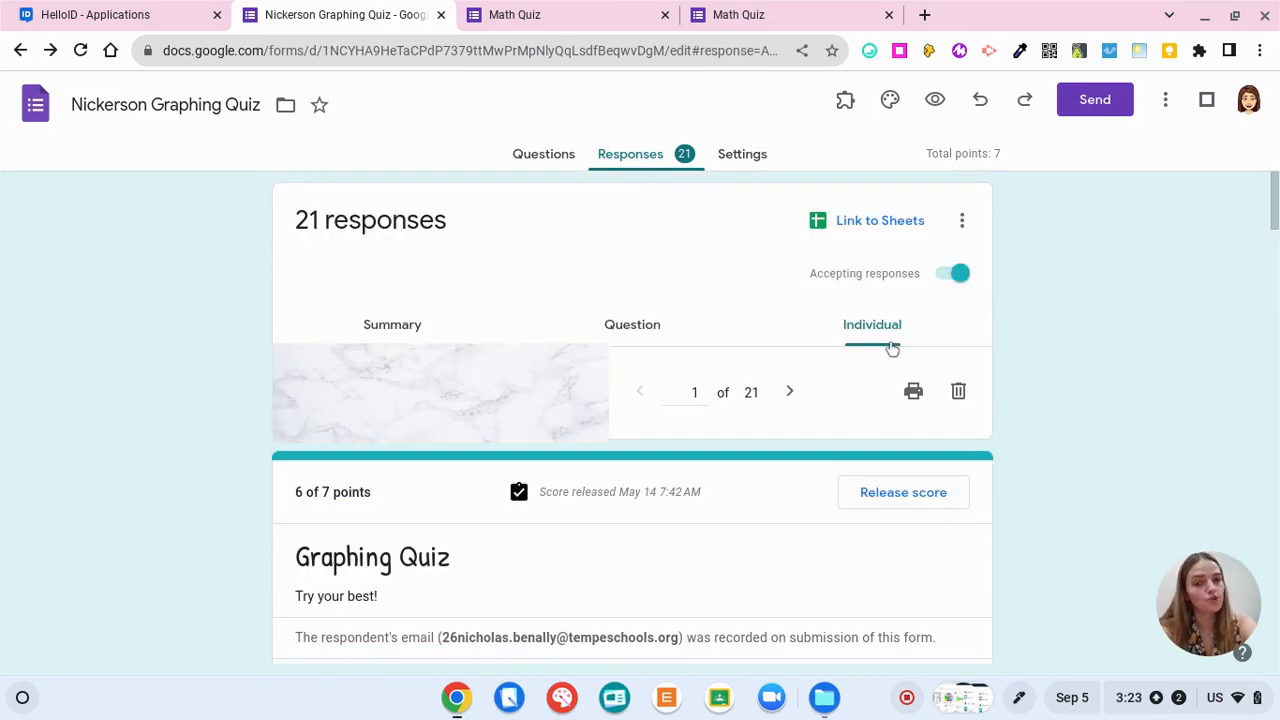
scroll(down, 3)
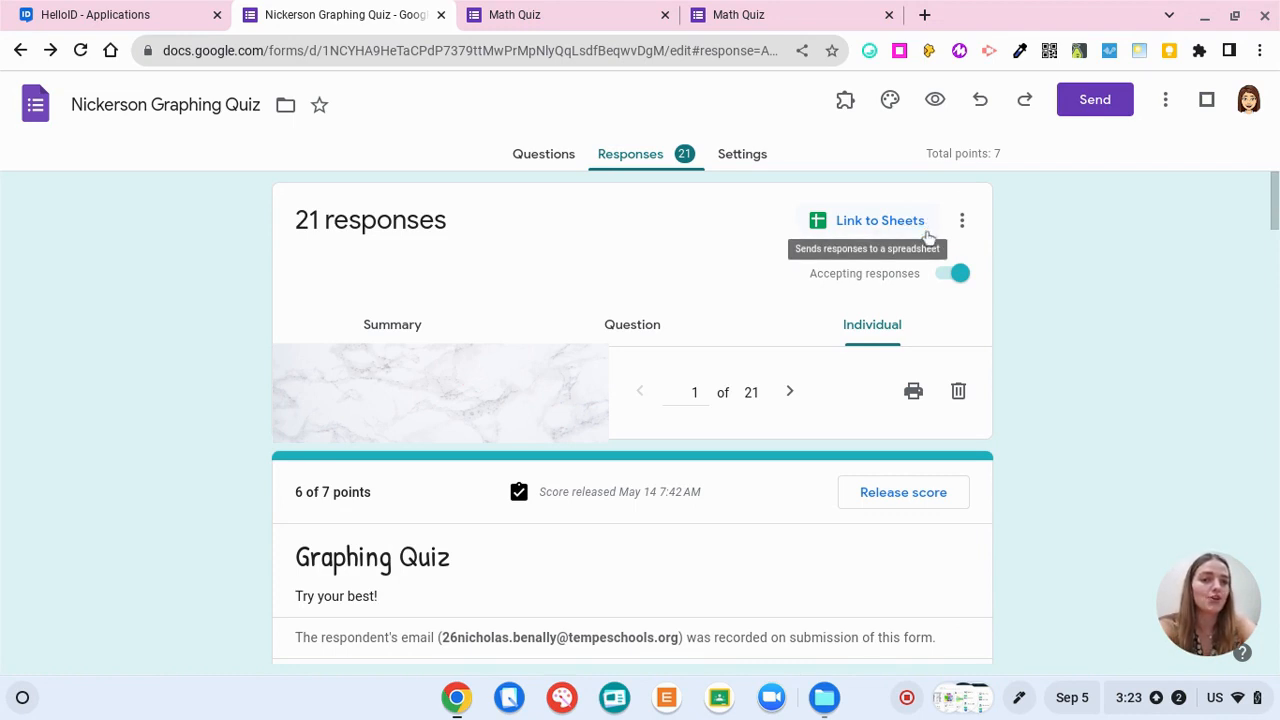
Link responses to a new 'Nickerson Graphing Quiz (Responses)' spreadsheet, then return to the form
click(878, 220)
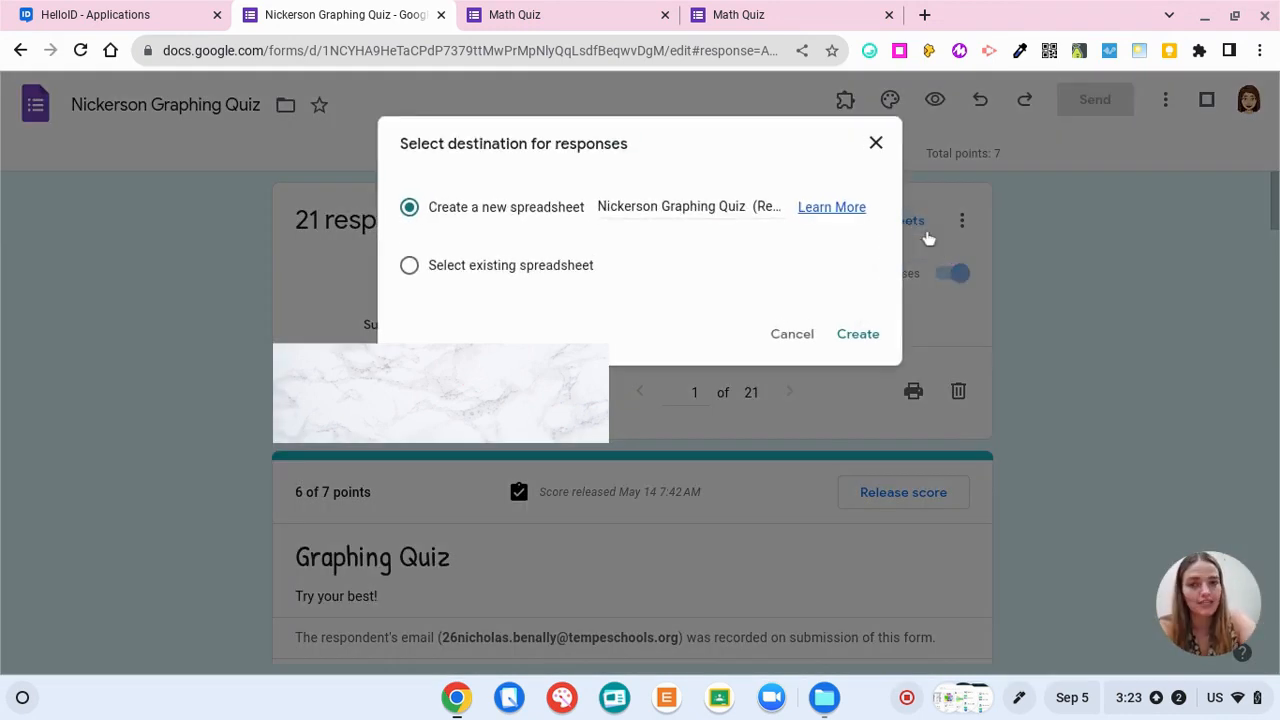
click(857, 333)
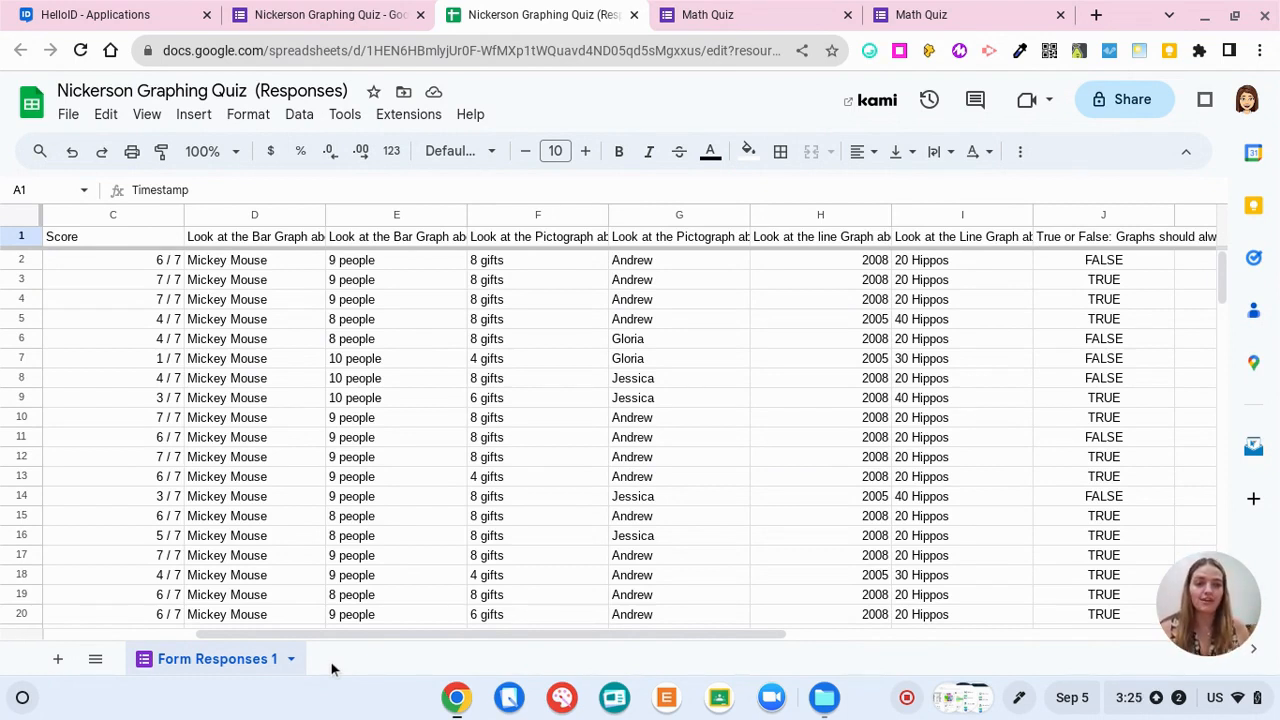
click(540, 14)
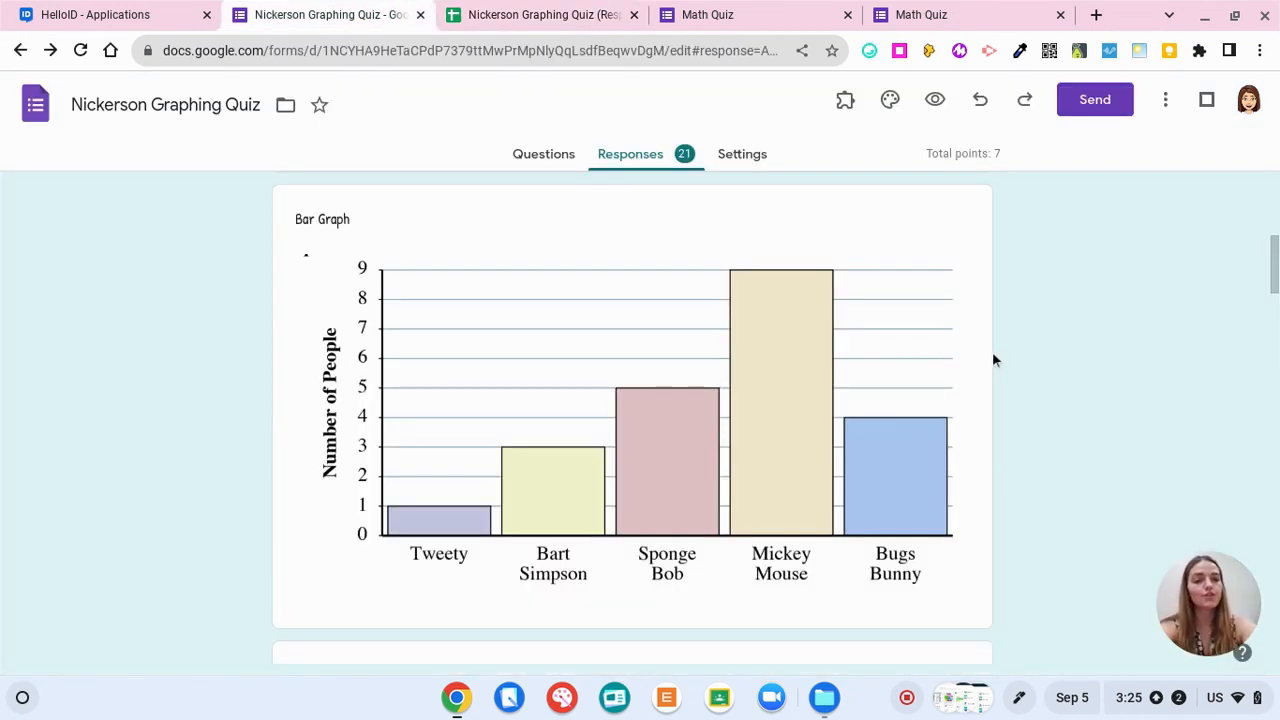